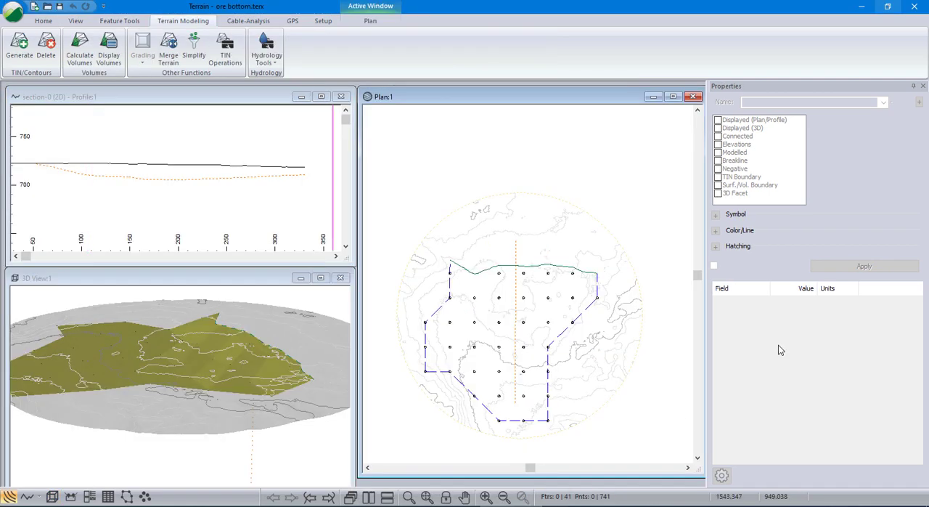
mouse_move(722, 318)
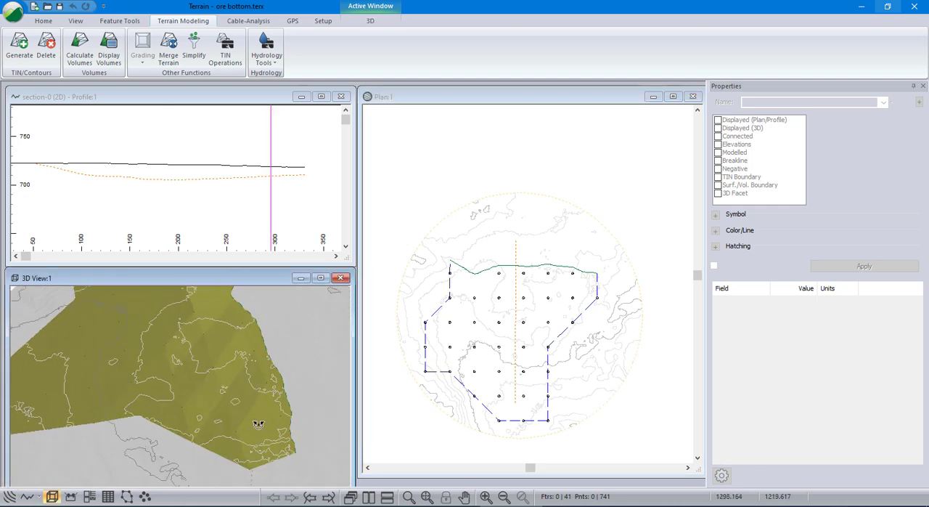
- Review the pit surface in 3D and check the plan window options without changing them
left_click_drag(258, 424, 270, 407)
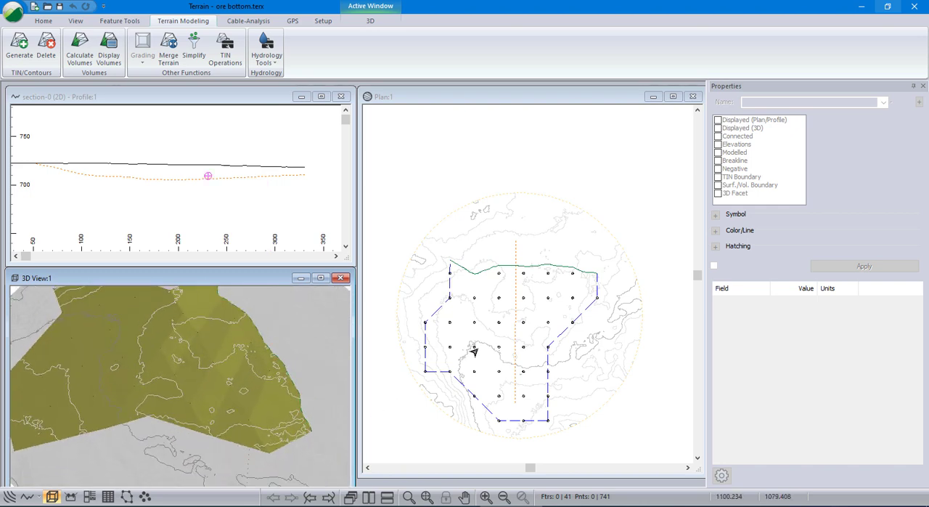
mouse_move(572, 316)
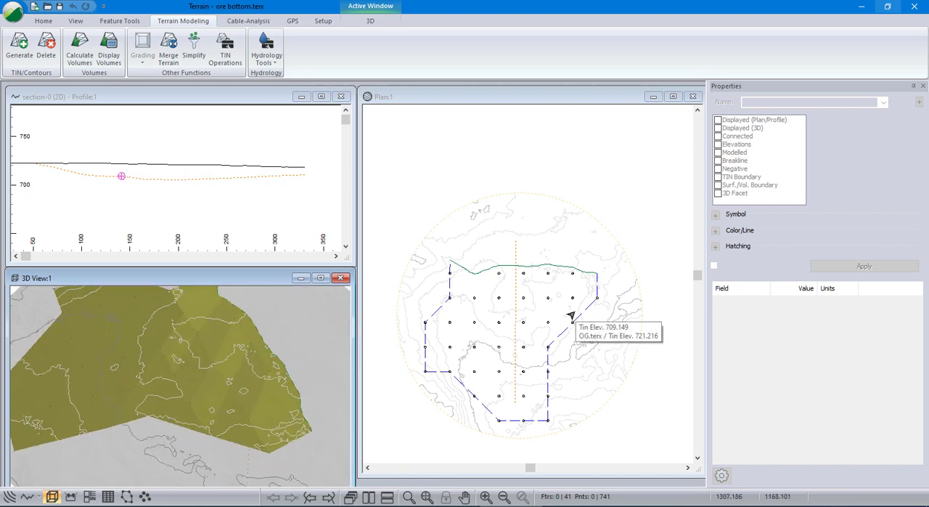
mouse_move(480, 311)
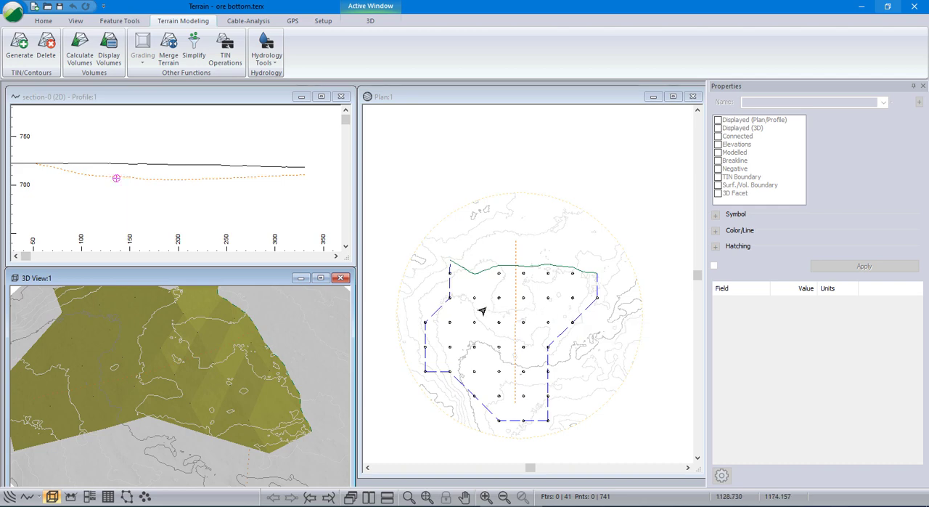
mouse_move(520, 304)
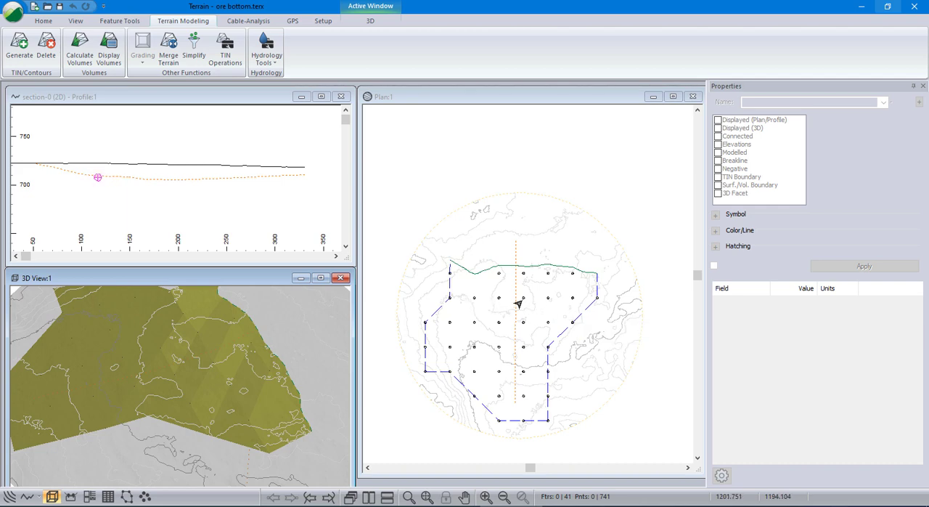
mouse_move(569, 300)
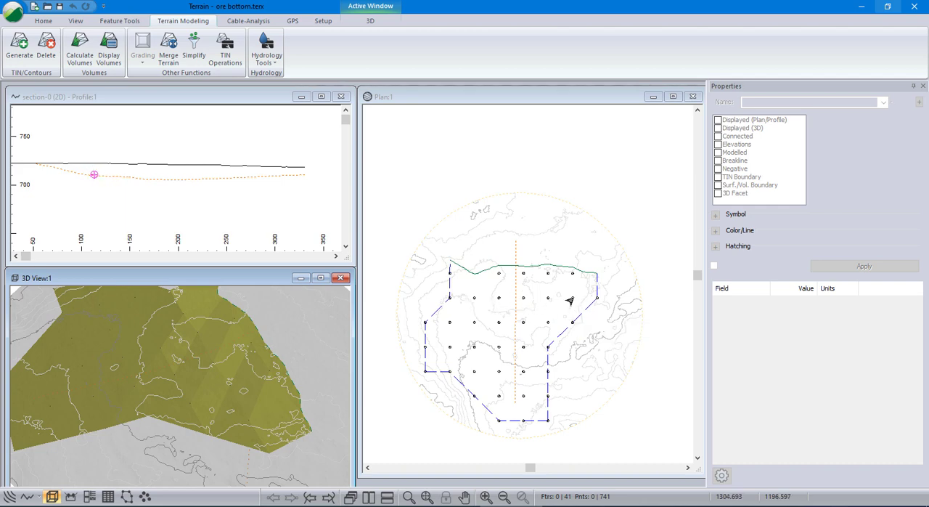
mouse_move(570, 300)
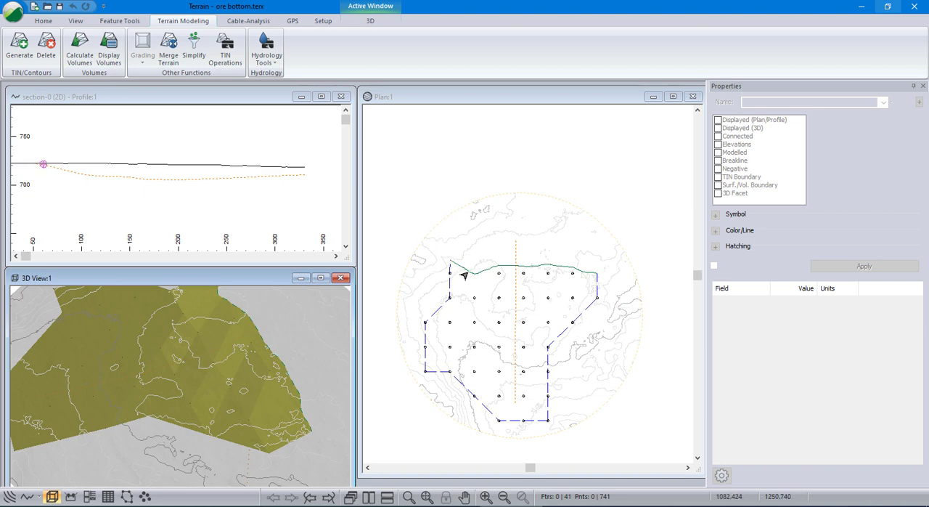
mouse_move(543, 269)
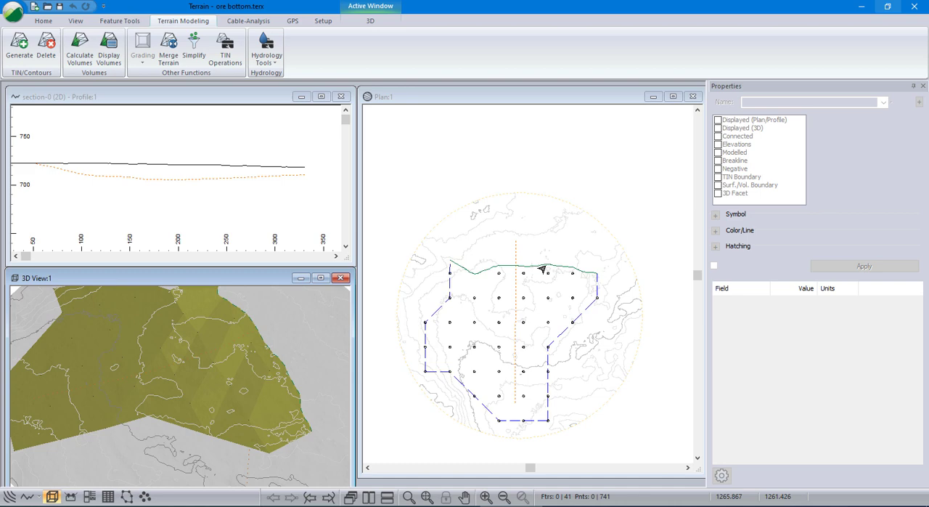
mouse_move(514, 270)
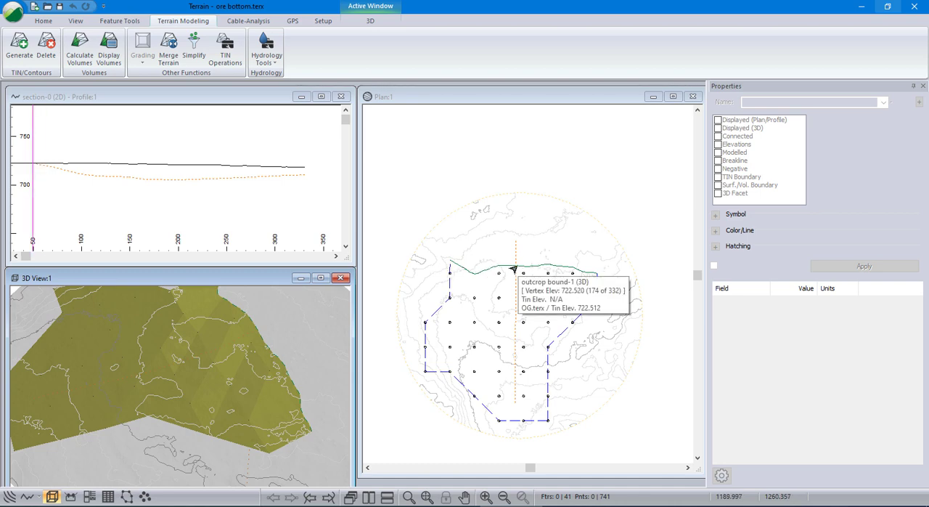
mouse_move(515, 269)
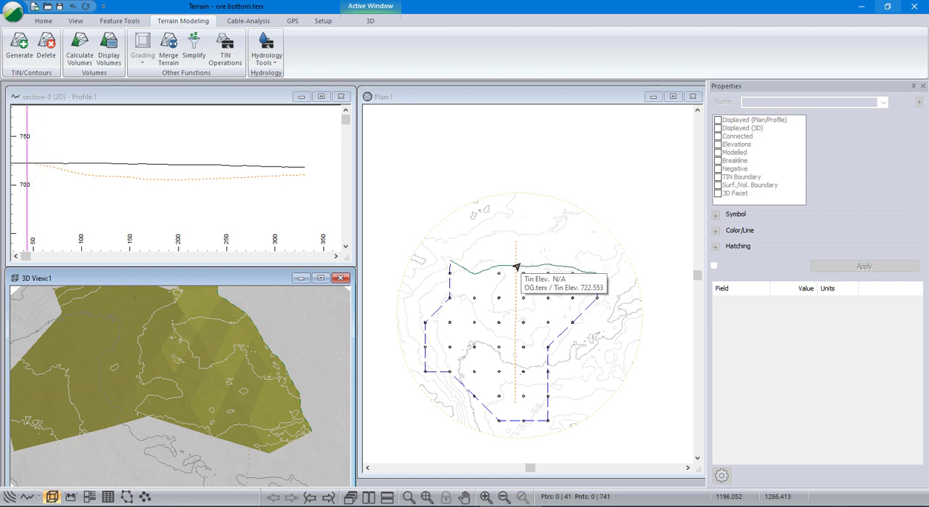
mouse_move(635, 353)
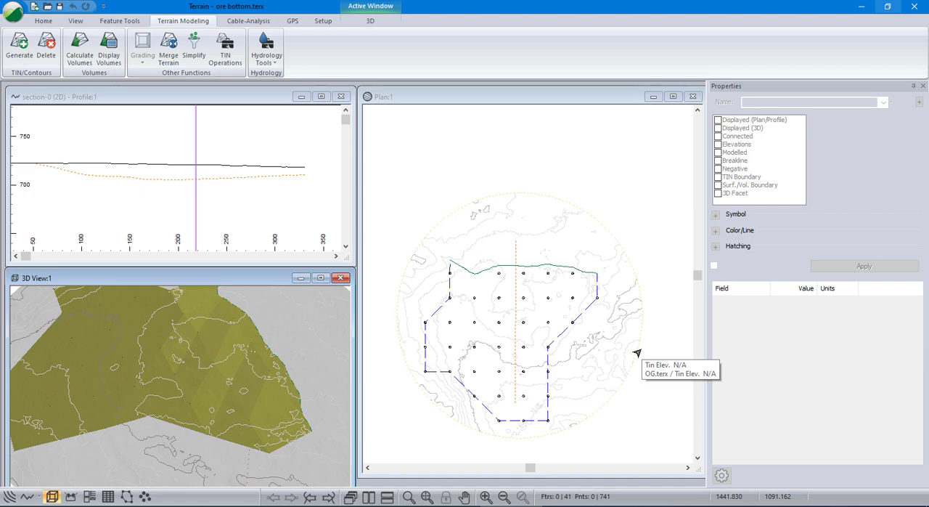
mouse_move(596, 334)
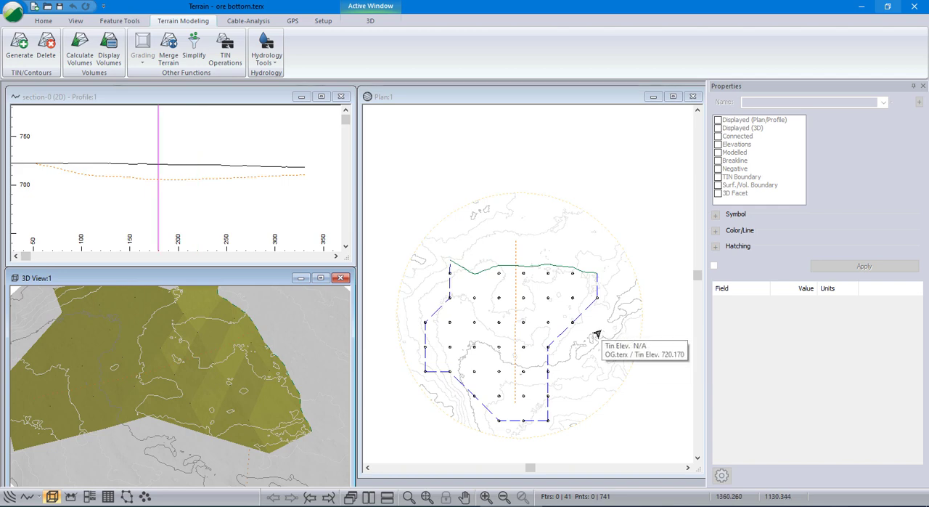
mouse_move(656, 349)
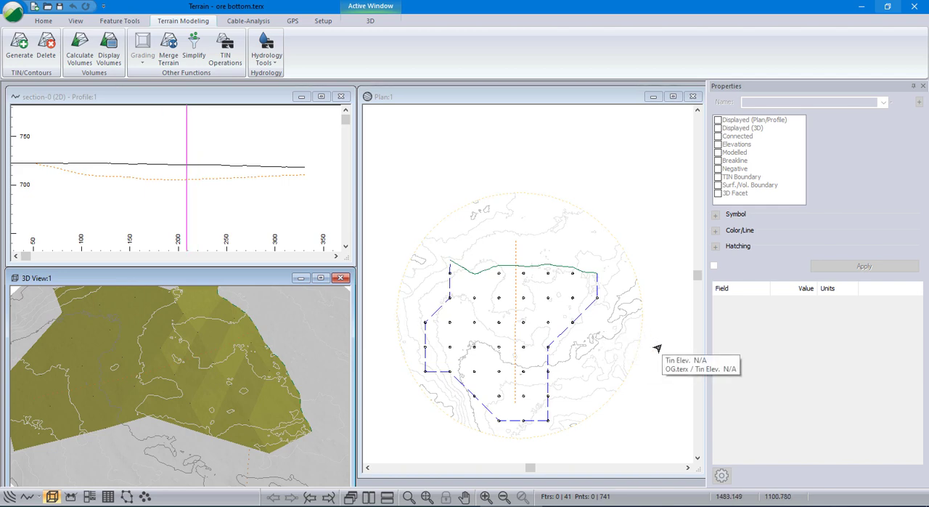
mouse_move(640, 364)
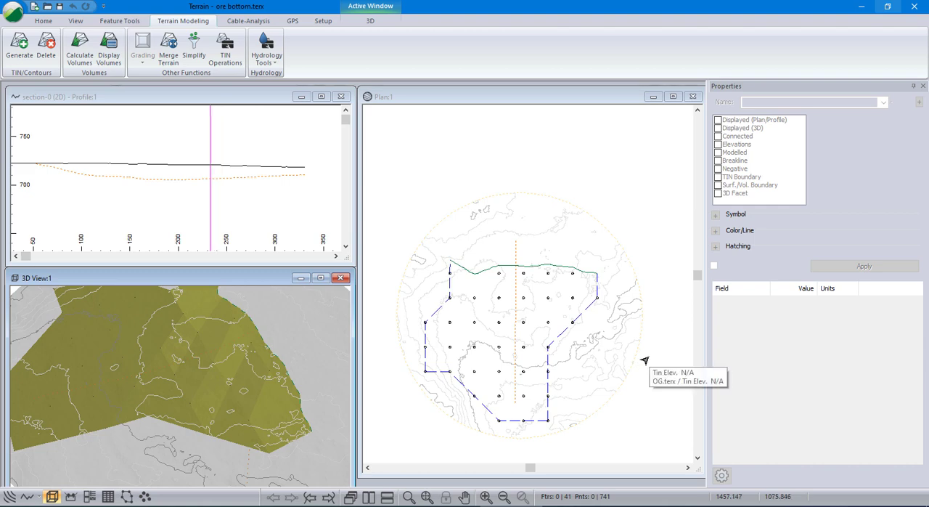
mouse_move(447, 273)
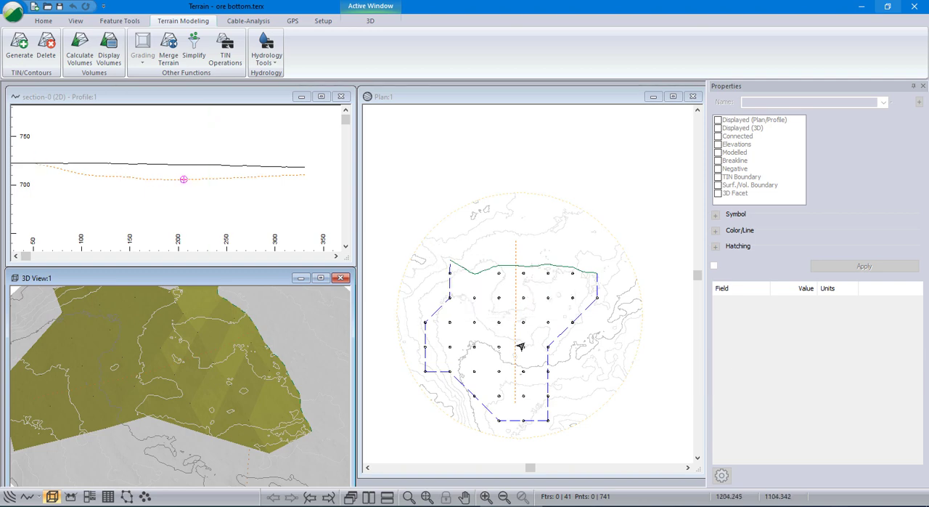
mouse_move(572, 369)
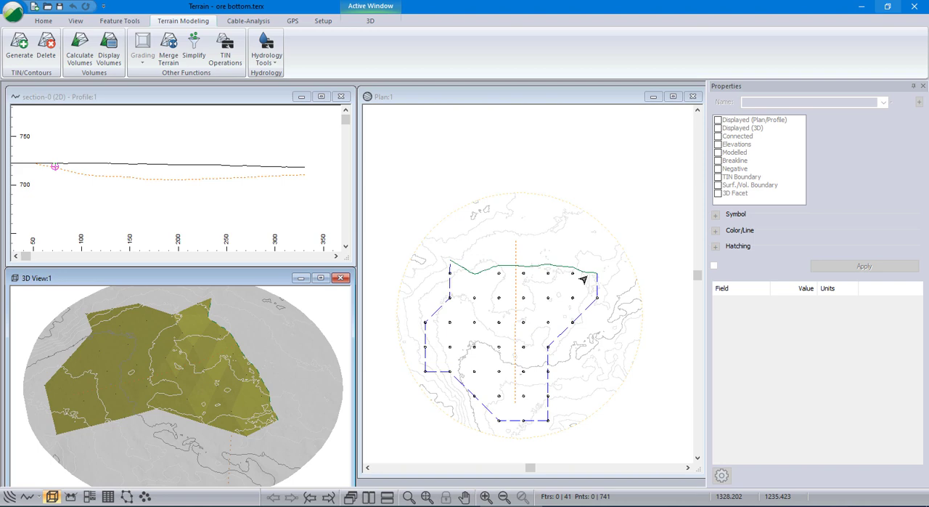
mouse_move(630, 225)
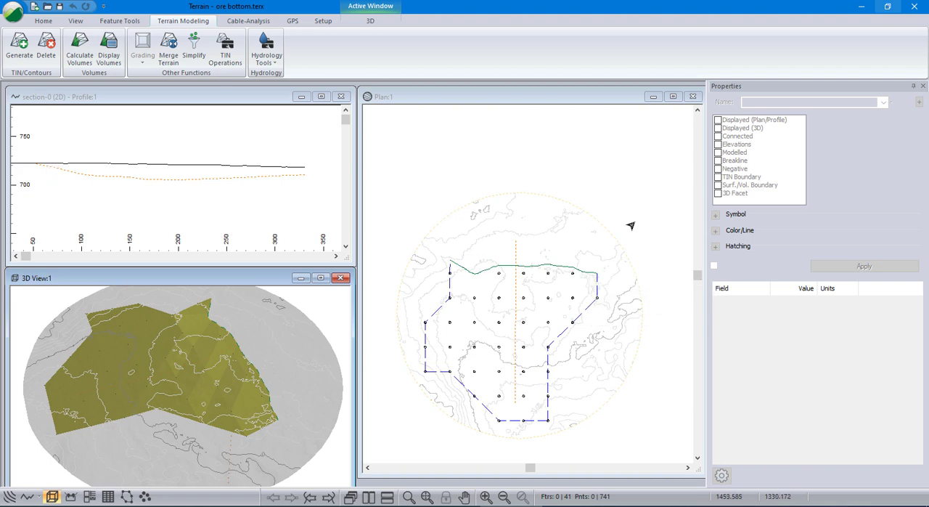
right_click(482, 250)
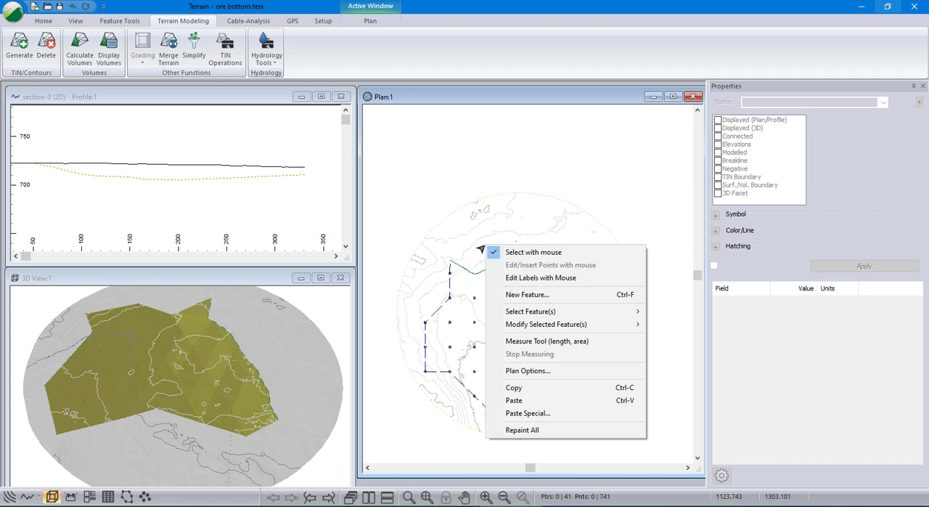
mouse_move(113, 339)
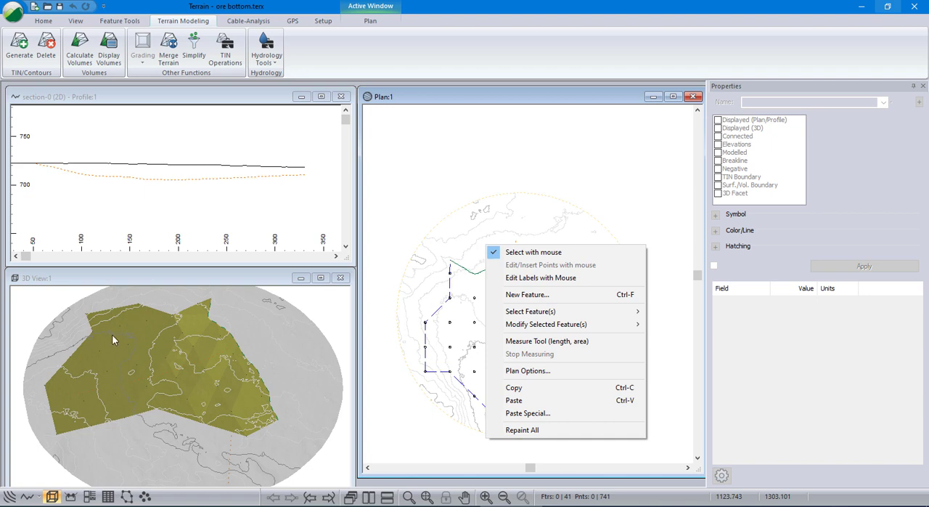
left_click(529, 371)
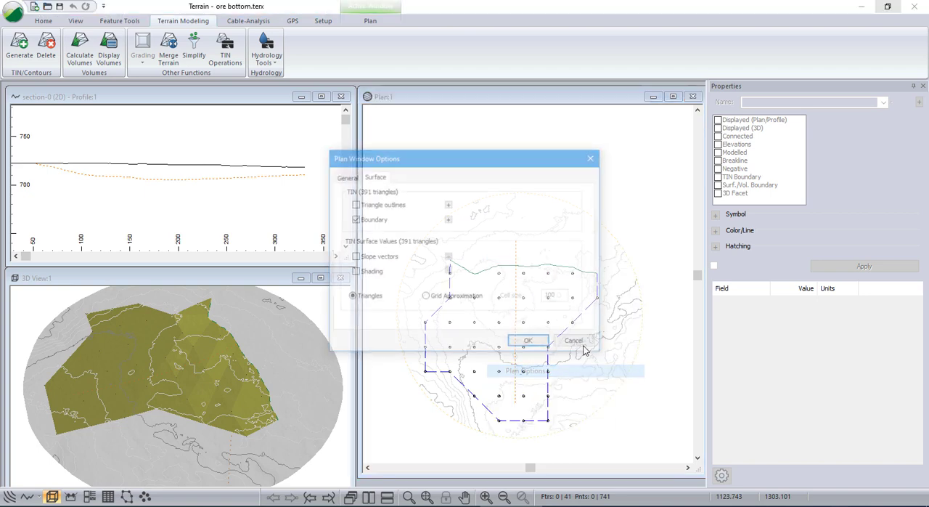
left_click(345, 177)
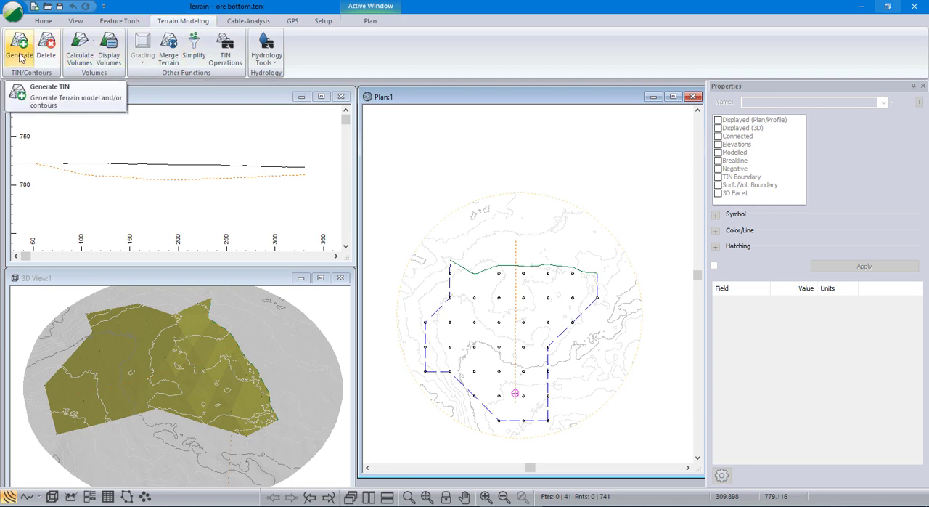
mouse_move(142, 80)
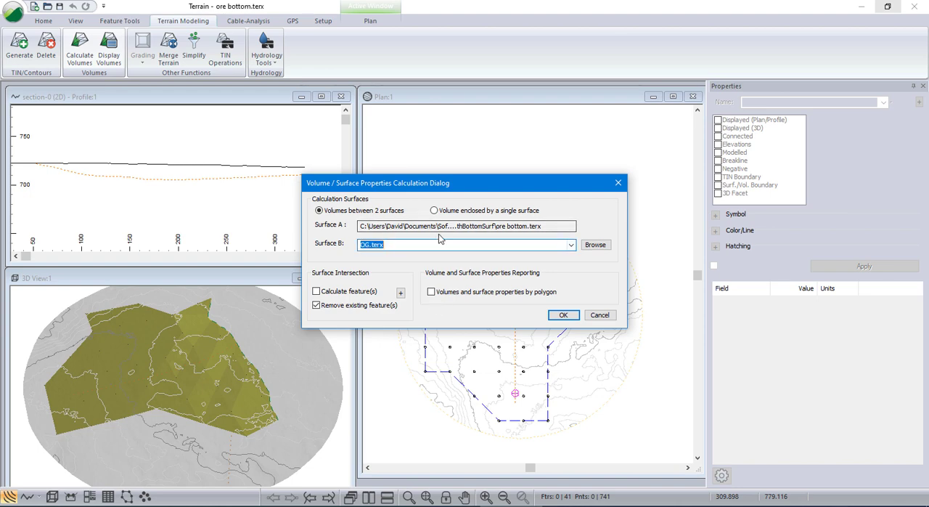
- Calculate total cut volume between OG (Original) and Final pit surfaces: 745389.1 cut, zero fill
left_click(563, 313)
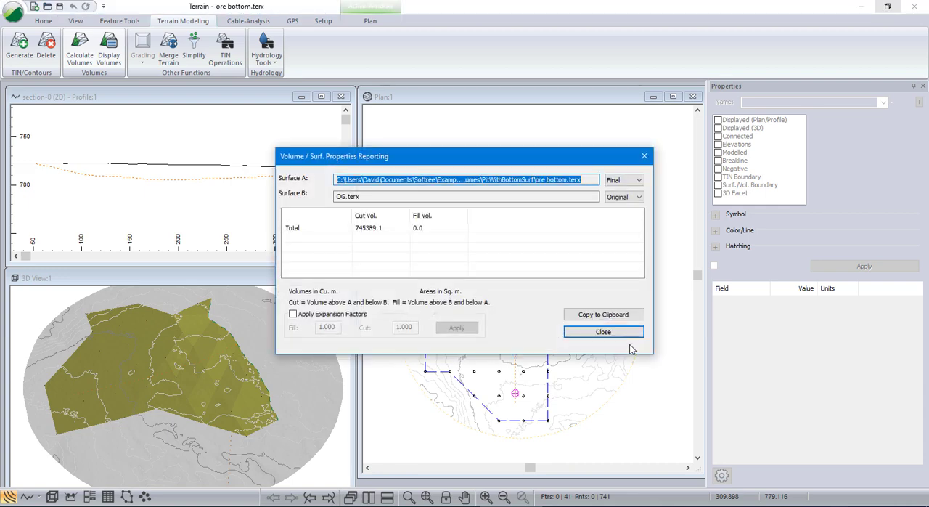
mouse_move(366, 229)
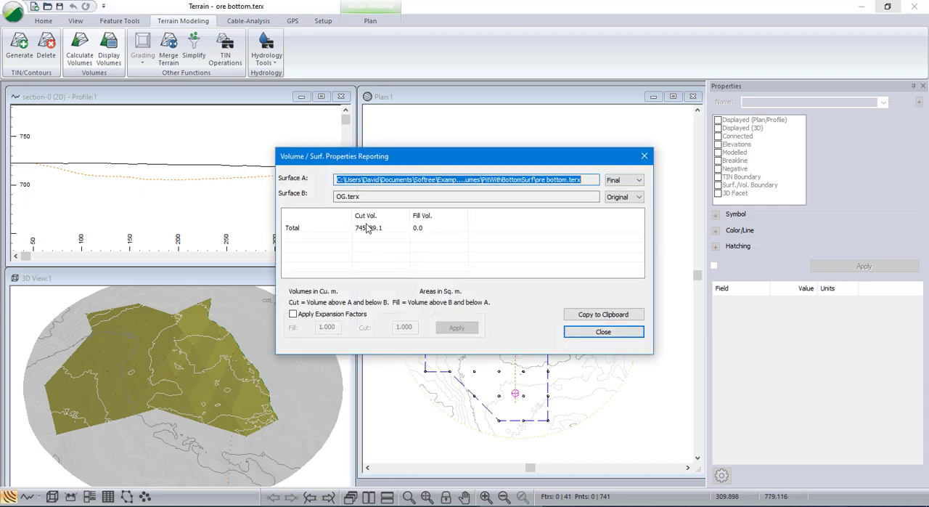
left_click(639, 180)
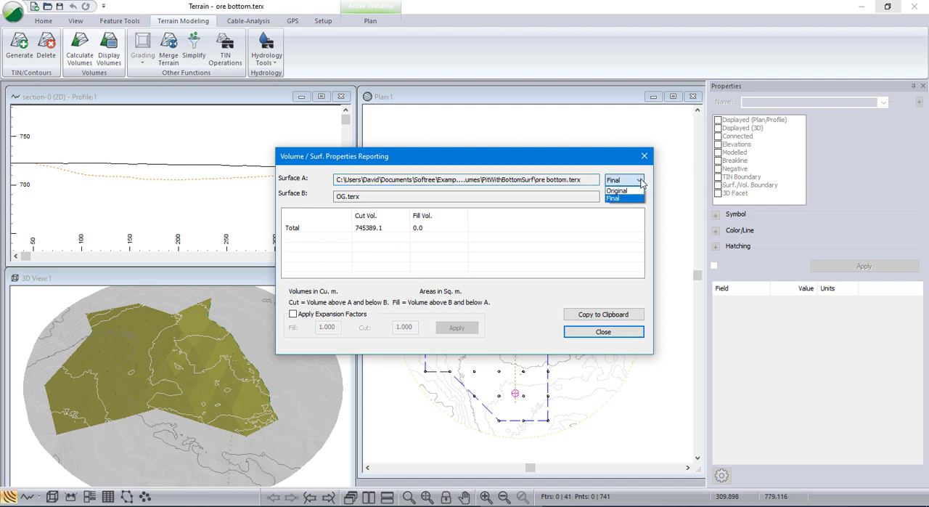
left_click(615, 190)
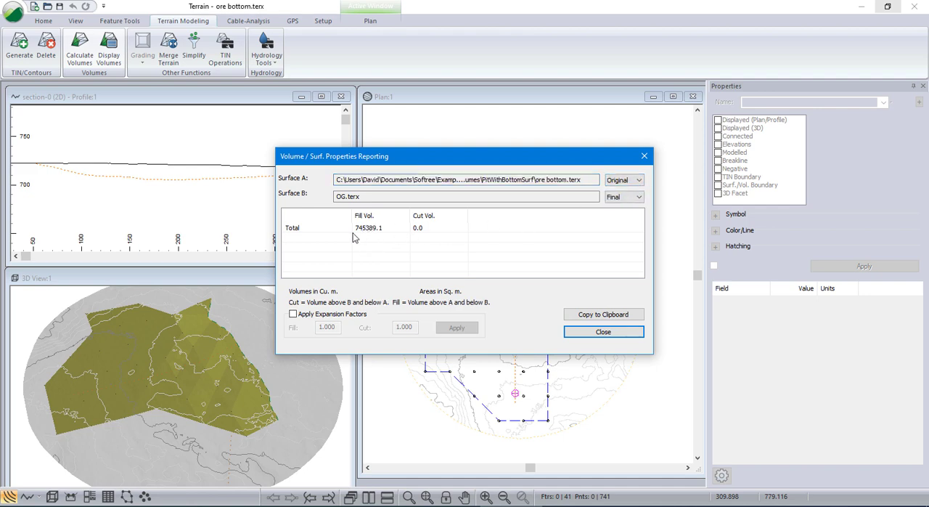
left_click(638, 180)
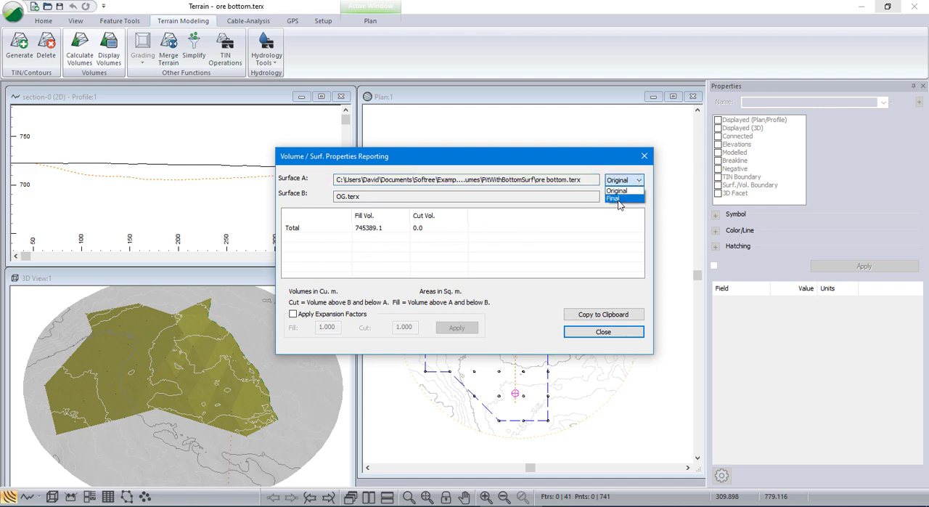
left_click(617, 198)
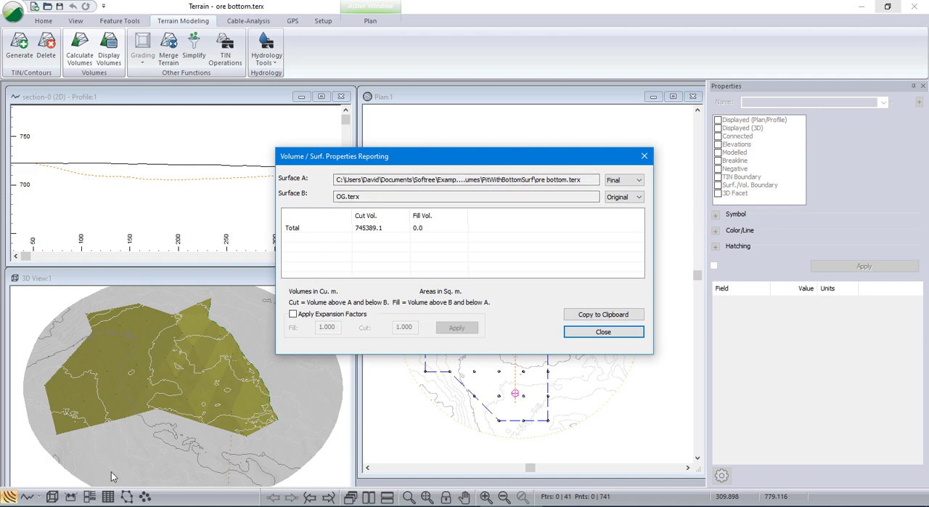
mouse_move(366, 239)
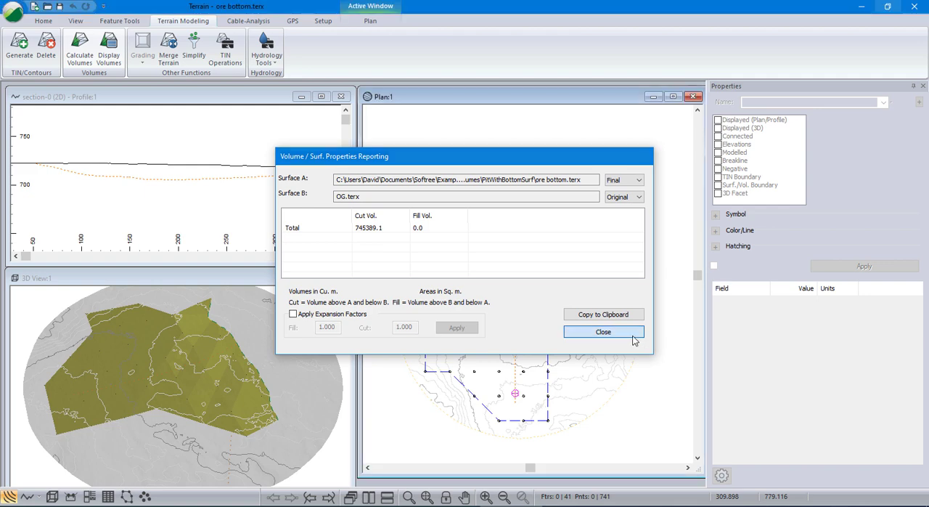
left_click(604, 331)
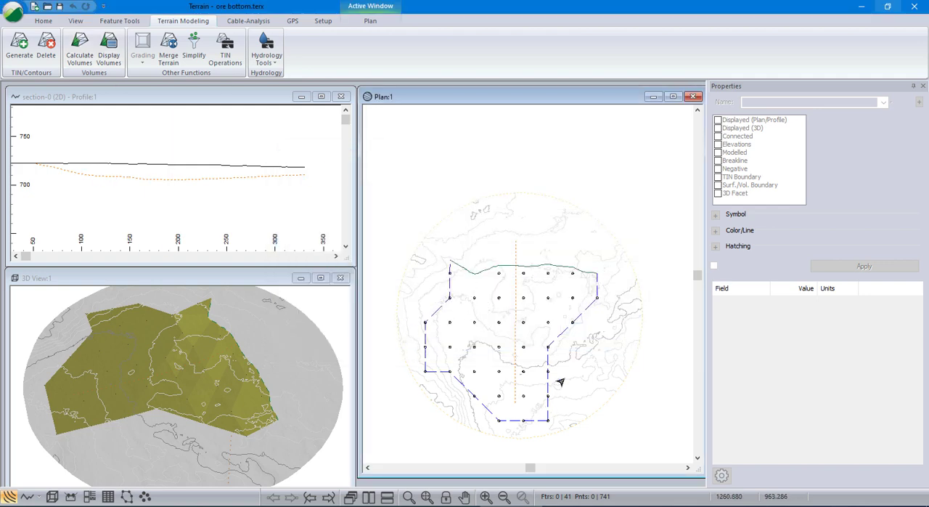
mouse_move(508, 408)
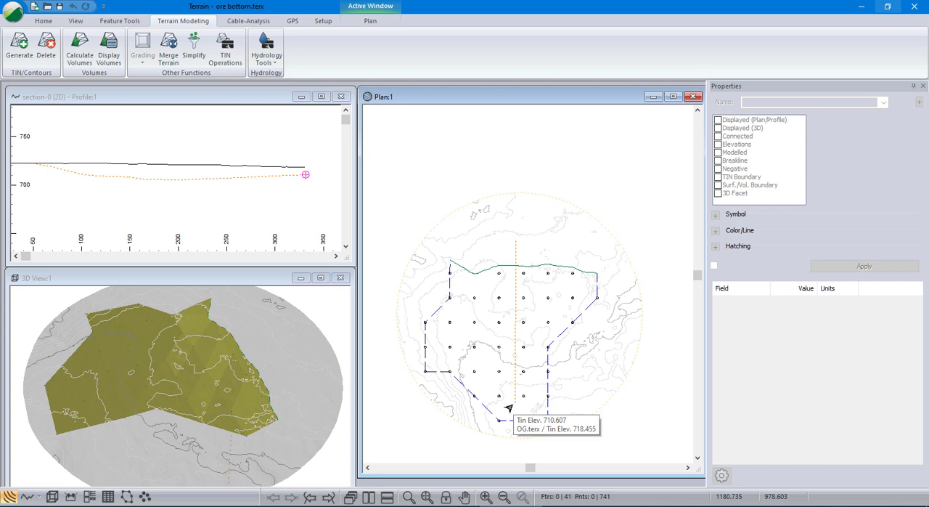
mouse_move(629, 325)
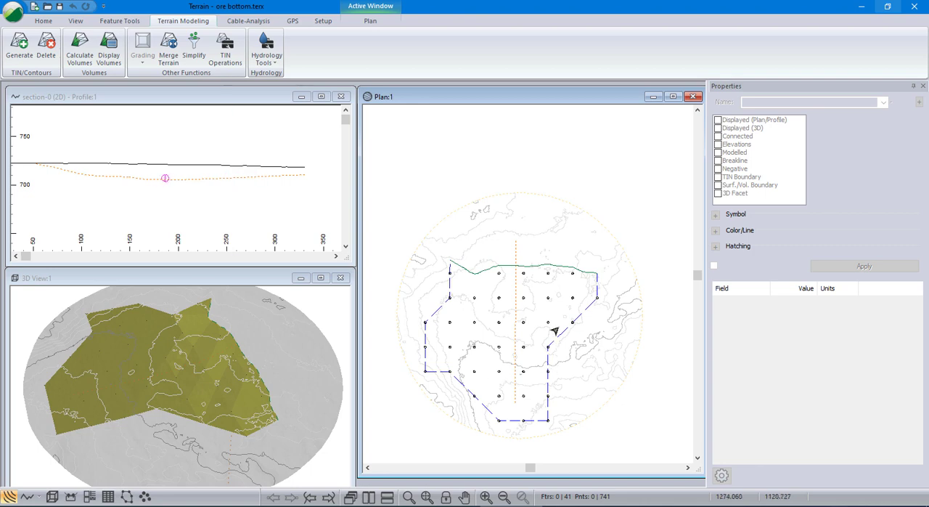
mouse_move(553, 331)
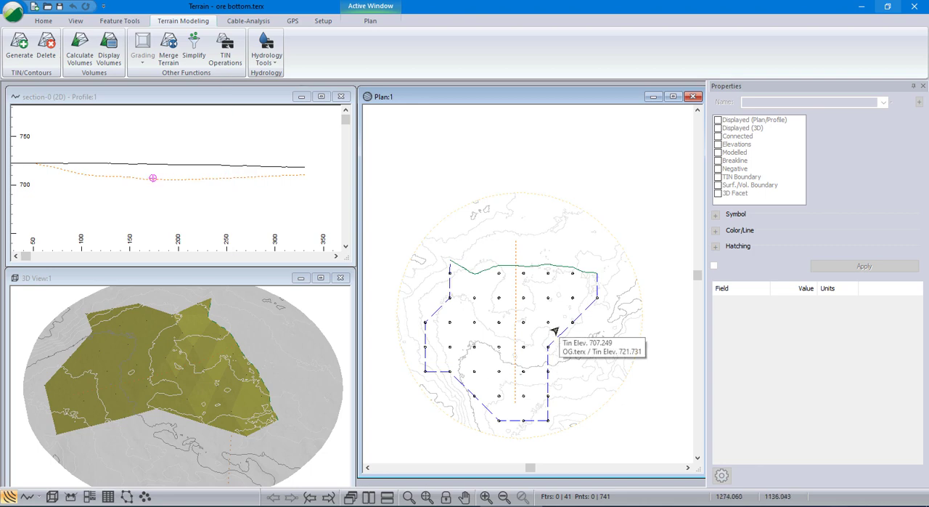
mouse_move(471, 296)
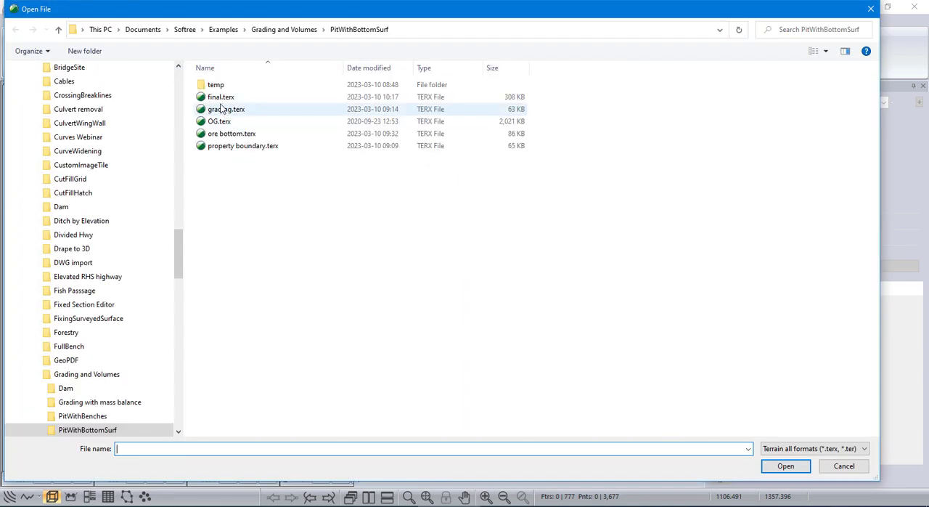
- Copy the property boundary polygon from property boundary.terx for pasting into the pit plan
left_click(243, 145)
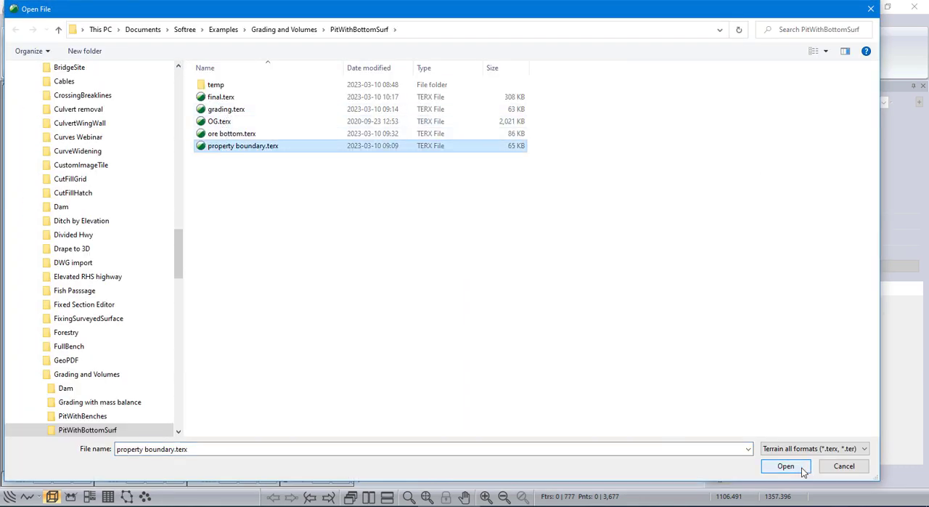
left_click(786, 465)
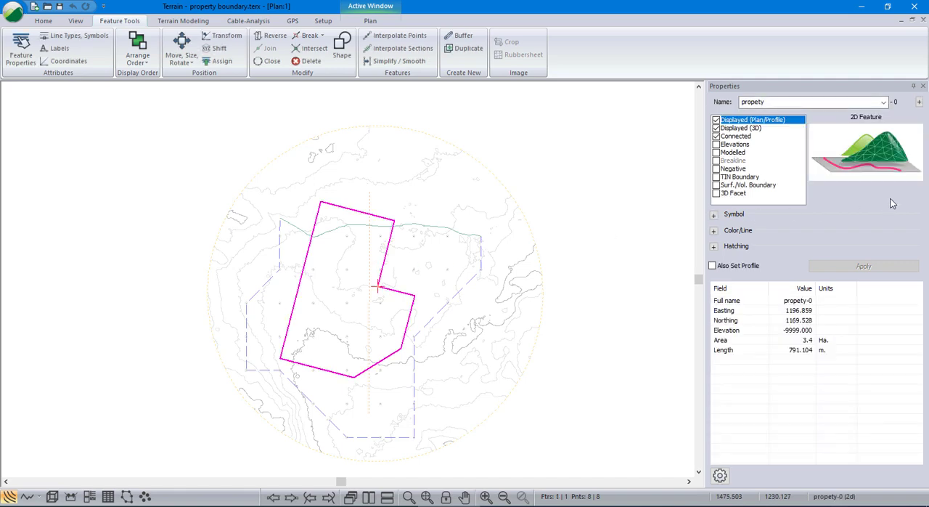
mouse_move(540, 283)
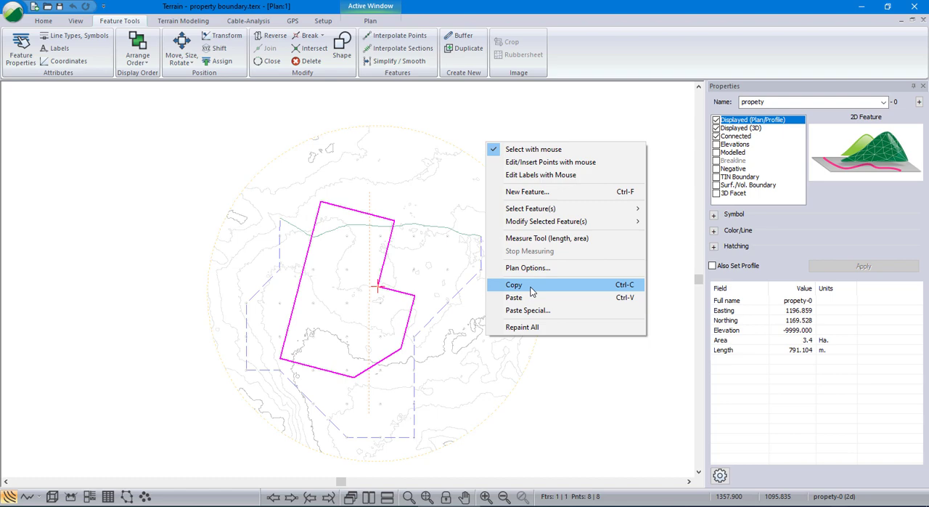
left_click(514, 285)
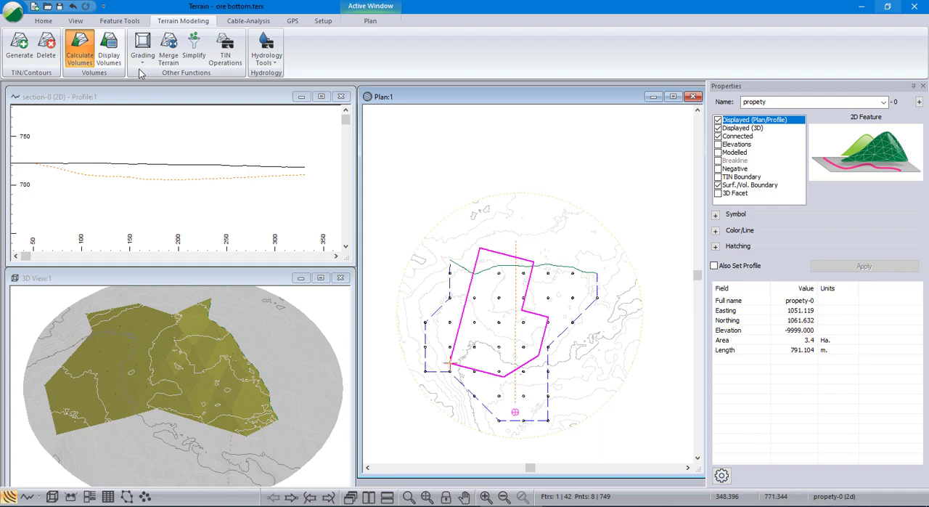
- Calculate volume by polygon inside the property boundary: 354618.5 cut, 11.0% average slope
left_click(78, 46)
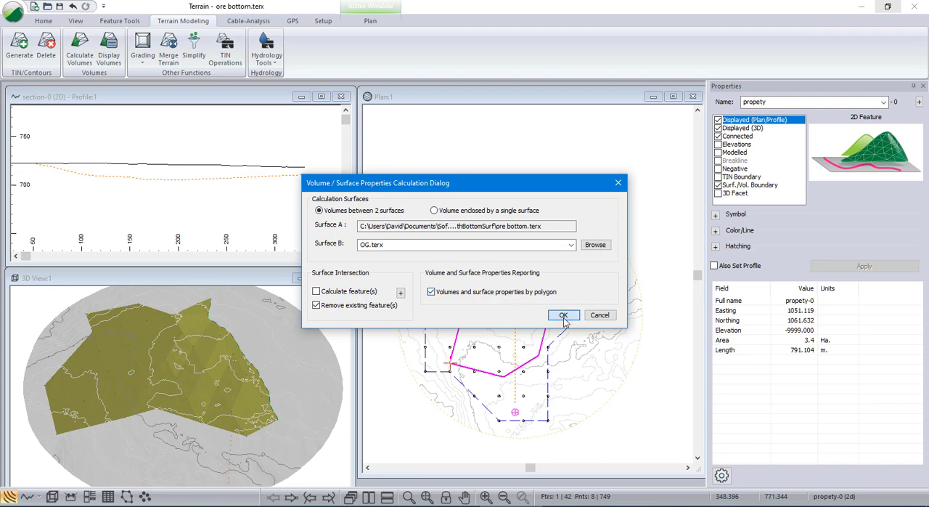
left_click(563, 313)
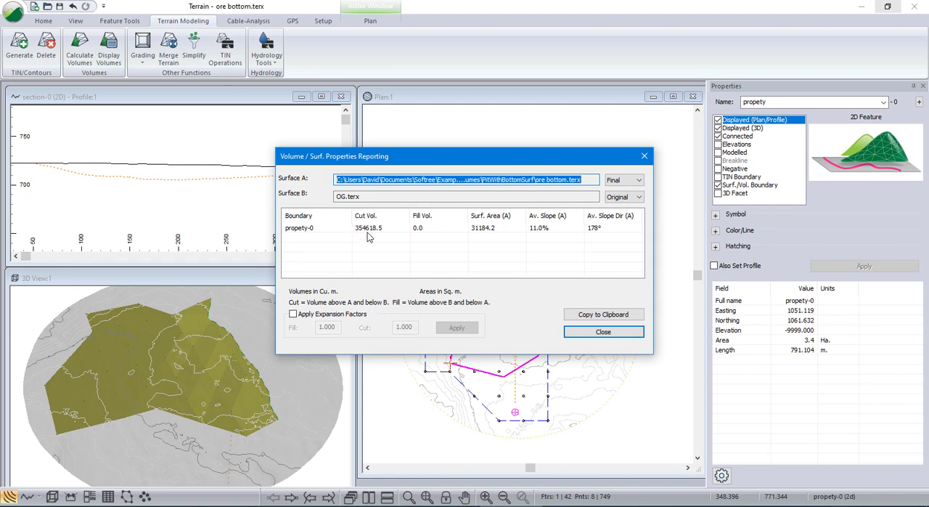
mouse_move(354, 236)
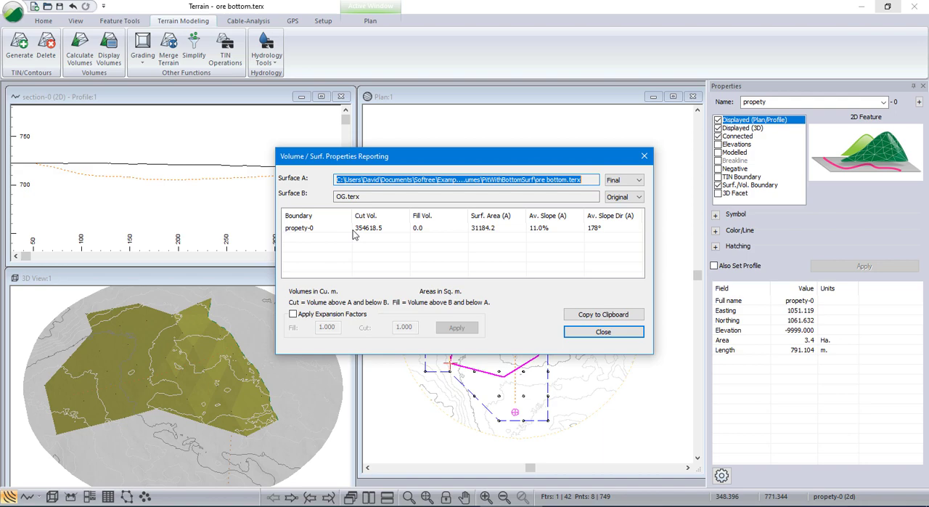
mouse_move(386, 241)
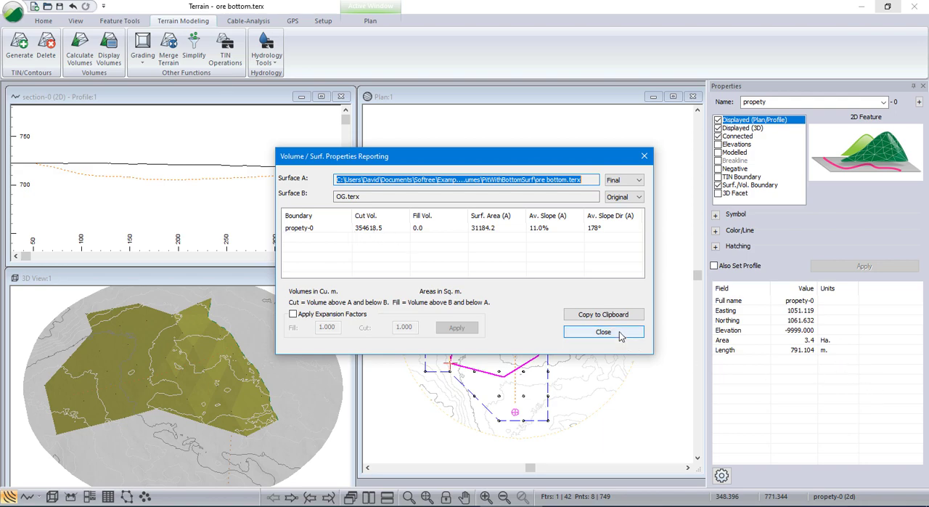
left_click(603, 331)
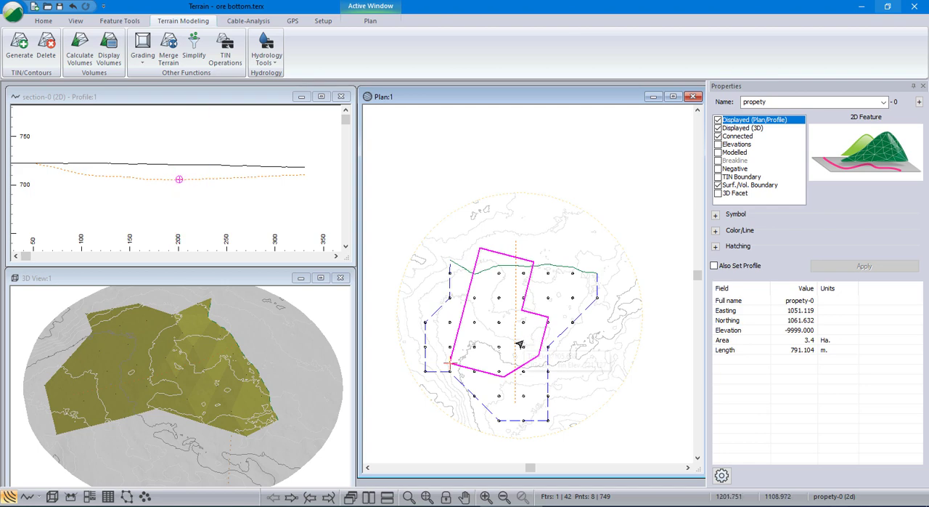
mouse_move(520, 343)
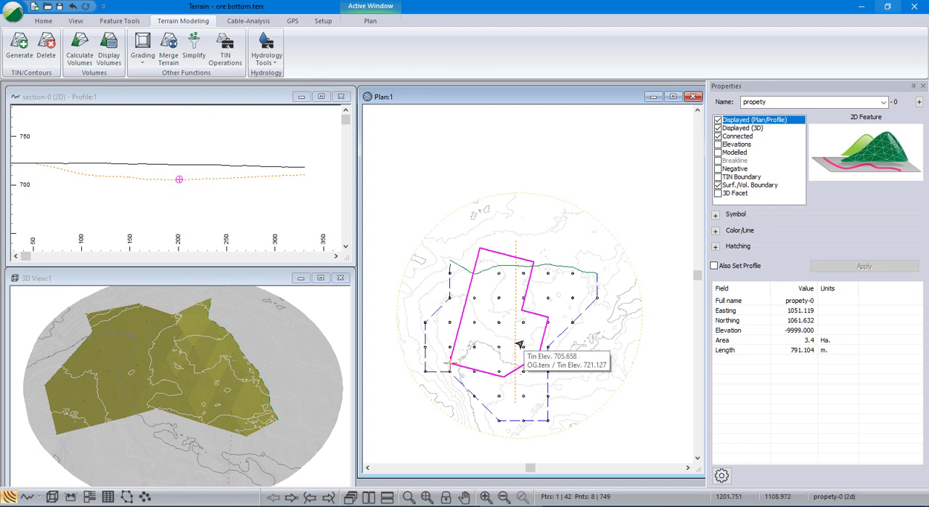
mouse_move(627, 349)
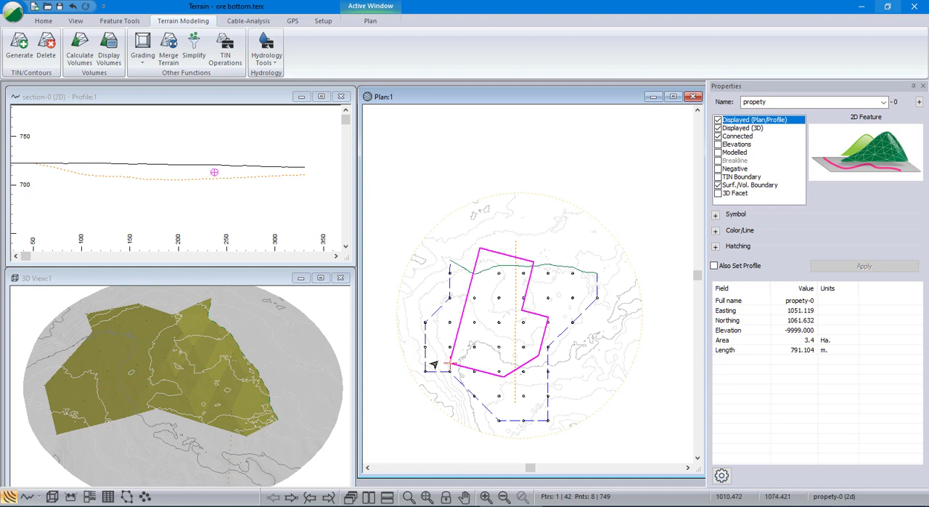
mouse_move(441, 353)
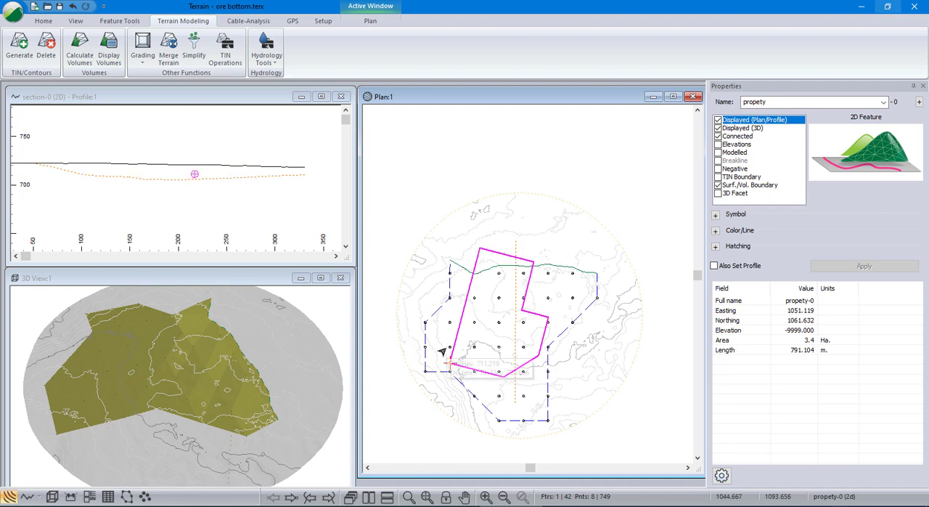
mouse_move(499, 355)
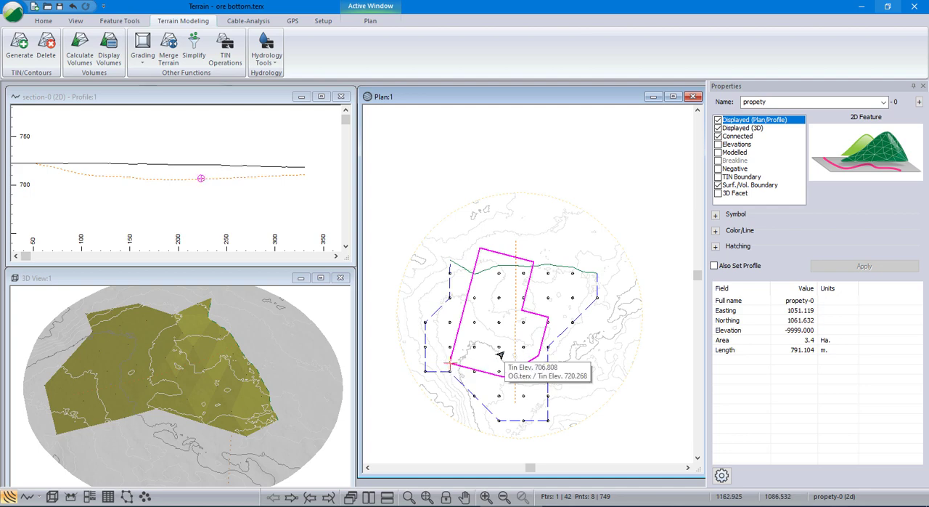
mouse_move(647, 369)
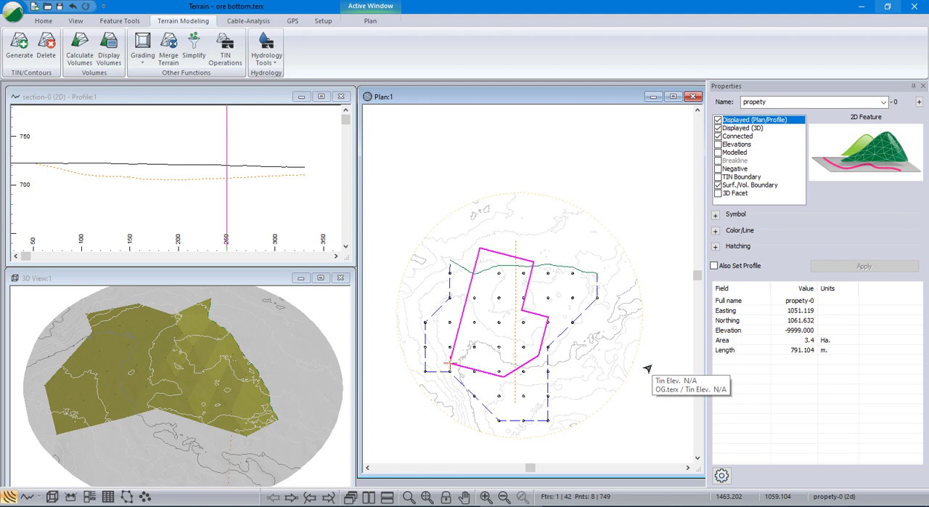
mouse_move(653, 349)
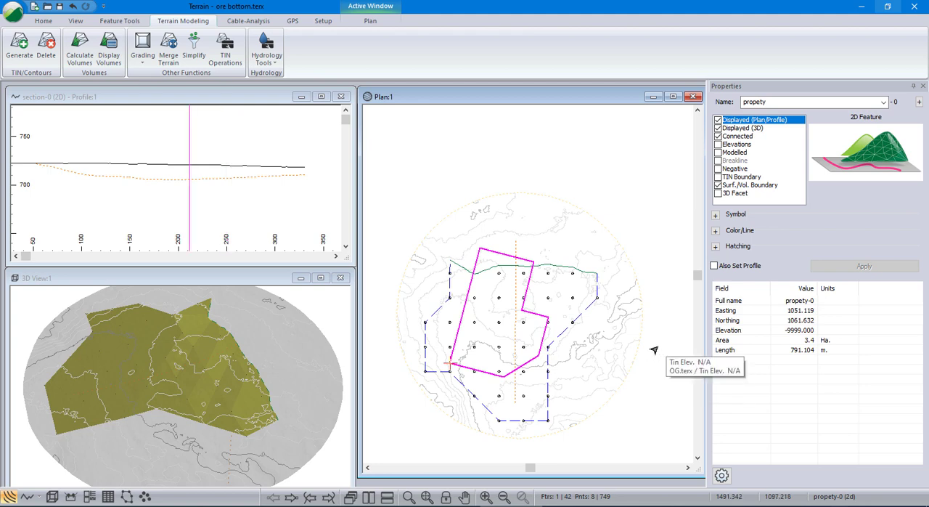
mouse_move(621, 346)
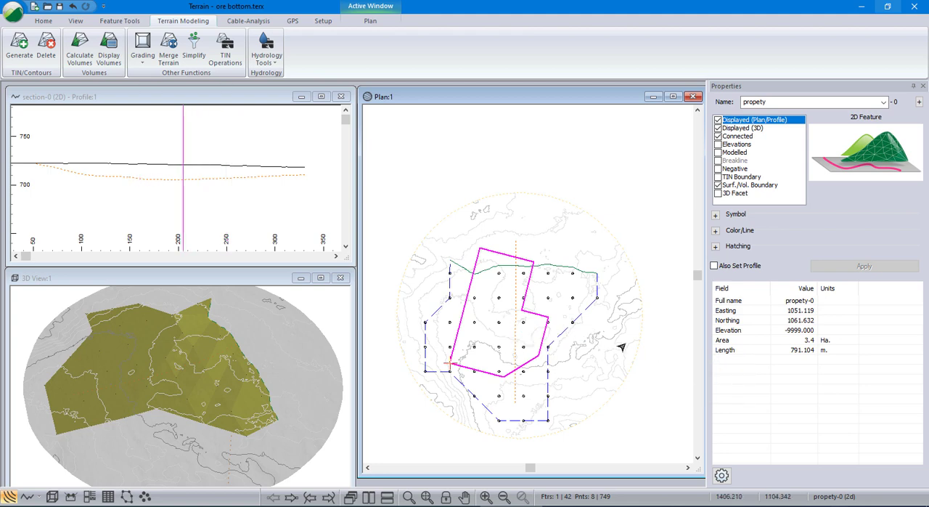
mouse_move(621, 334)
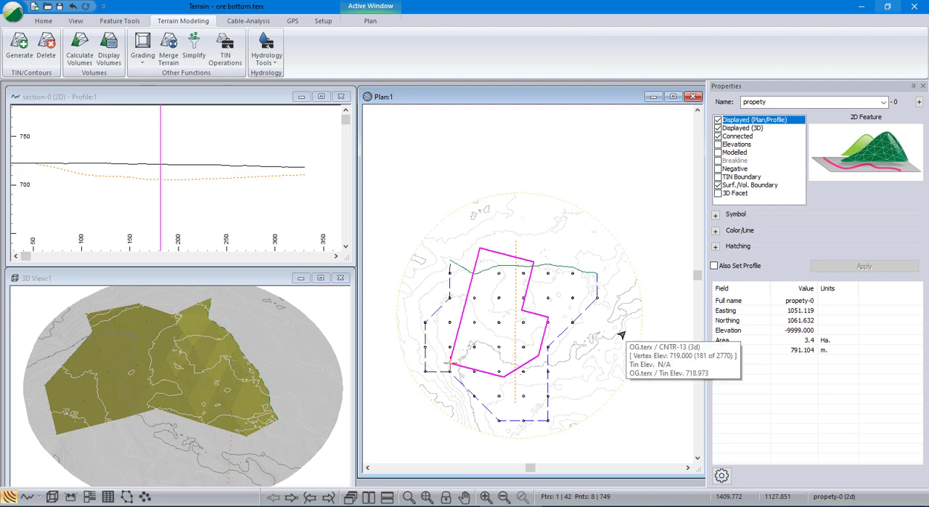
mouse_move(662, 389)
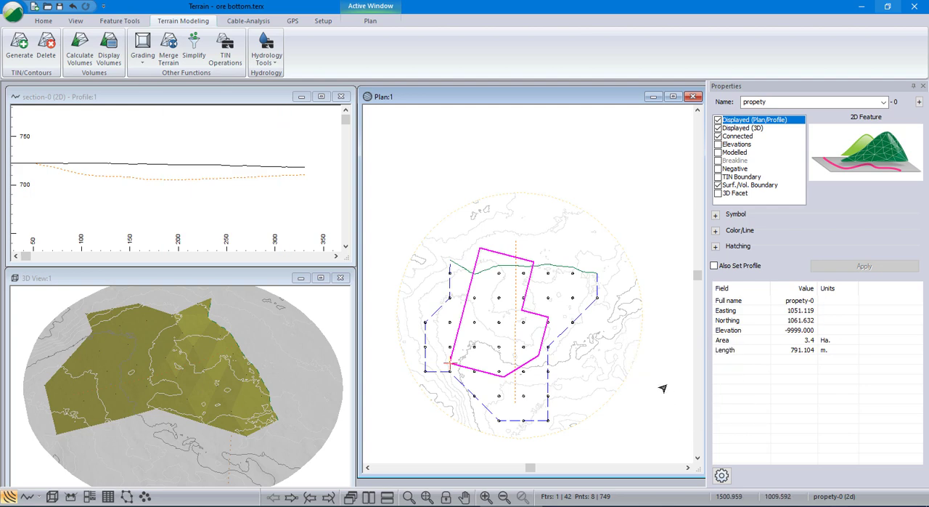
mouse_move(641, 386)
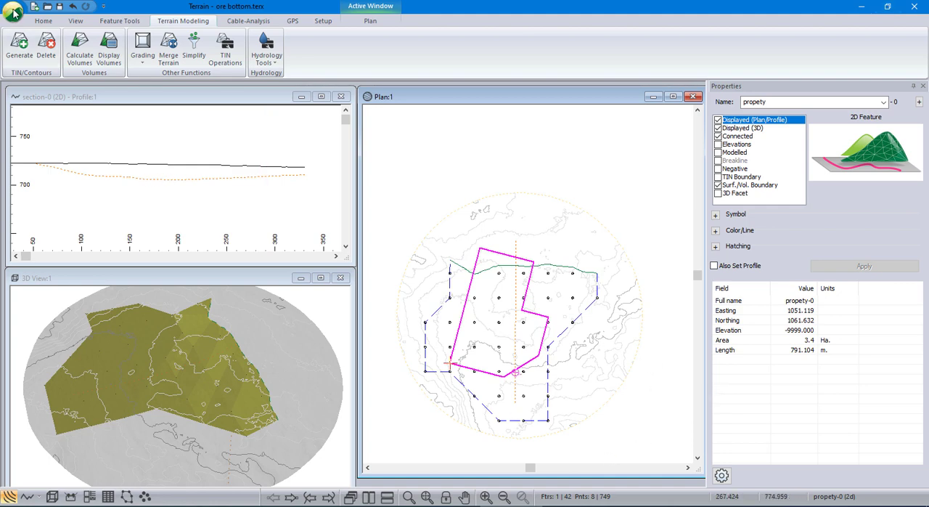
mouse_move(556, 200)
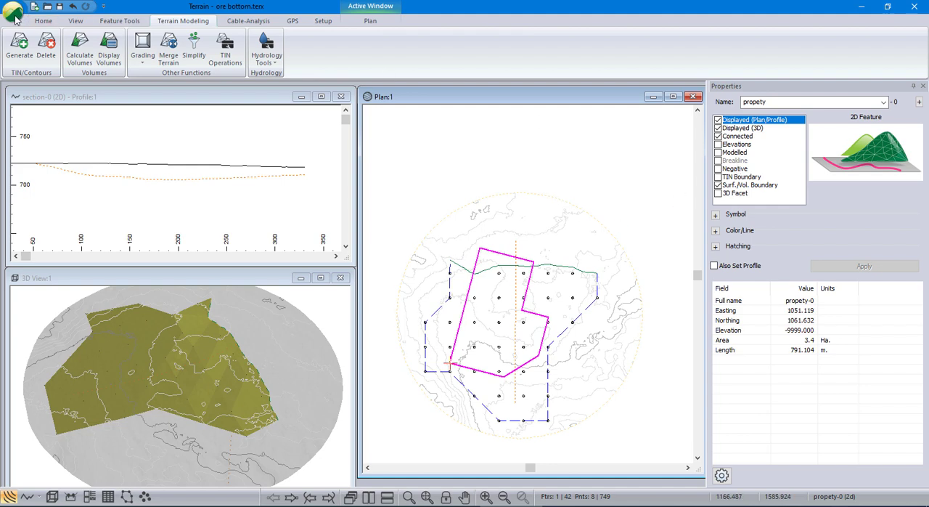
- Start a new untitled terrain document, discarding changes to the pit project
left_click(13, 10)
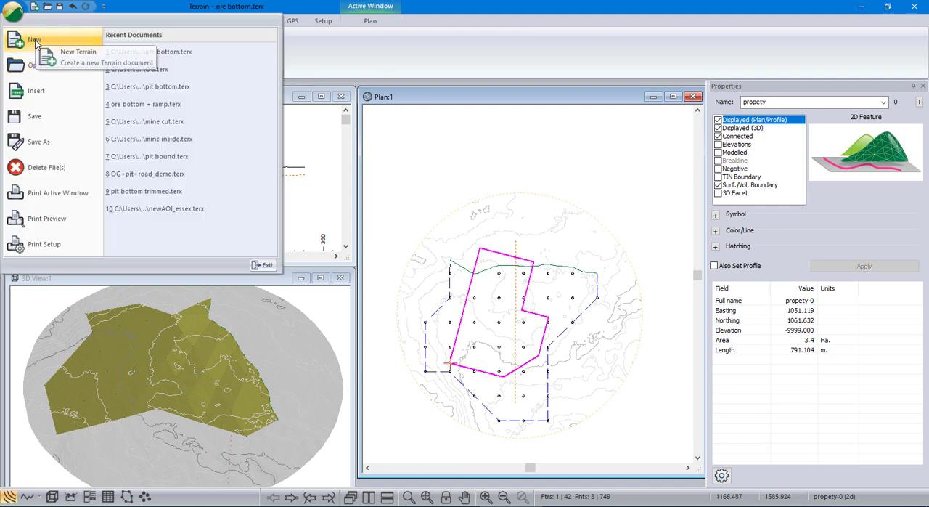
left_click(78, 53)
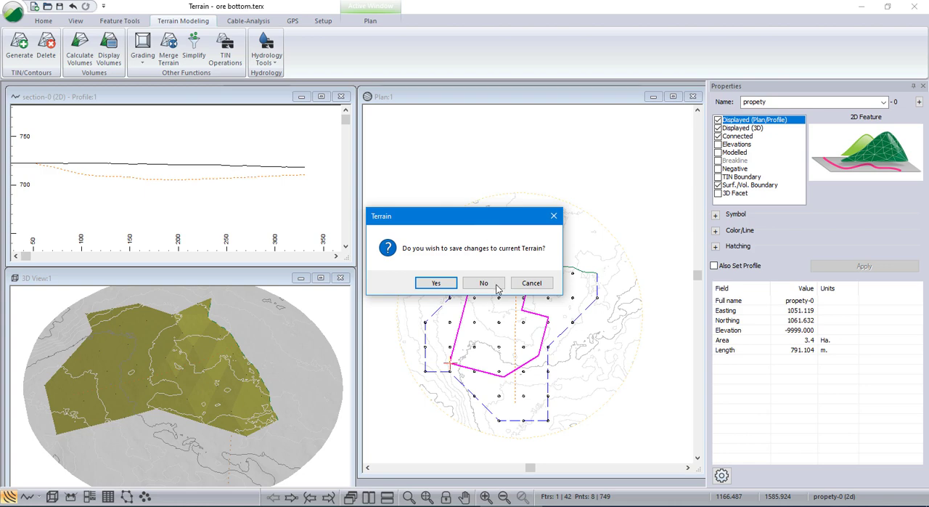
left_click(482, 282)
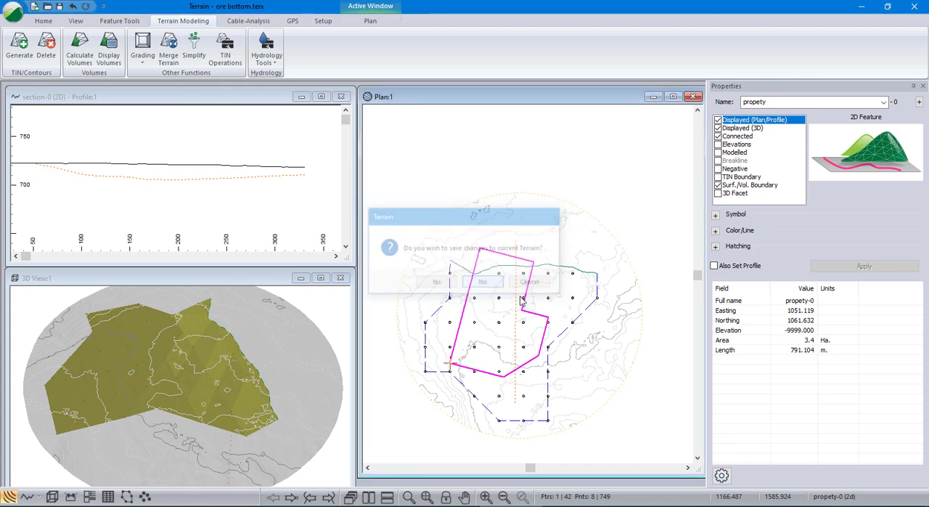
left_click(482, 282)
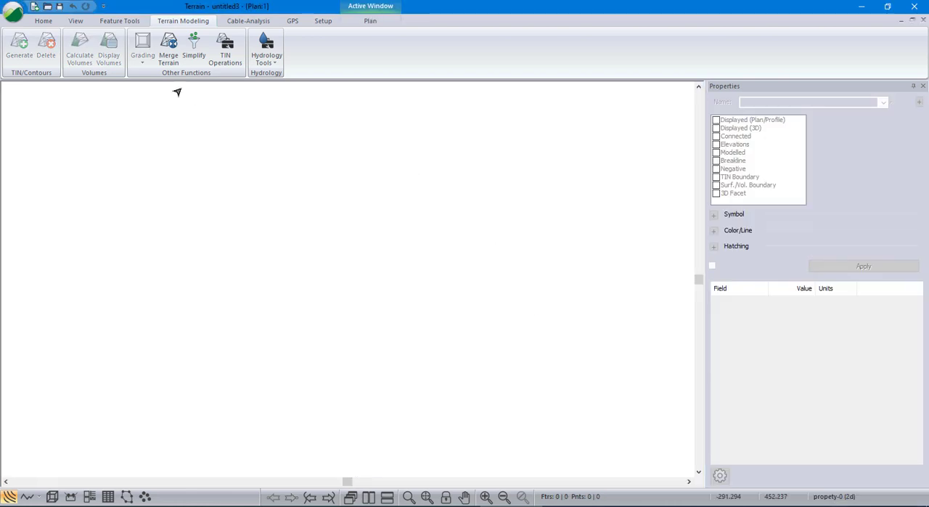
mouse_move(142, 46)
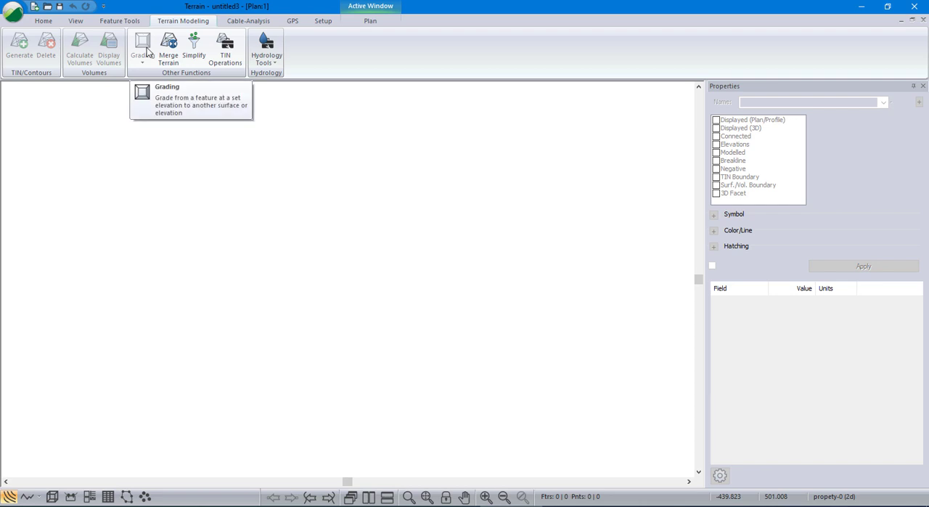
mouse_move(235, 248)
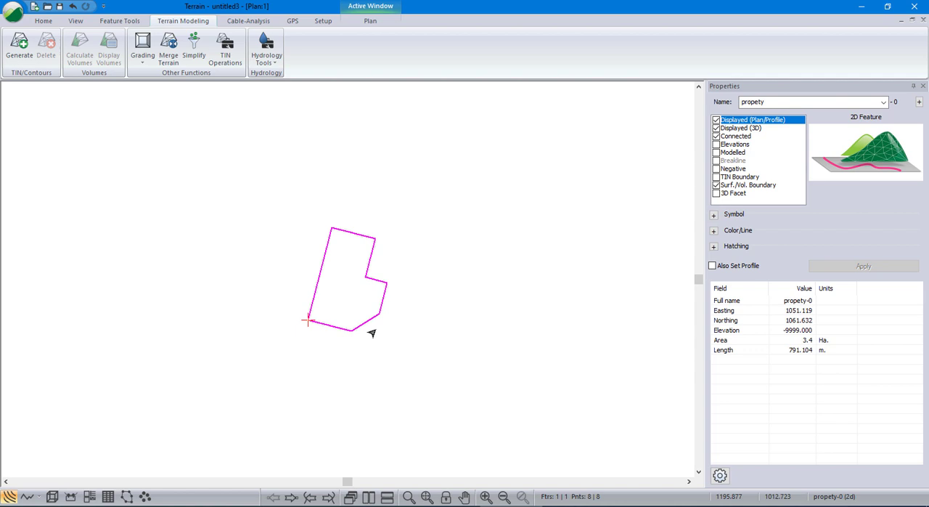
mouse_move(428, 319)
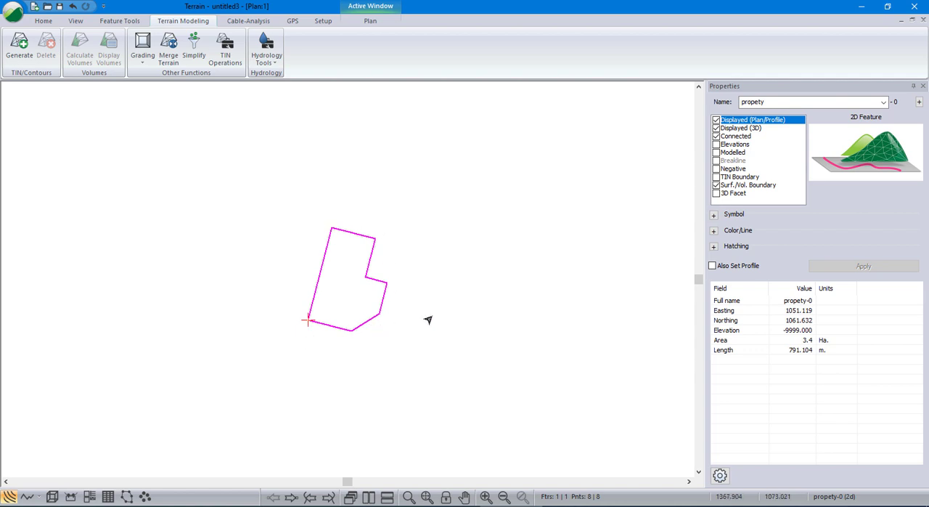
- Add OG.terx and ore bottom.terx as background surfaces in the plan window settings
right_click(428, 319)
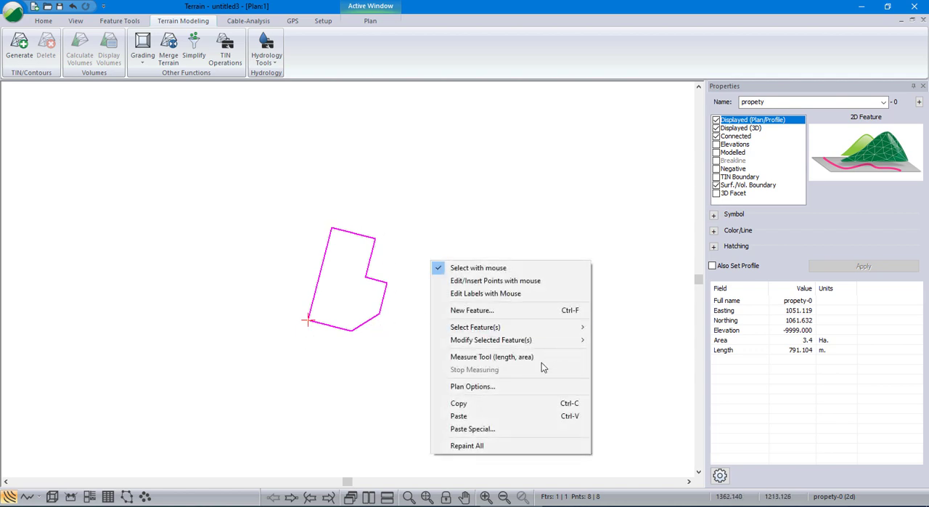
left_click(473, 386)
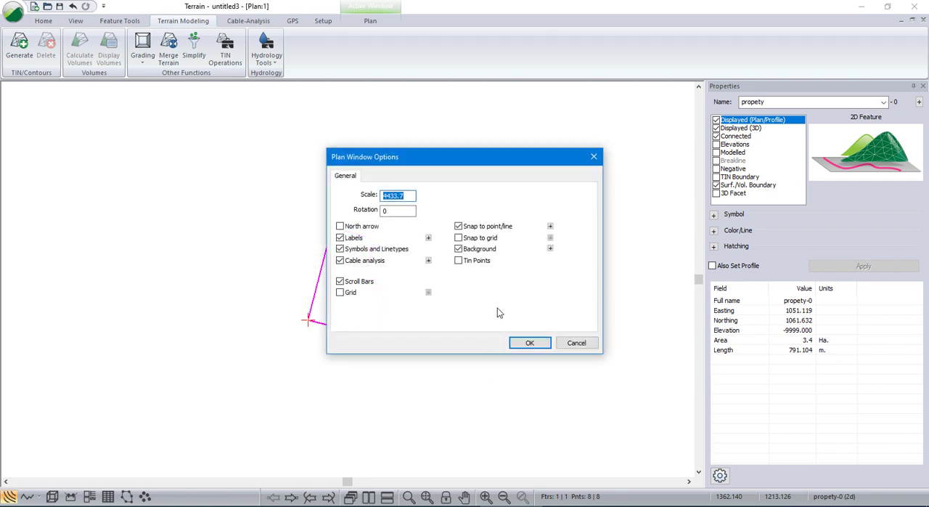
left_click(550, 248)
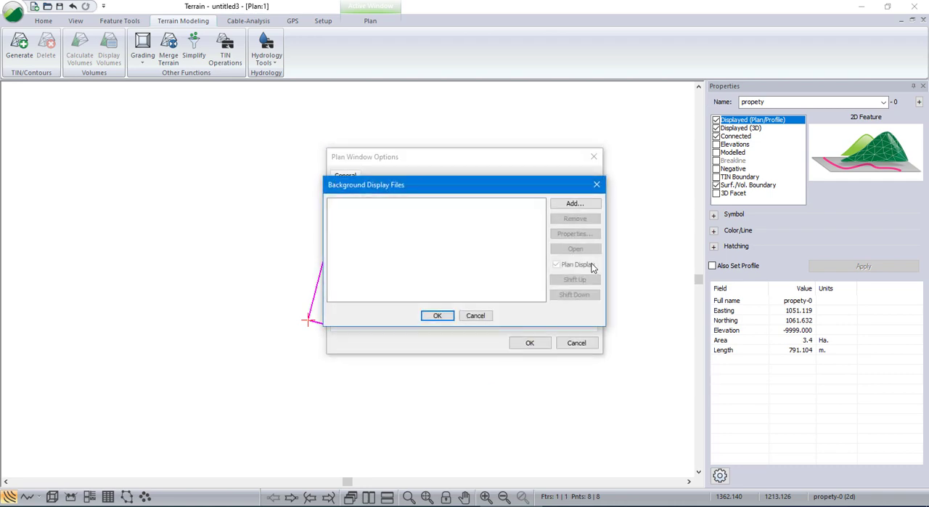
left_click(575, 203)
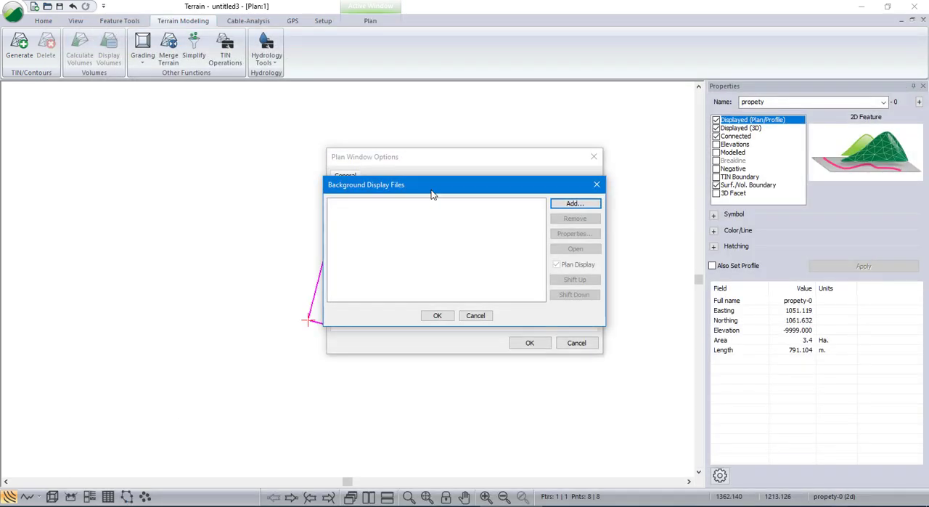
left_click(575, 203)
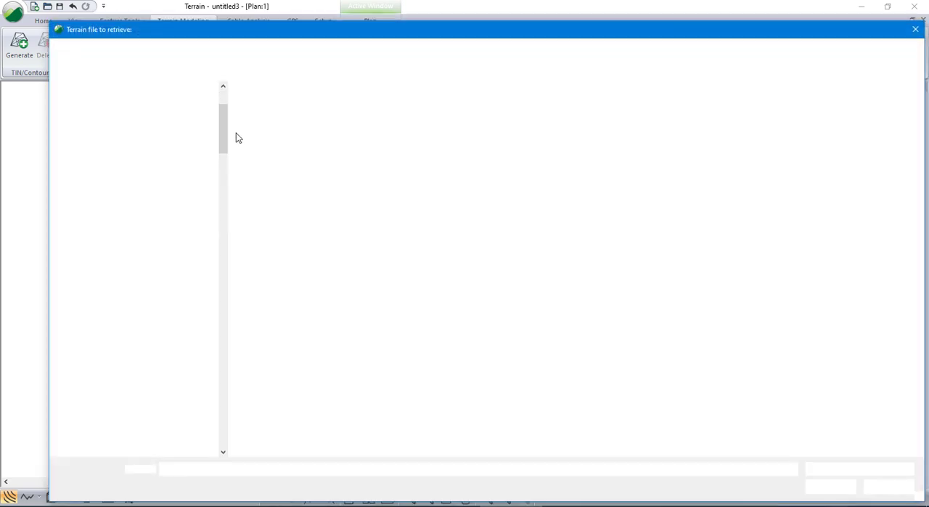
left_click(275, 153)
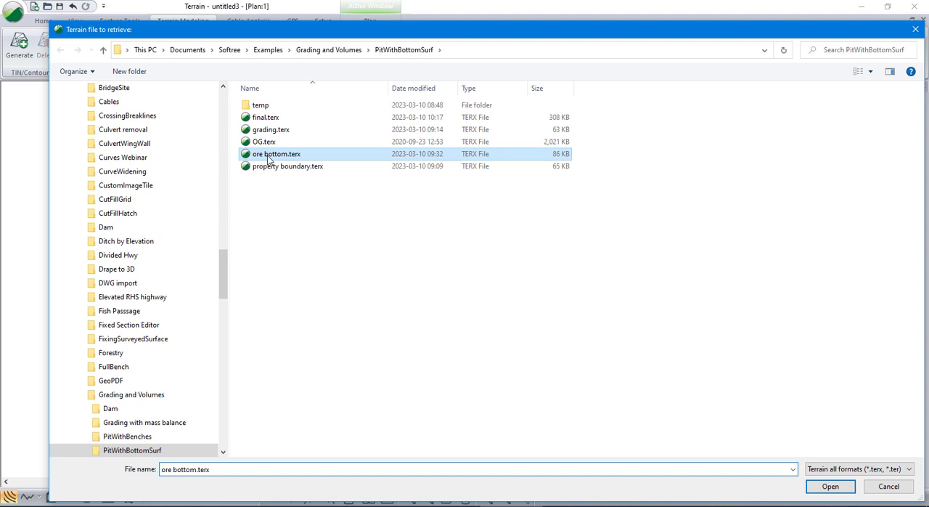
left_click(830, 485)
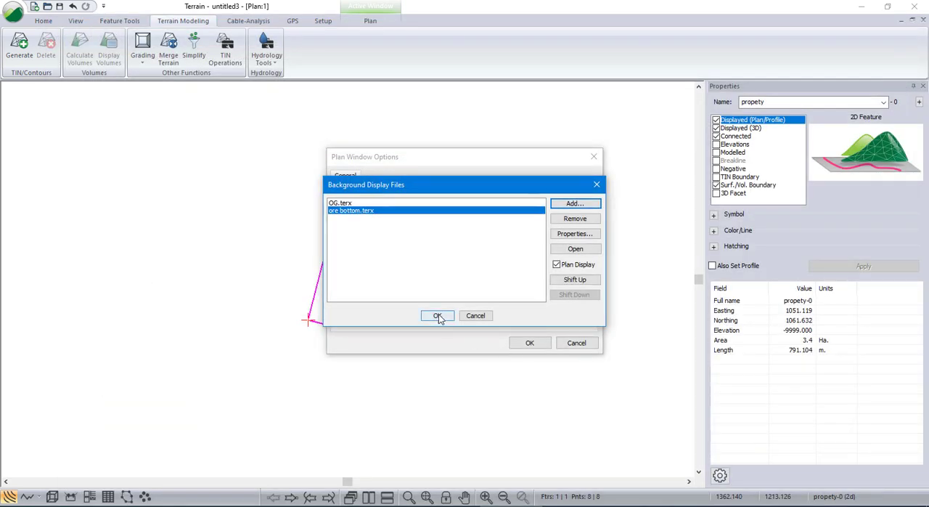
left_click(435, 315)
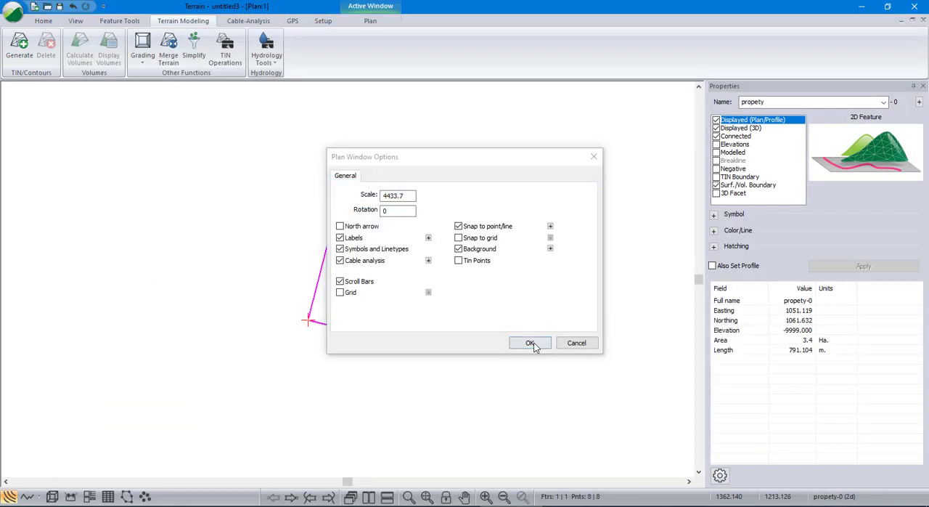
left_click(530, 343)
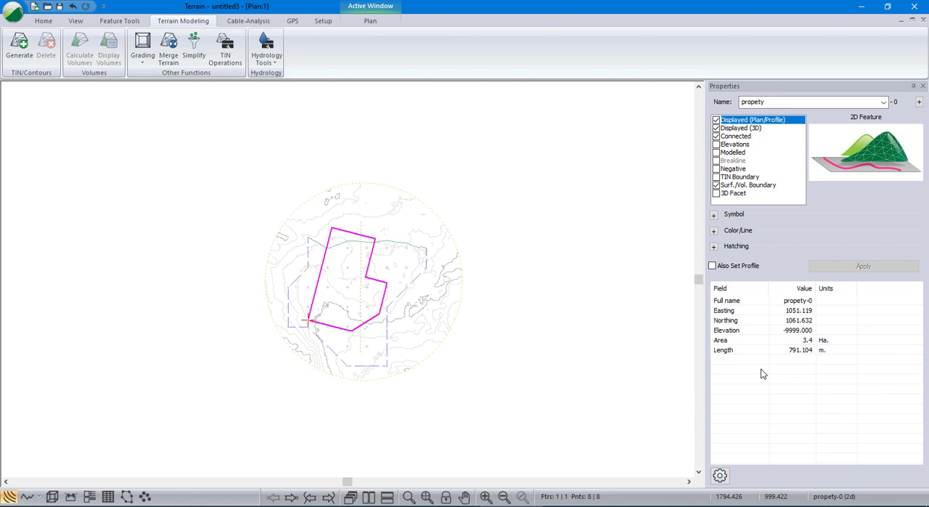
mouse_move(340, 245)
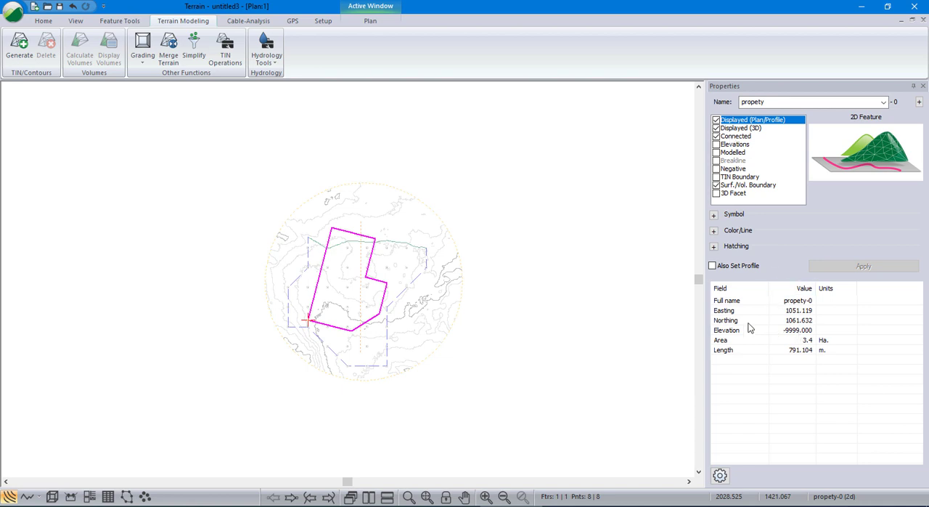
mouse_move(393, 235)
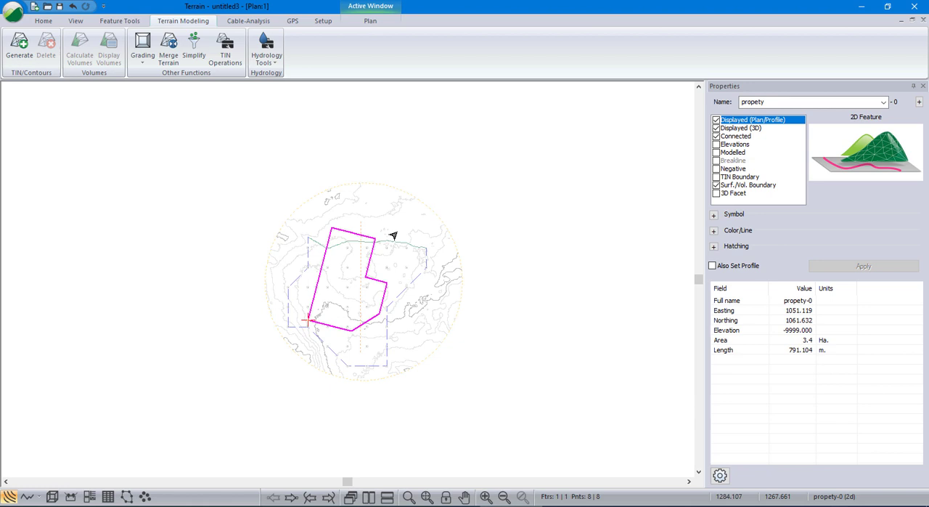
mouse_move(389, 311)
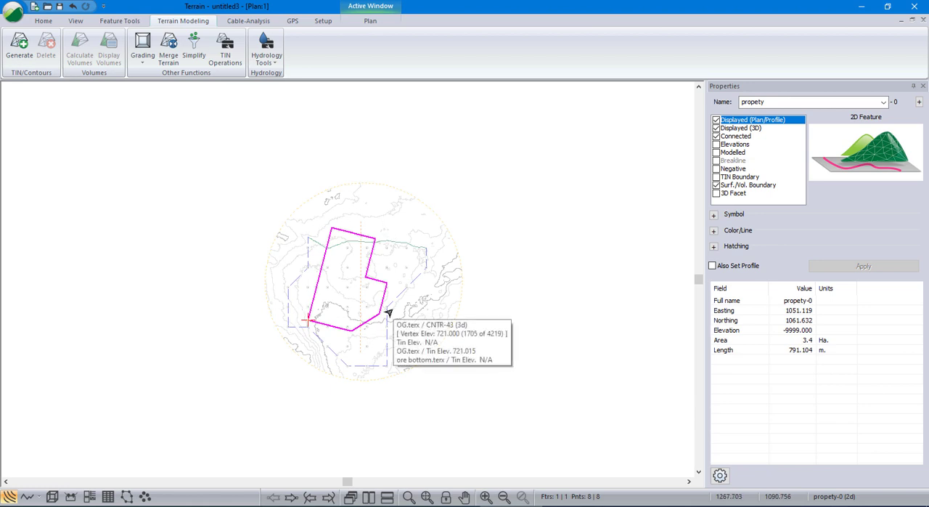
mouse_move(405, 301)
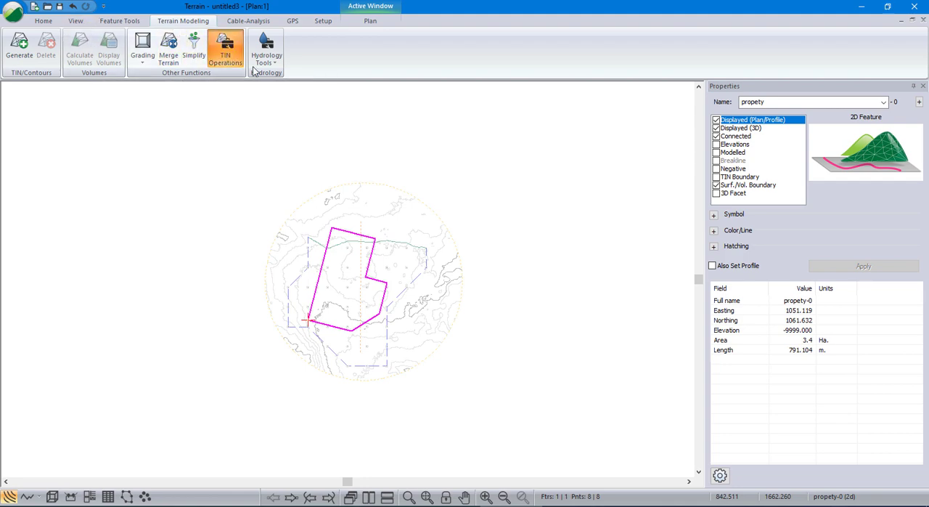
- Drape the property boundary onto OG.terx with TIN points included, giving elevation 720.670
left_click(225, 51)
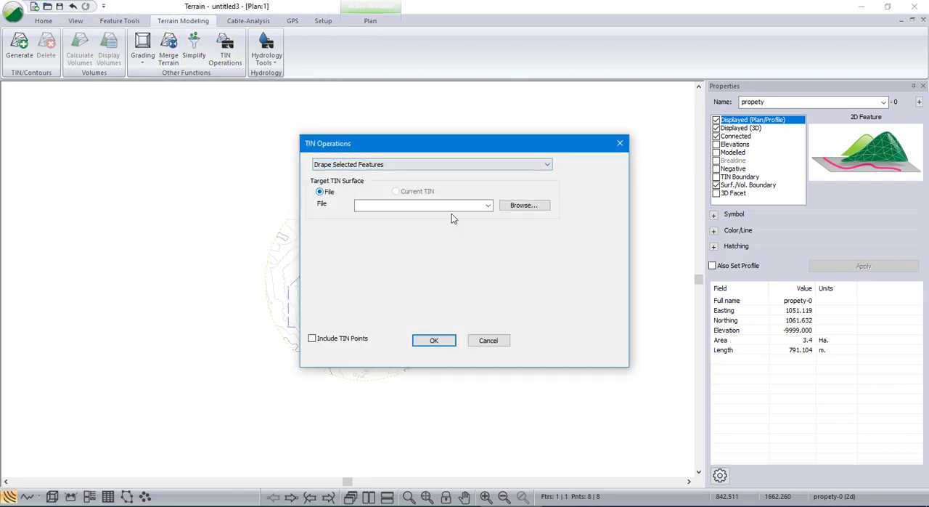
left_click(421, 205)
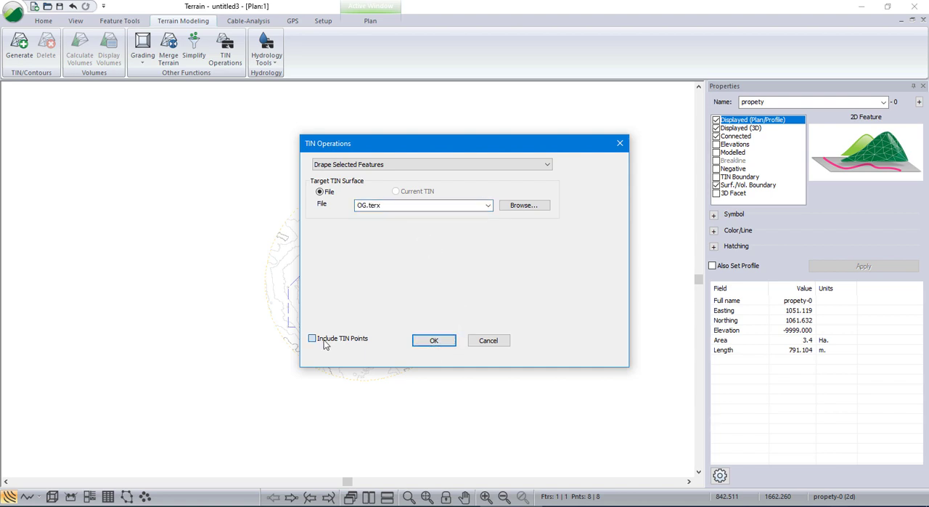
left_click(312, 336)
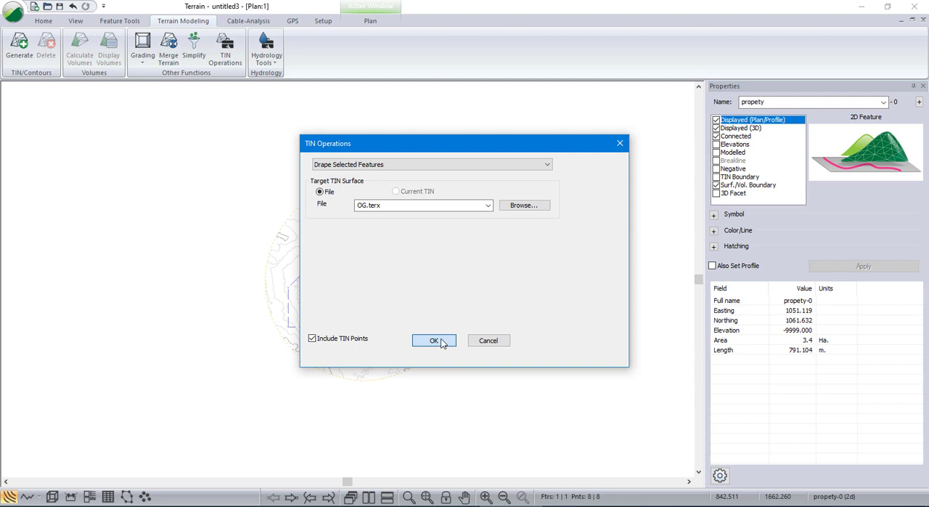
left_click(432, 340)
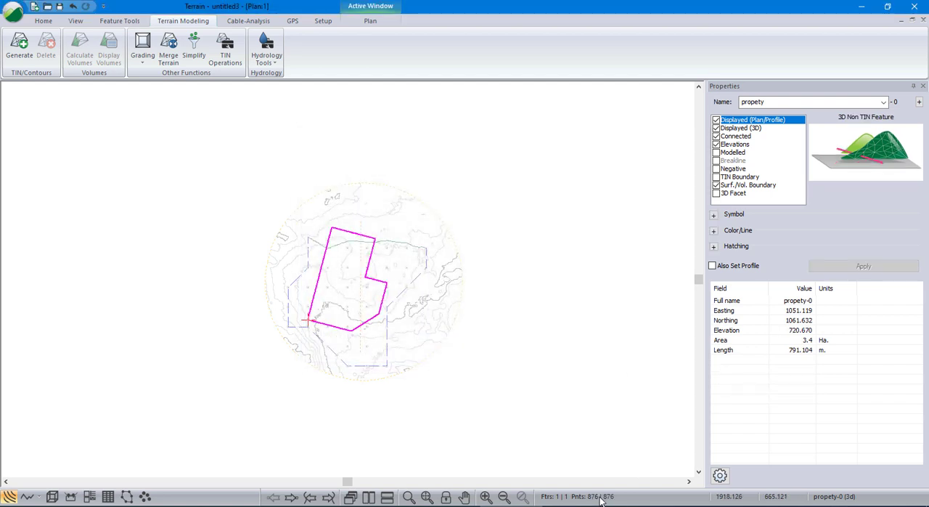
mouse_move(596, 499)
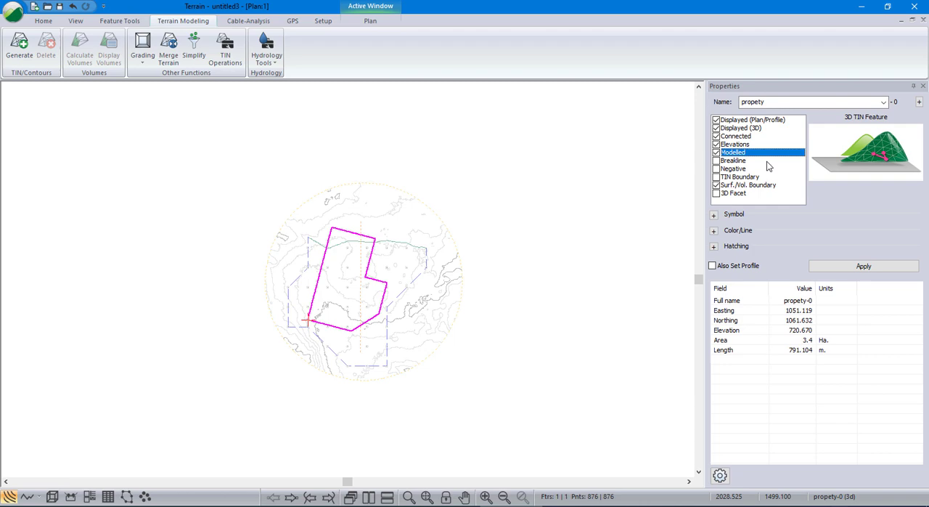
mouse_move(773, 163)
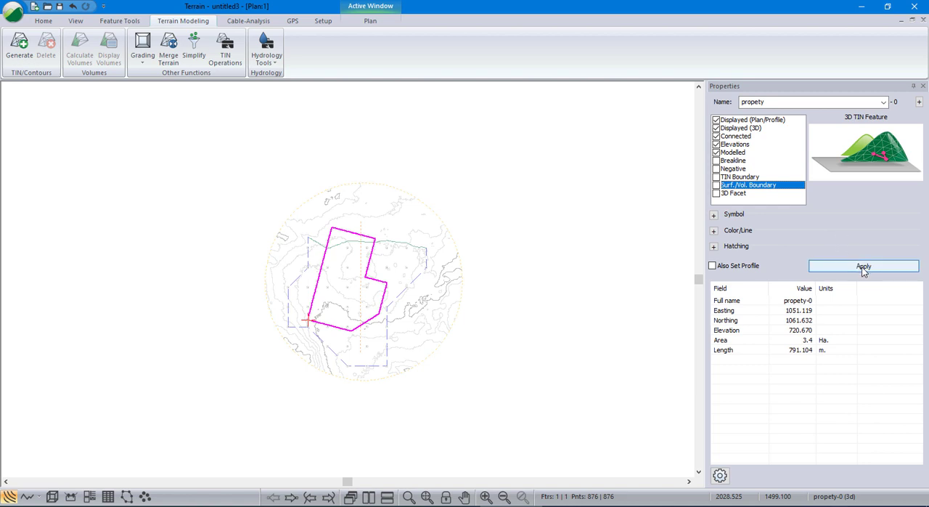
- Flag the draped property boundary as a modelled surface/volume boundary and apply the change
left_click(749, 119)
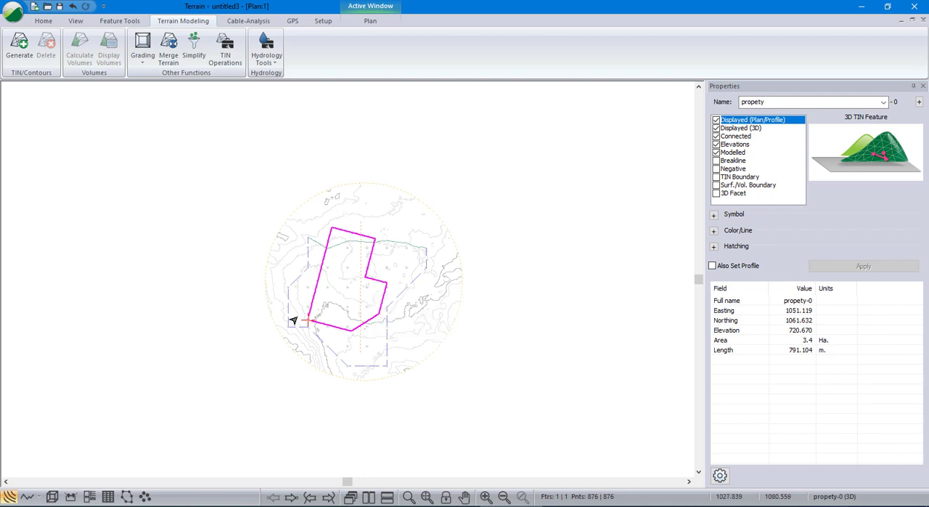
mouse_move(325, 226)
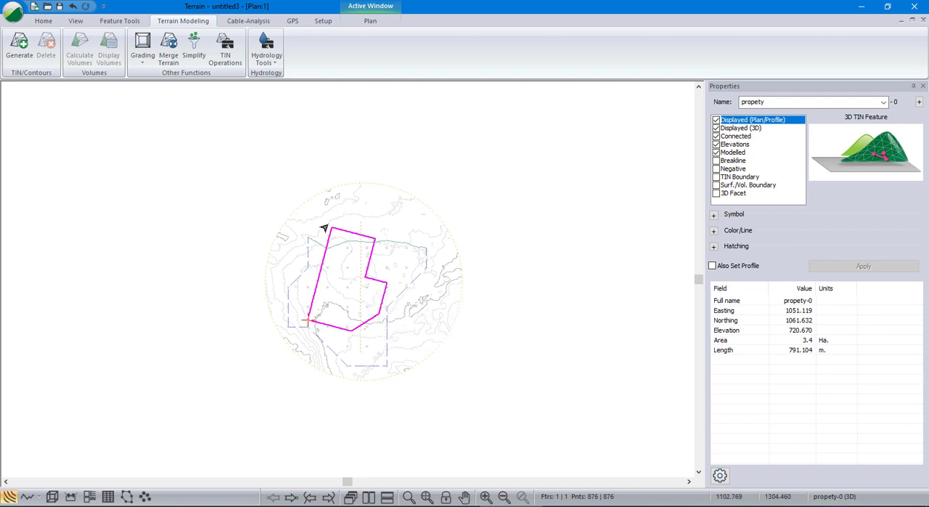
mouse_move(347, 293)
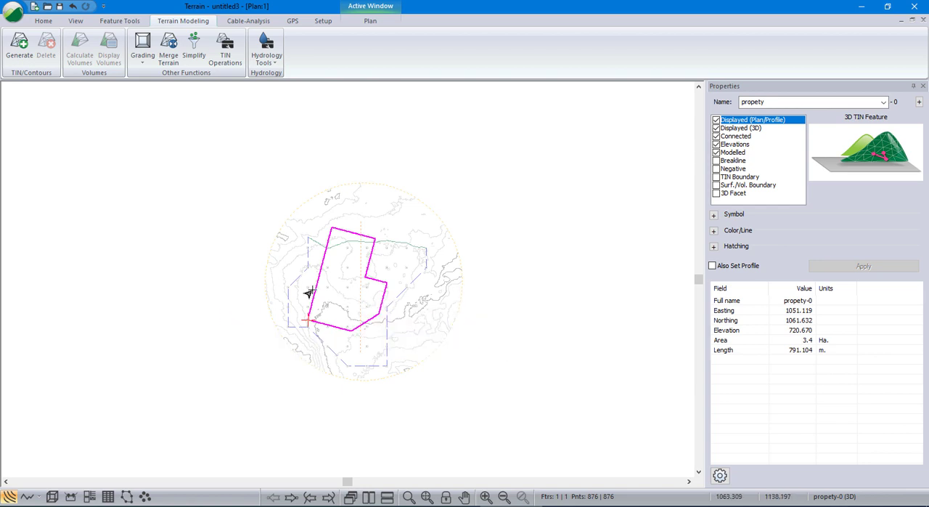
mouse_move(311, 280)
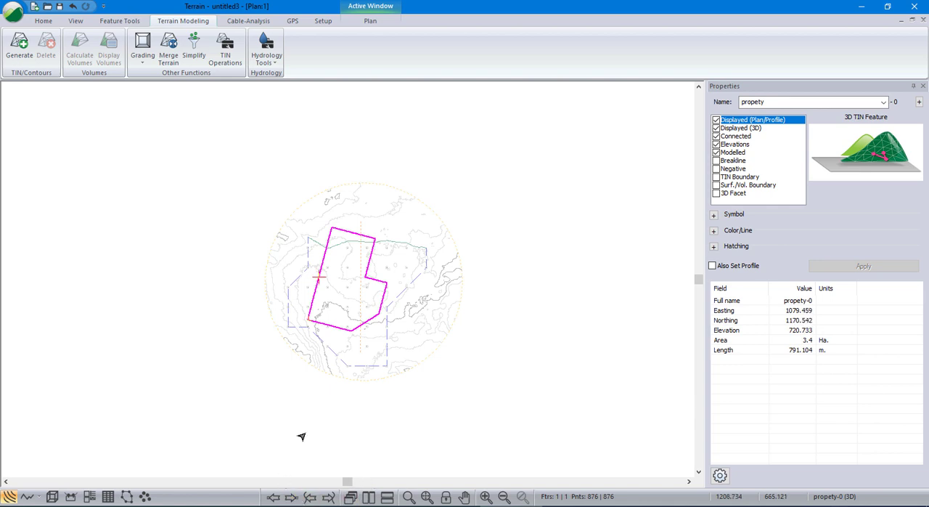
mouse_move(368, 266)
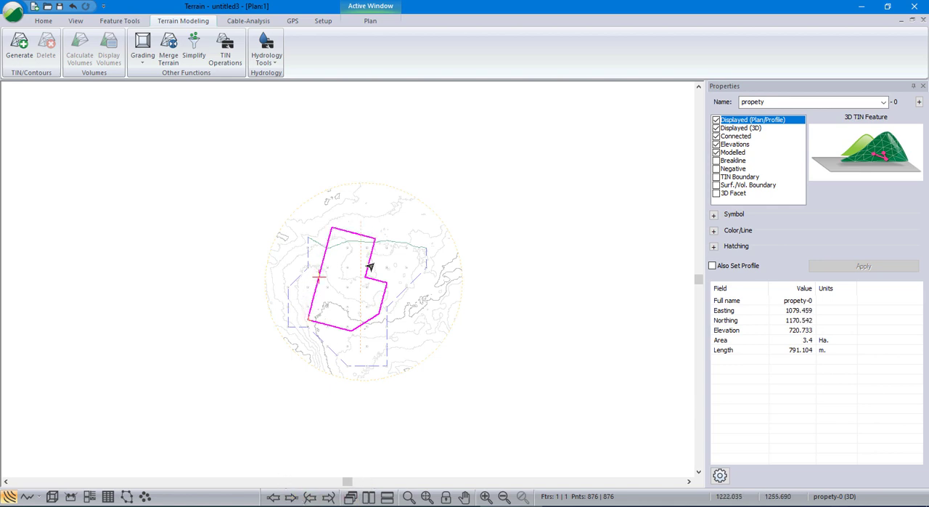
mouse_move(296, 279)
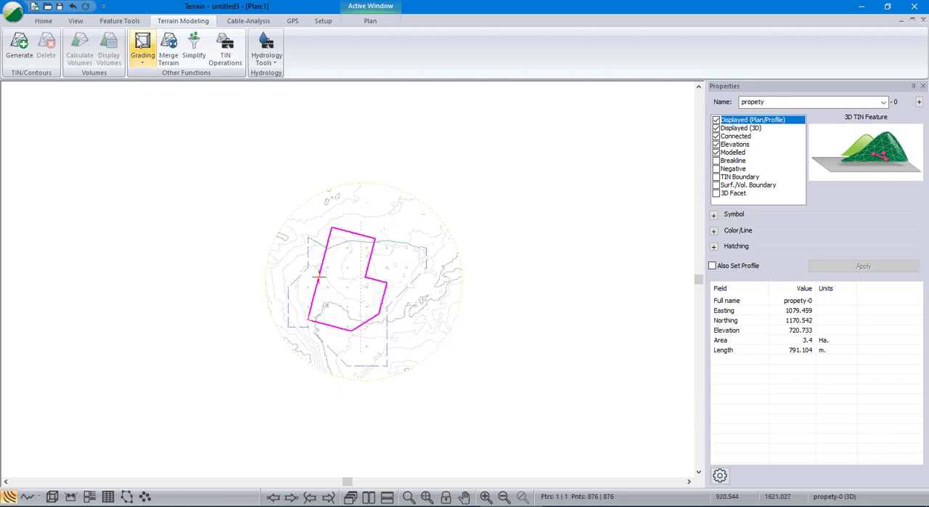
mouse_move(171, 78)
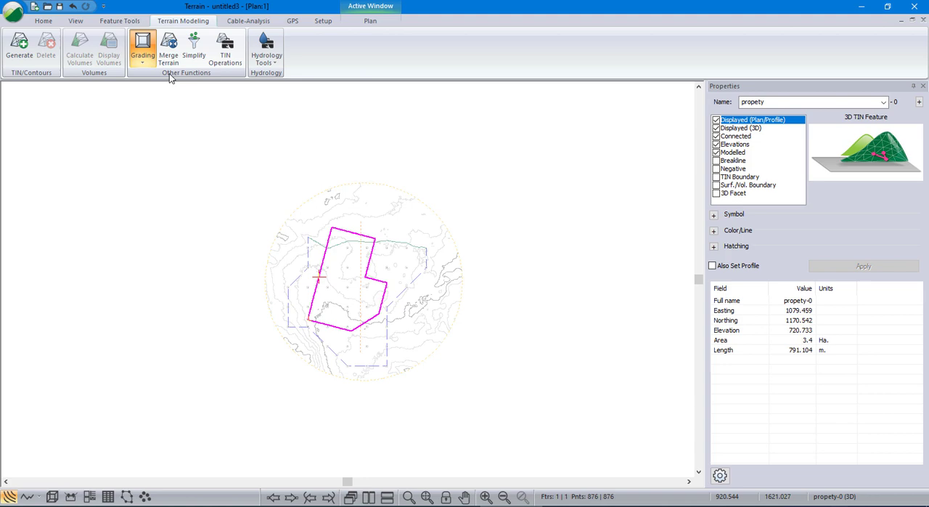
- Grade the boundary to ore bottom.terx at 2:1 downward slope with interpolated slope lines spaced 10
left_click(143, 49)
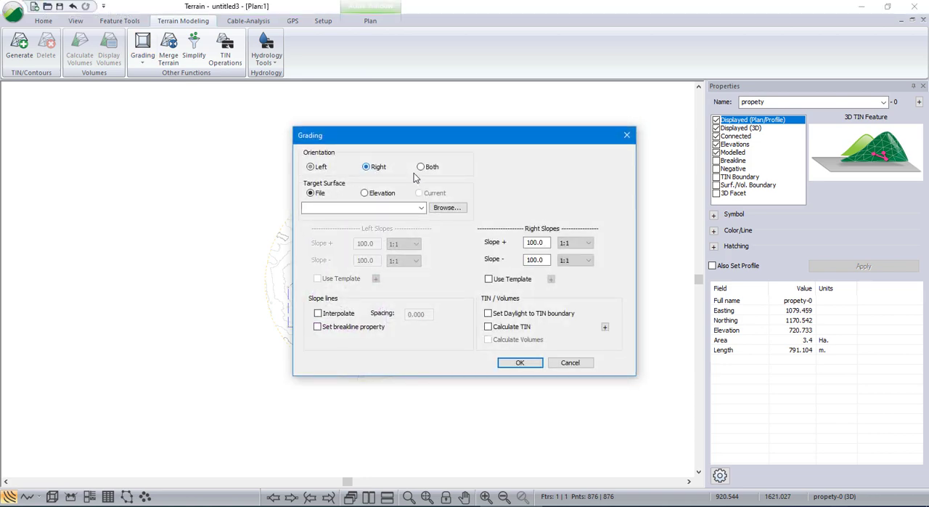
left_click(421, 208)
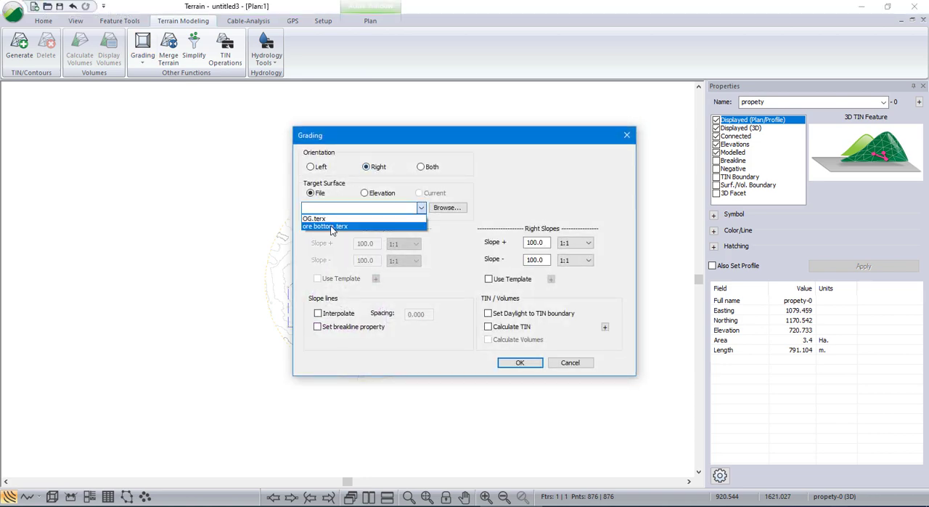
left_click(325, 226)
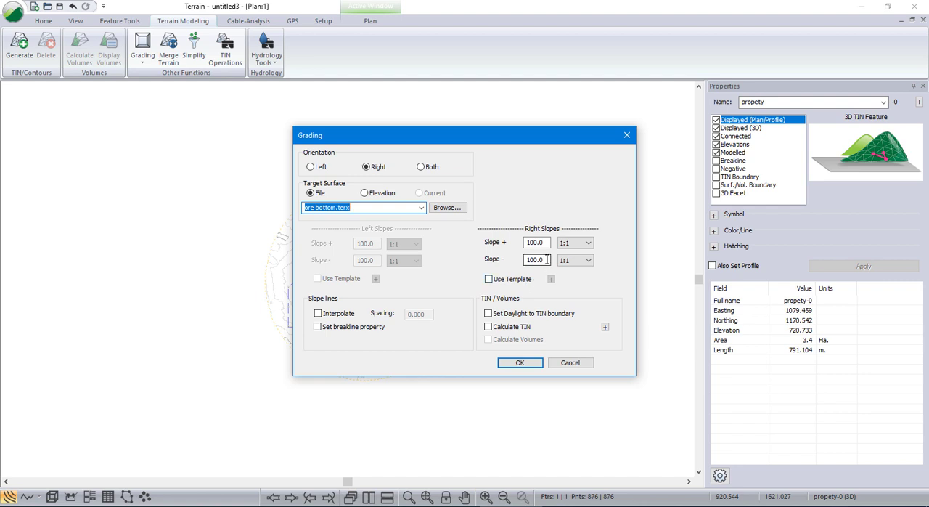
left_click(587, 258)
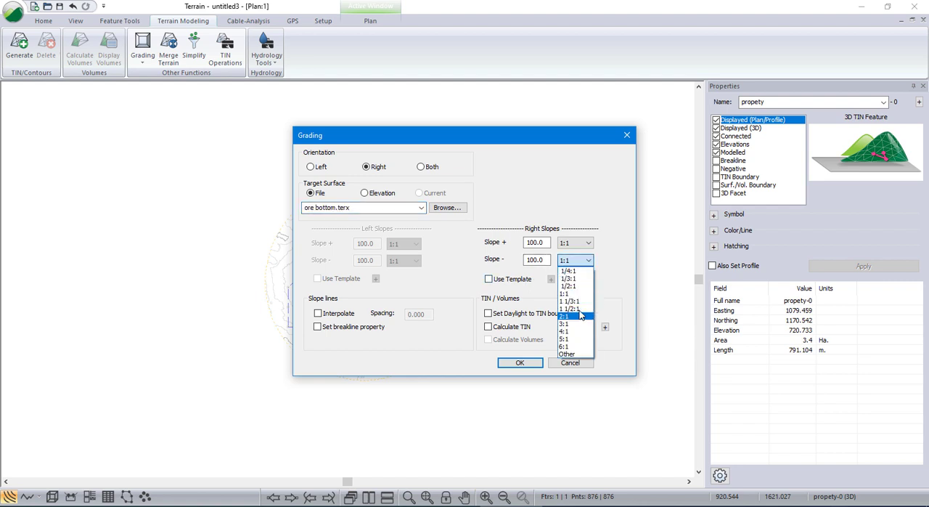
left_click(565, 316)
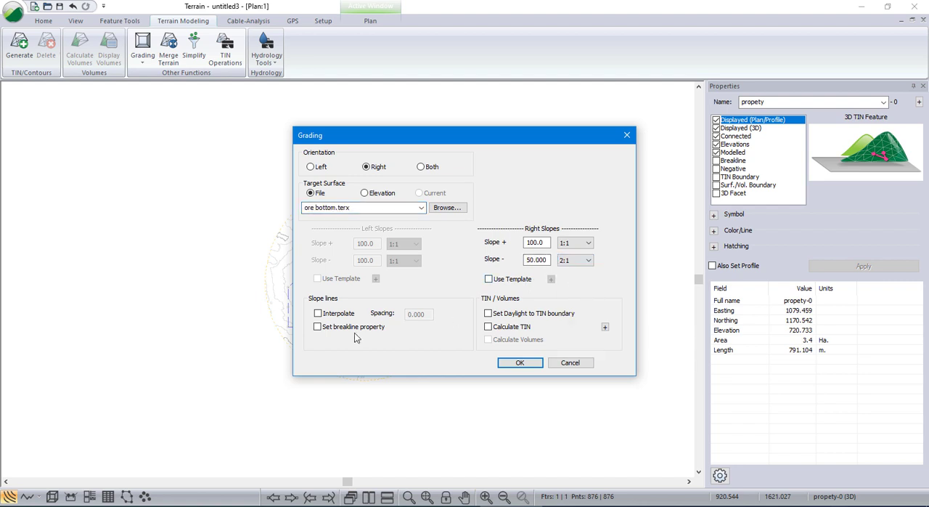
left_click(317, 314)
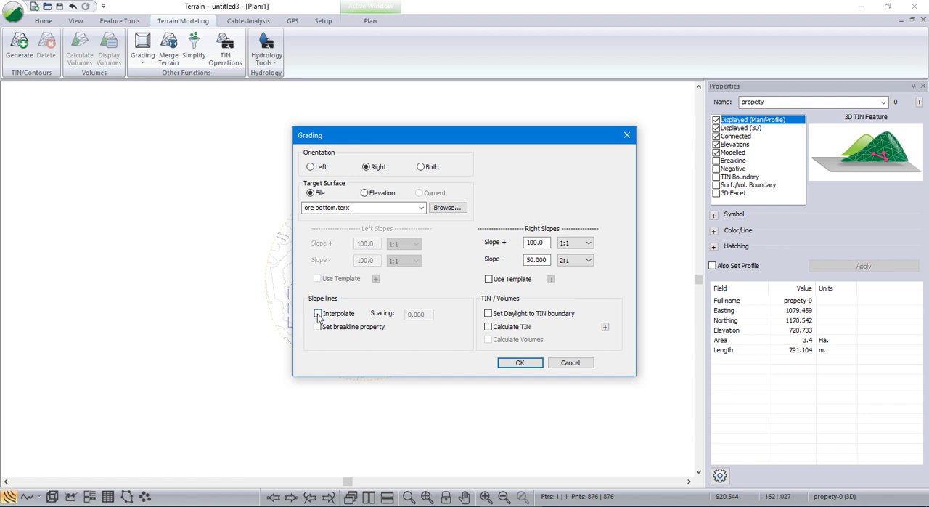
left_click(316, 313)
type("10")
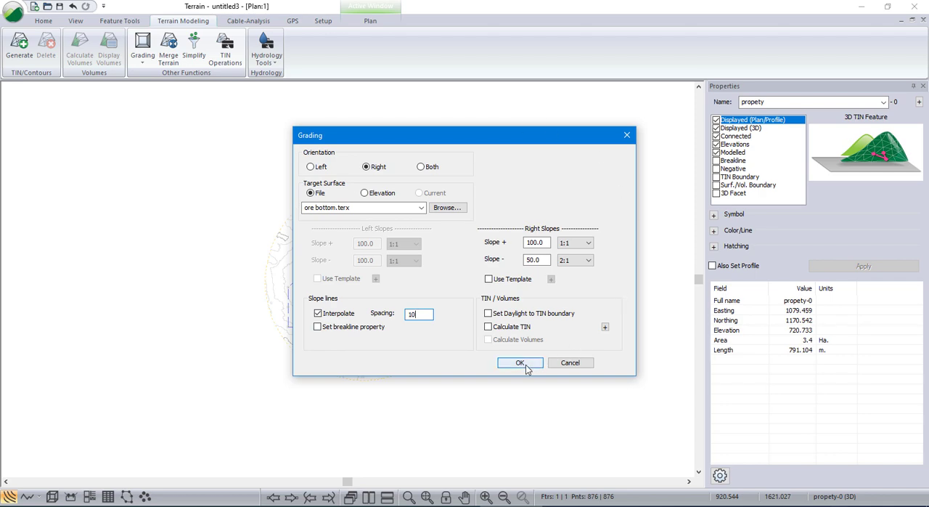
left_click(519, 363)
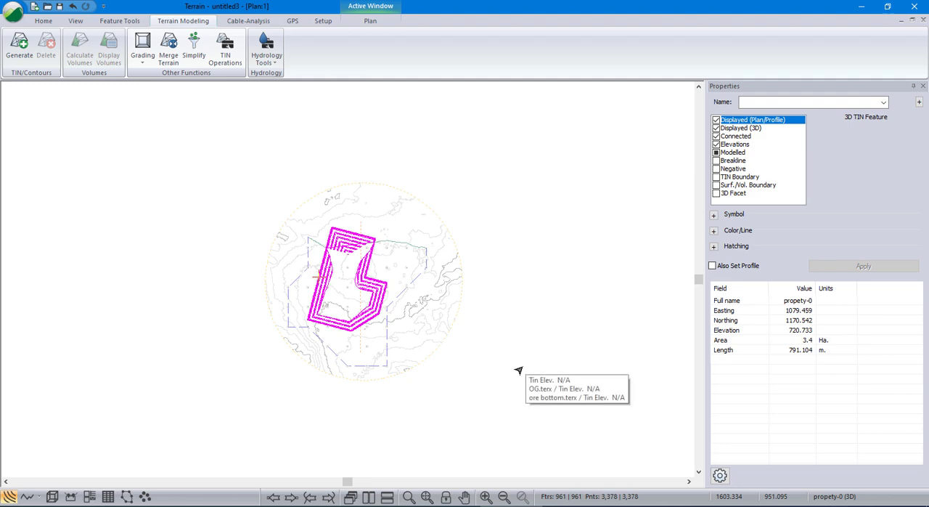
mouse_move(326, 261)
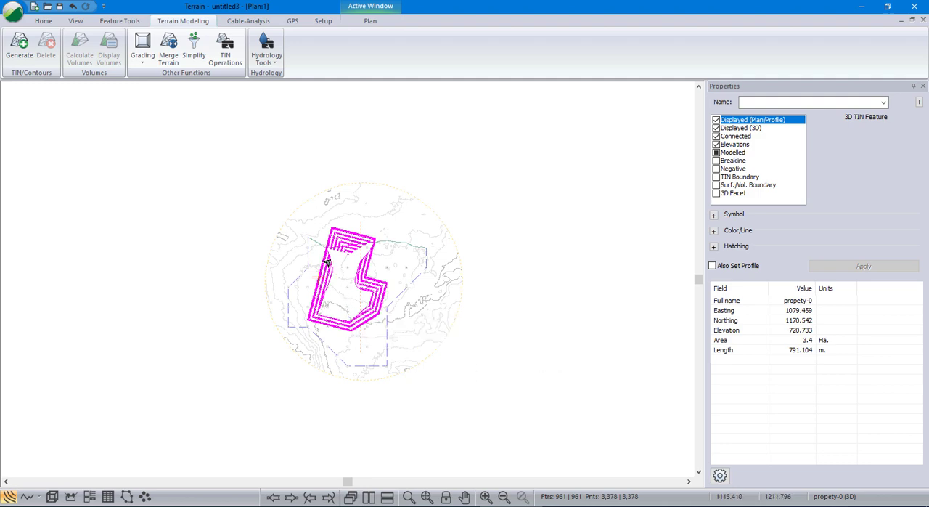
mouse_move(336, 254)
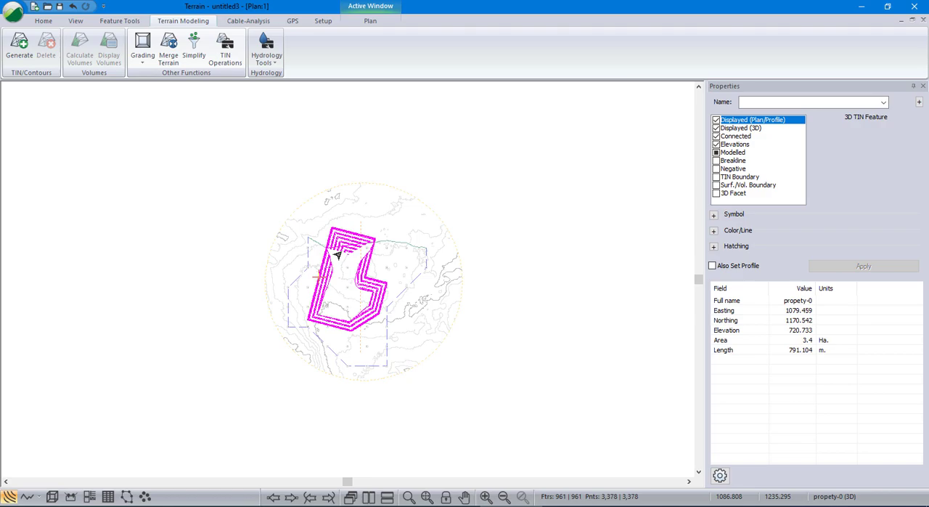
mouse_move(51, 496)
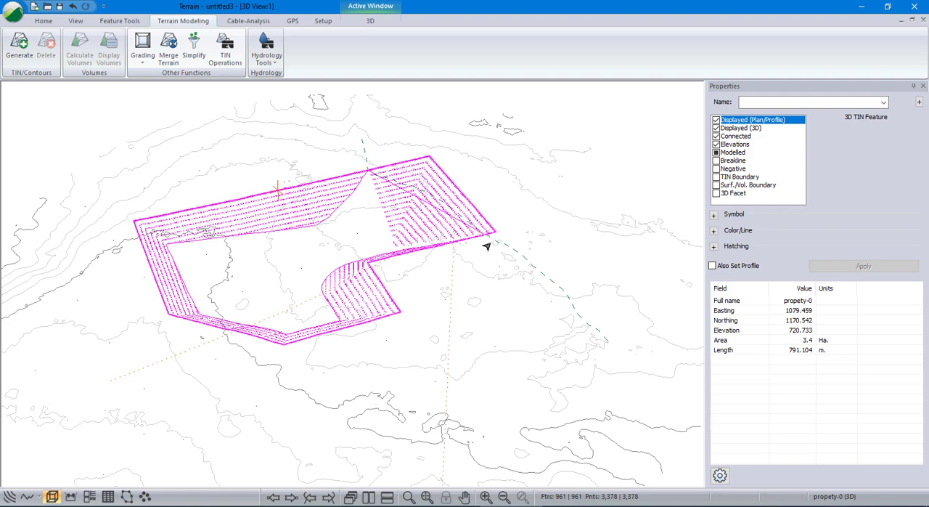
mouse_move(595, 352)
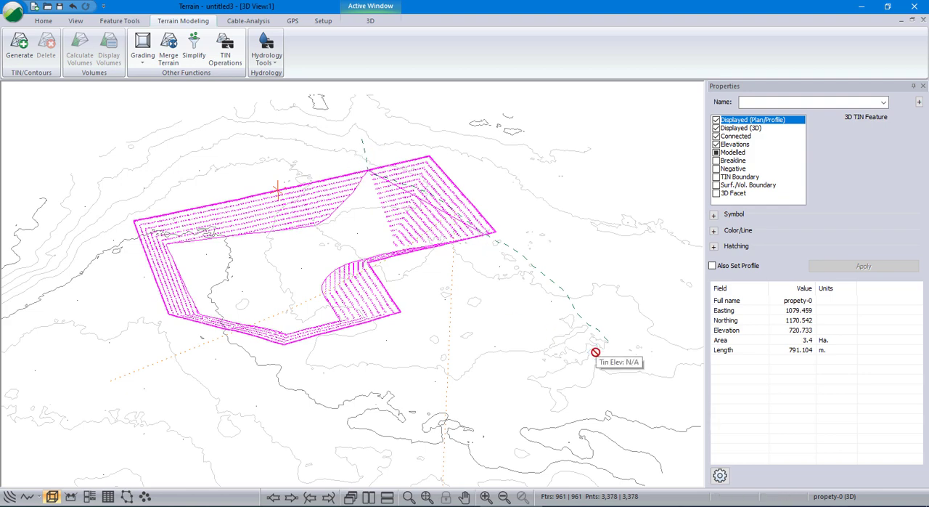
mouse_move(427, 174)
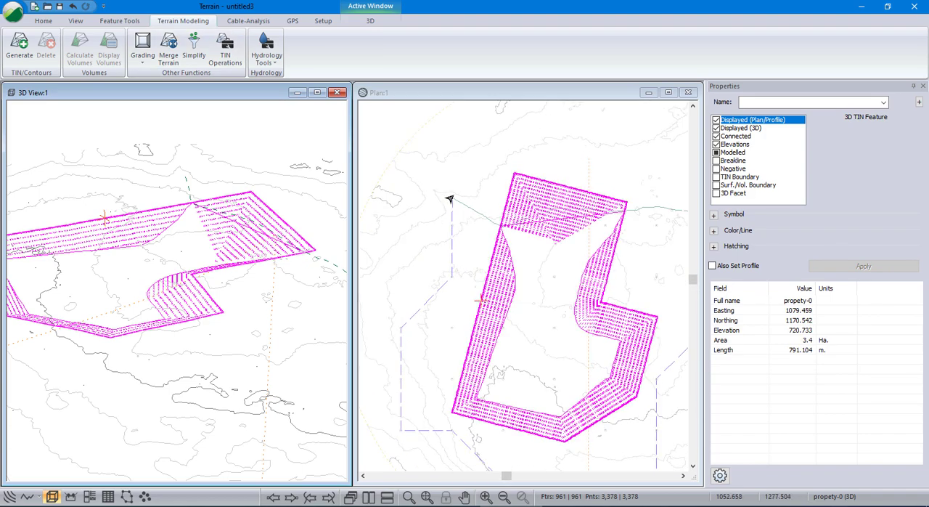
mouse_move(630, 212)
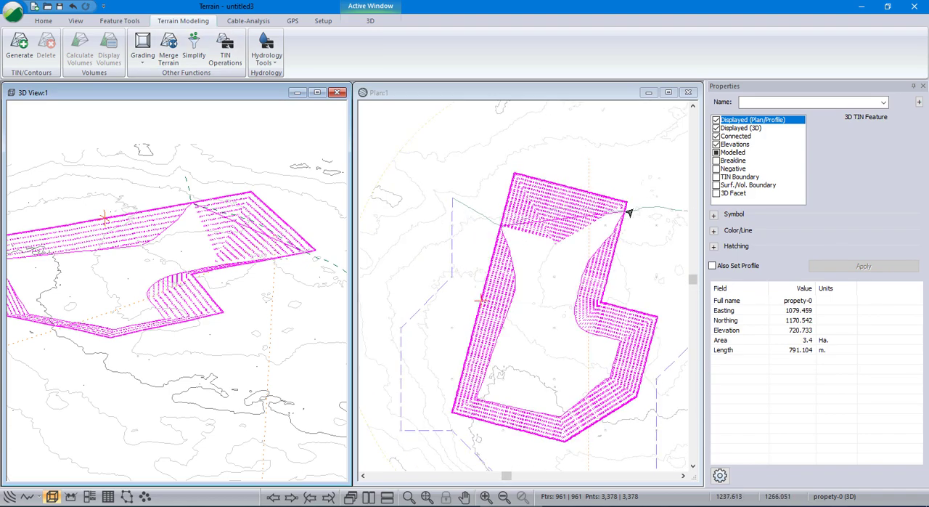
mouse_move(598, 212)
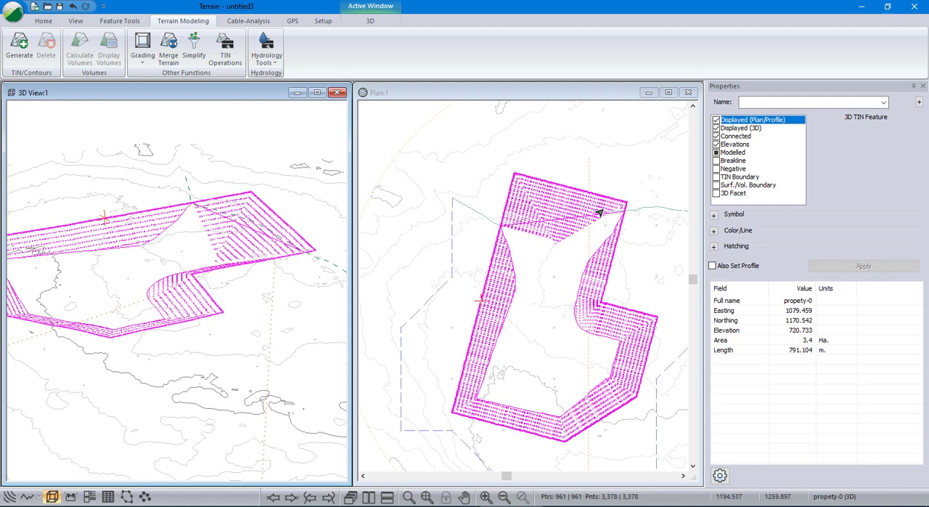
mouse_move(459, 216)
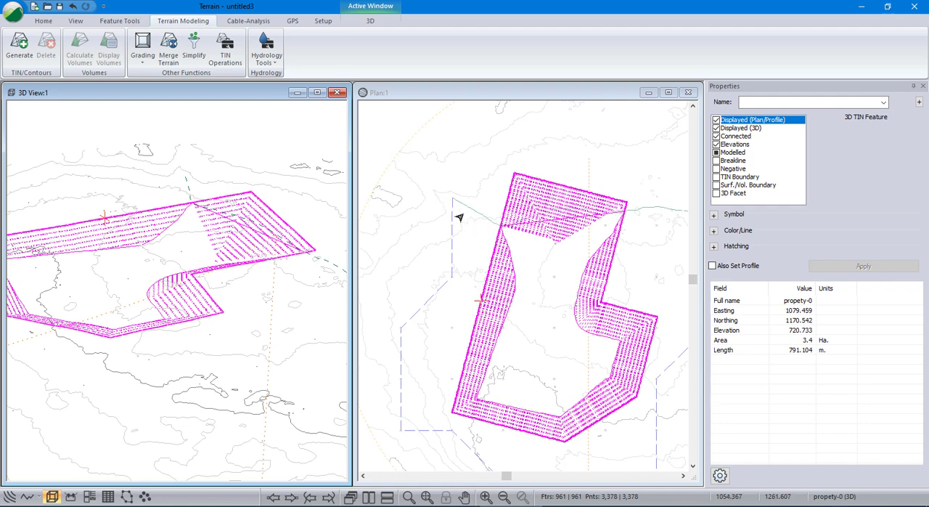
mouse_move(543, 215)
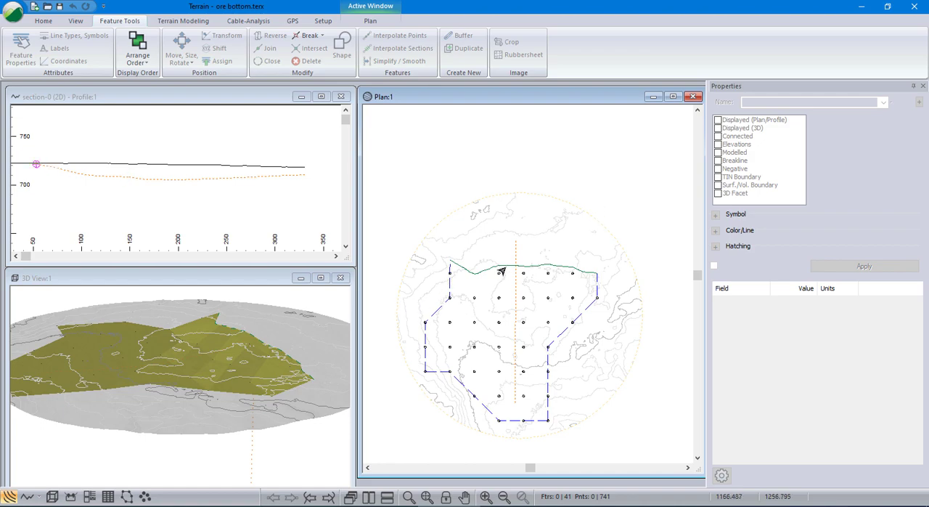
left_click(501, 270)
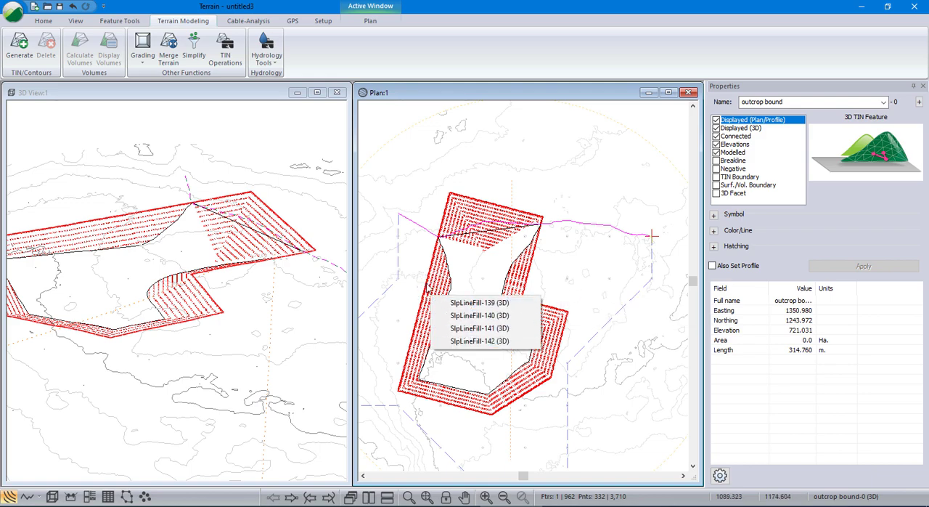
mouse_move(500, 269)
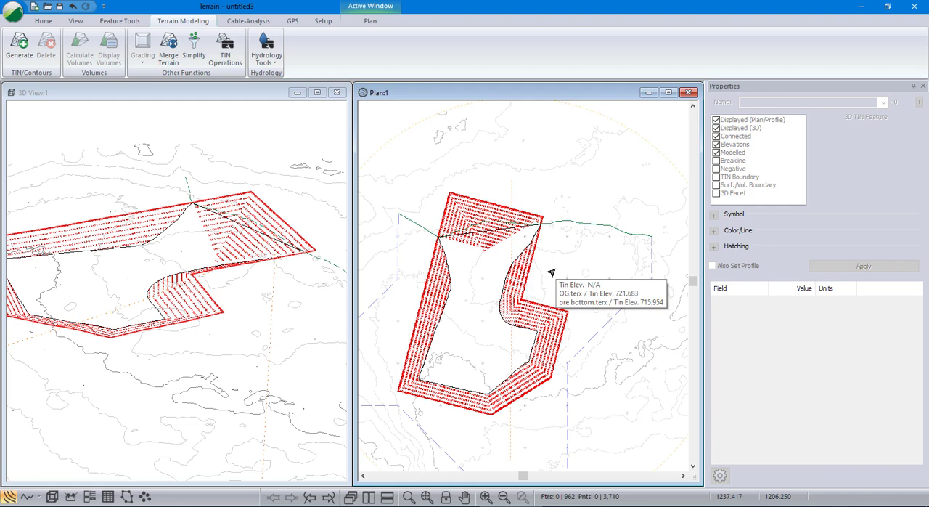
mouse_move(572, 262)
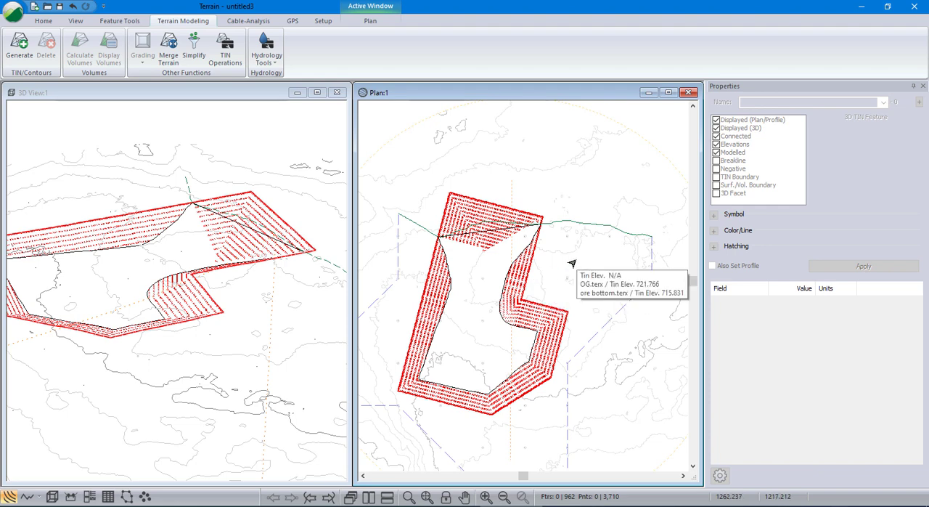
mouse_move(418, 232)
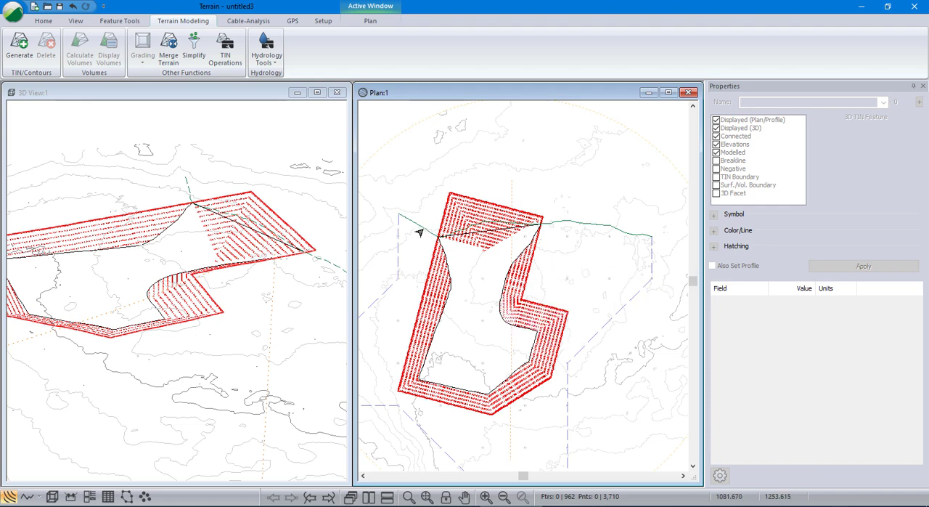
- Delete the grading slope line features, leaving the property boundary and outcrop line
left_click(434, 229)
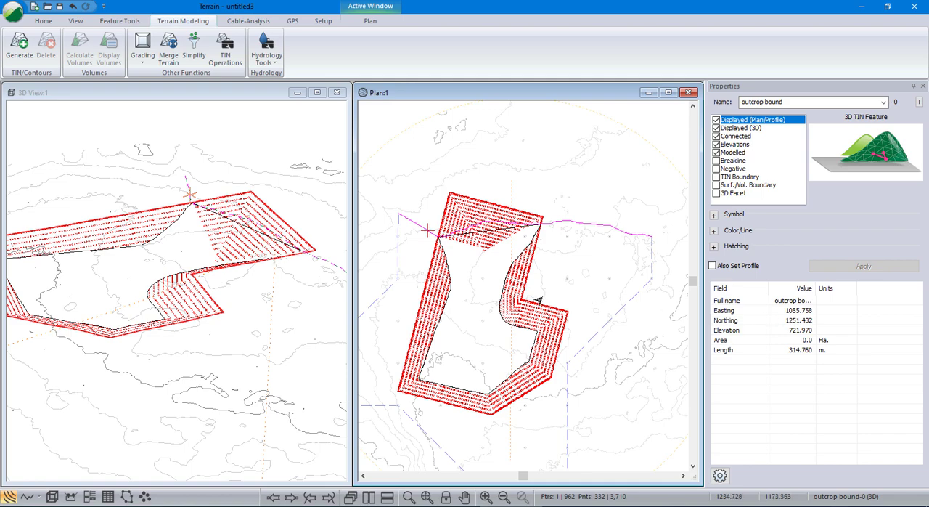
mouse_move(424, 264)
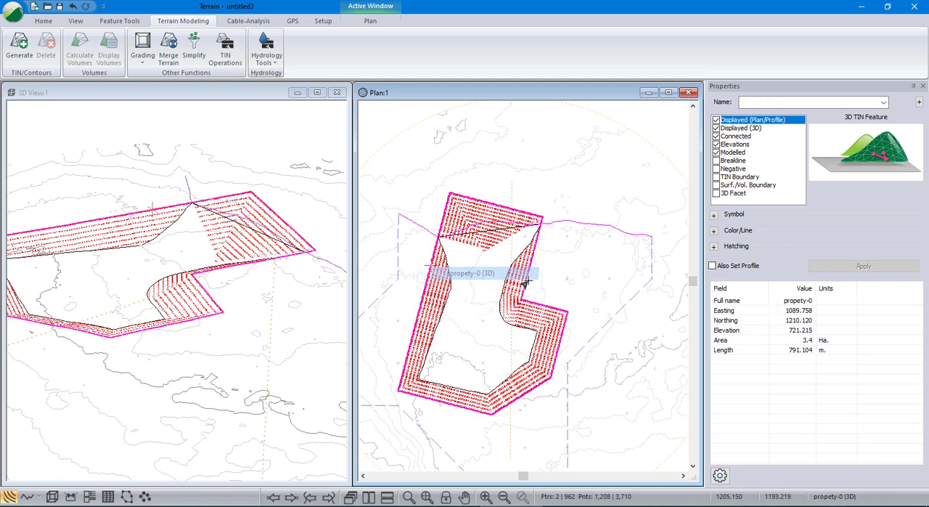
right_click(493, 269)
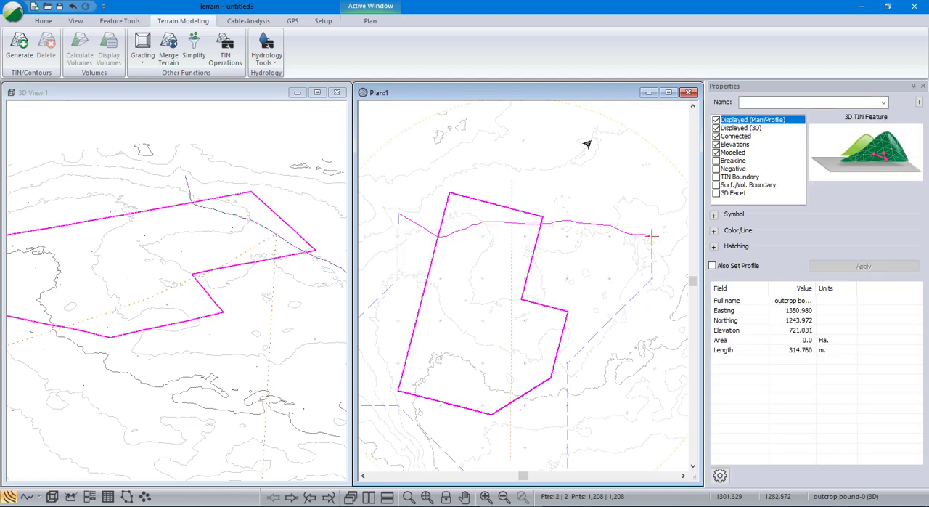
left_click(119, 20)
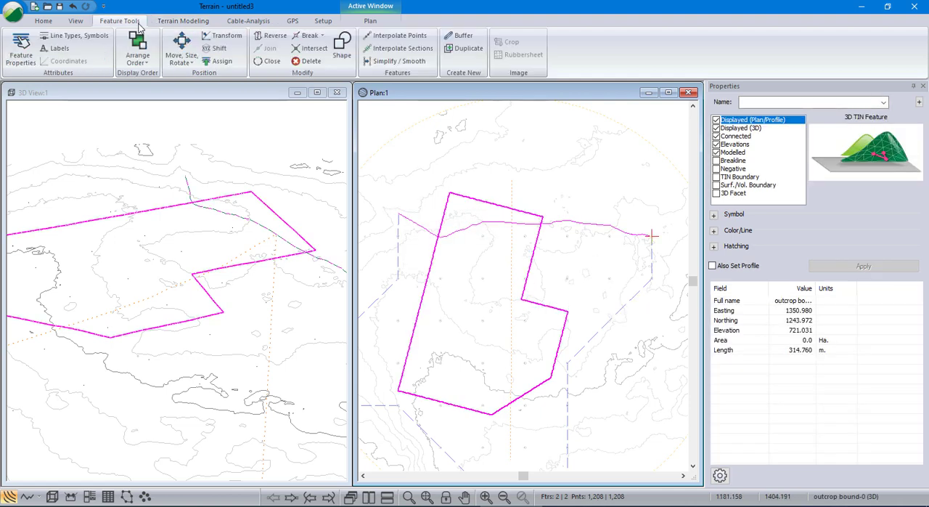
- Break the property boundary at the 258.866 m outcrop bound line and remove the portion beyond it
left_click(312, 35)
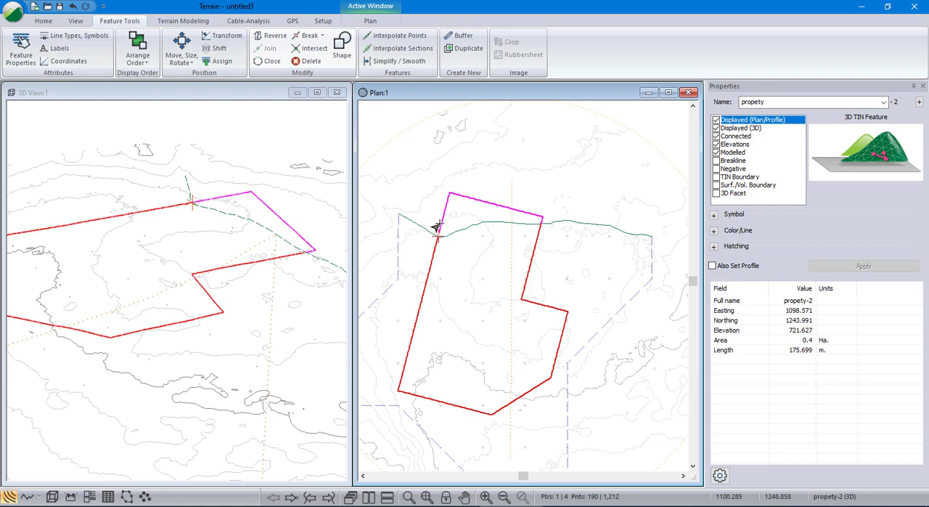
mouse_move(758, 331)
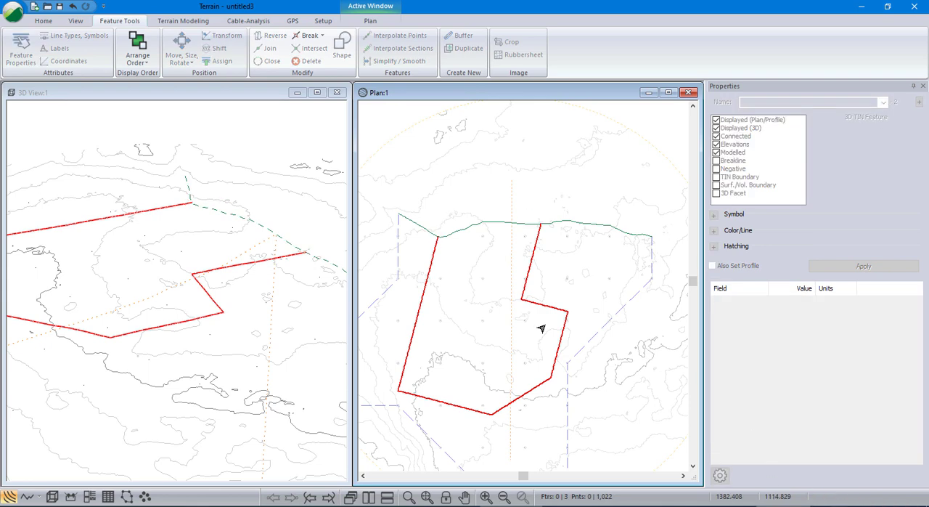
mouse_move(437, 218)
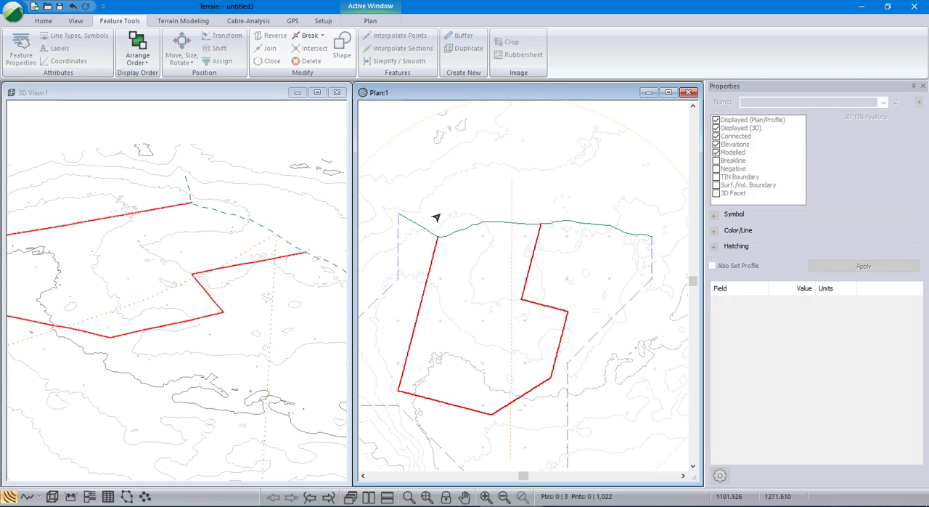
mouse_move(430, 256)
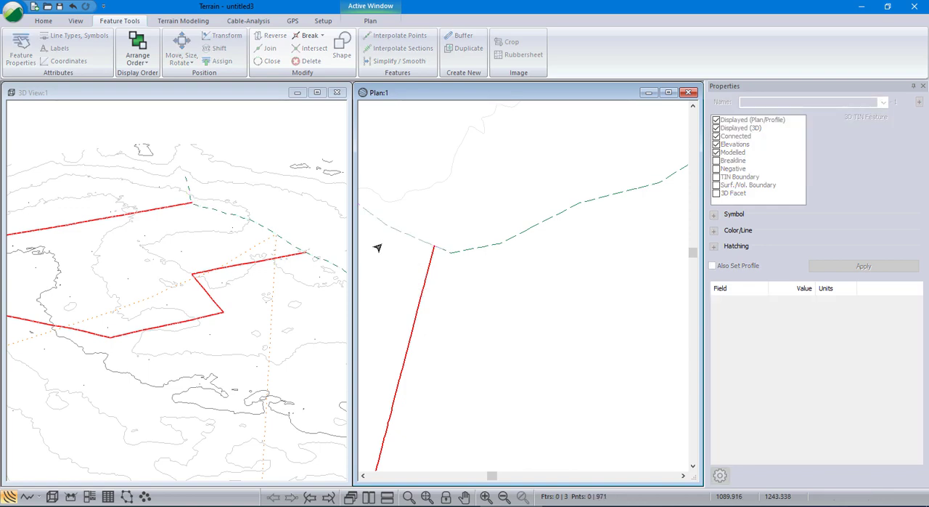
left_click(428, 268)
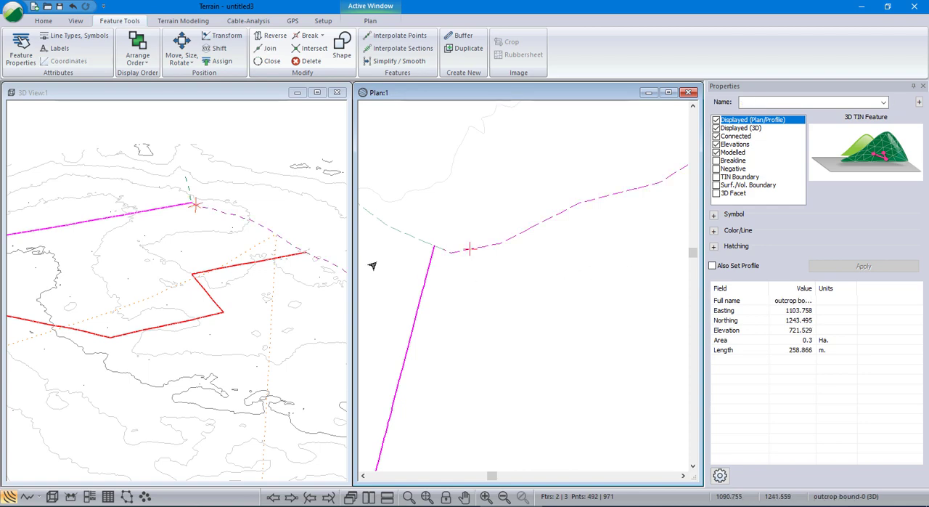
mouse_move(833, 196)
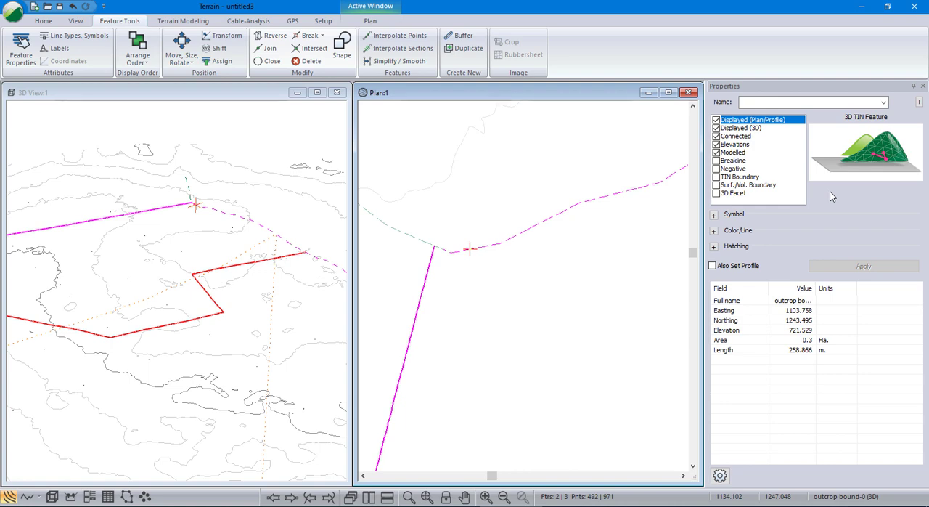
mouse_move(270, 48)
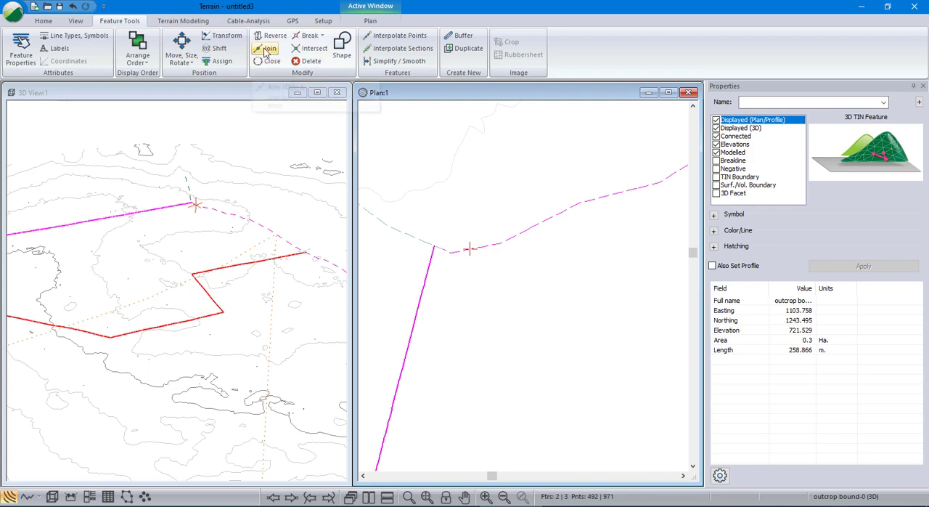
- Break the outcrop line at the boundary intersection and join the pieces into one closed feature
left_click(270, 48)
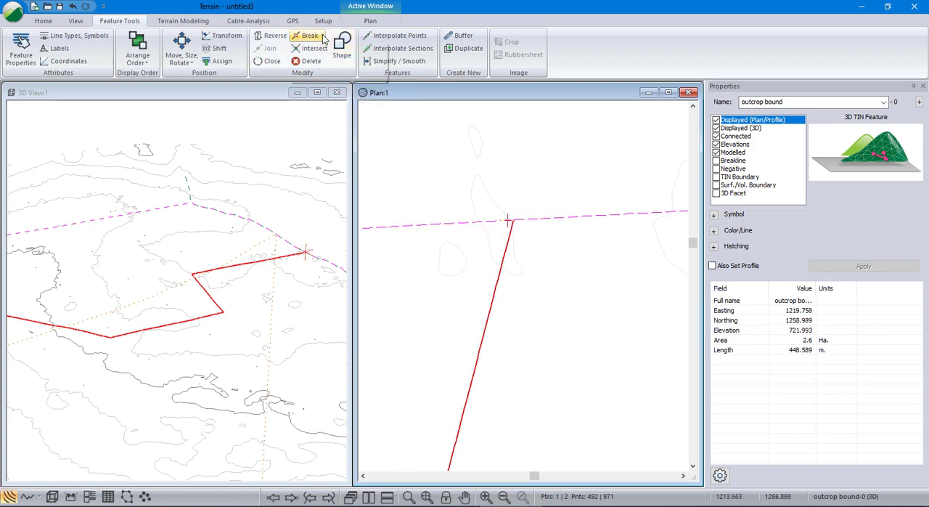
left_click(508, 219)
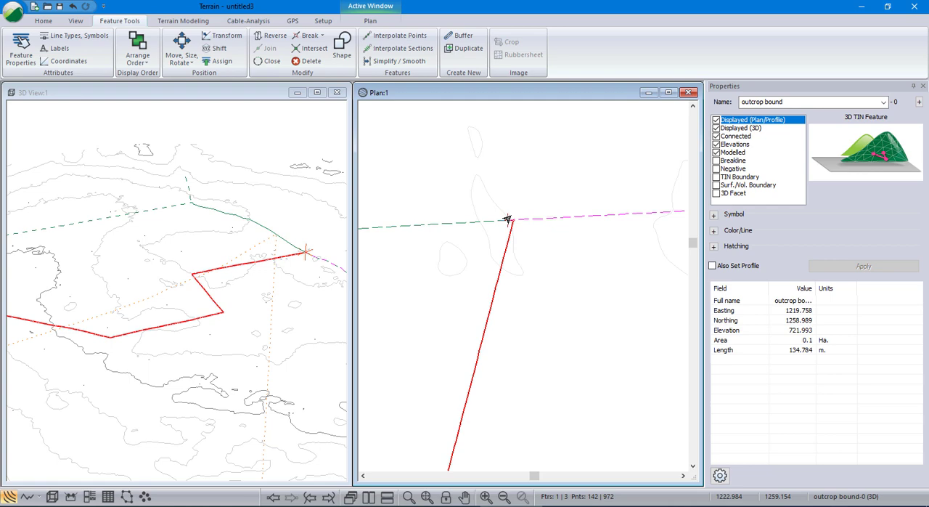
mouse_move(560, 219)
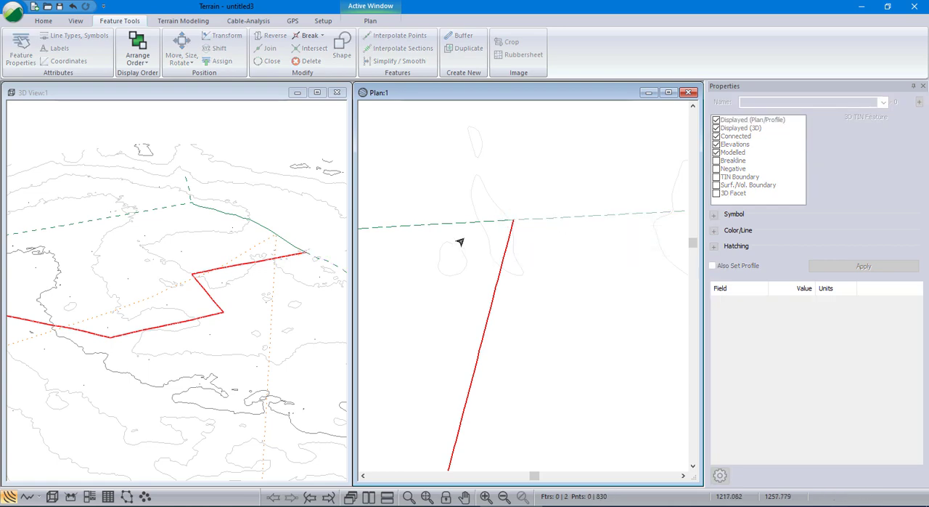
left_click(508, 220)
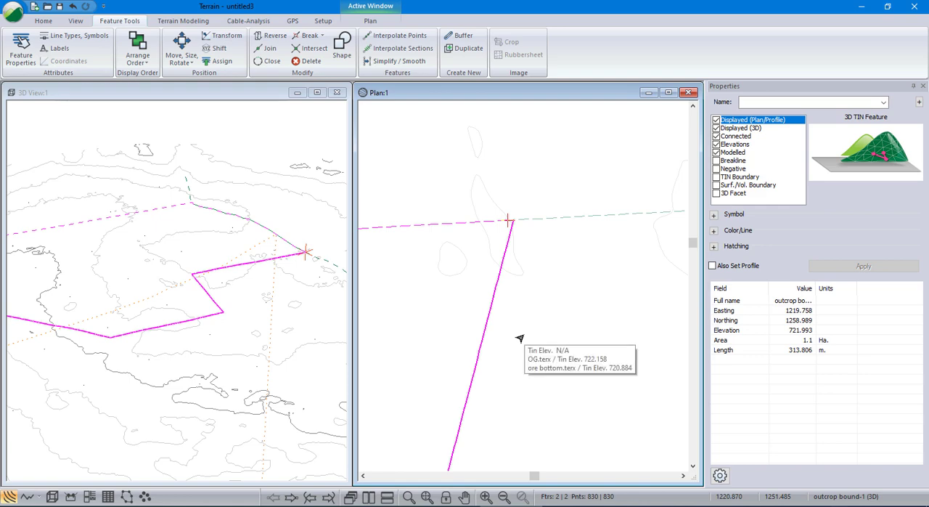
mouse_move(519, 338)
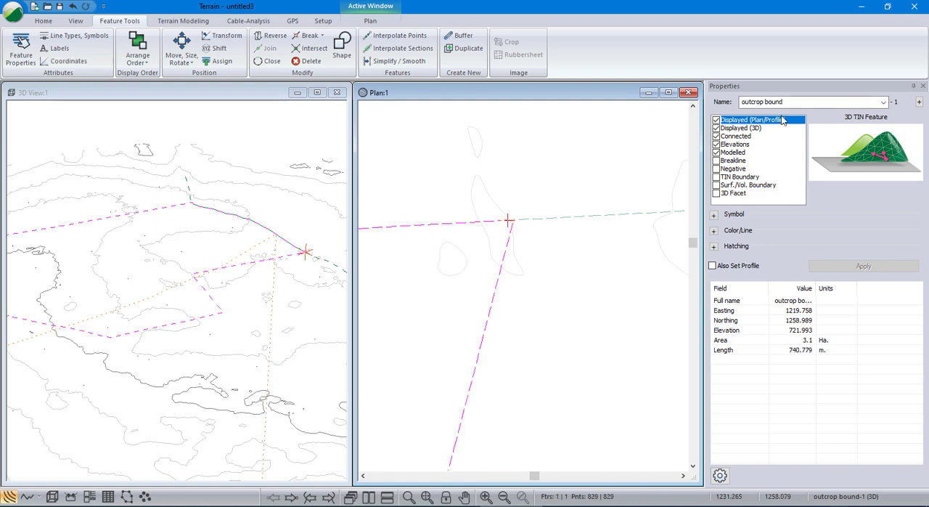
- Rename the boundary feature to property with a 0-solid red line style and apply it
triple_click(810, 102)
type("proper")
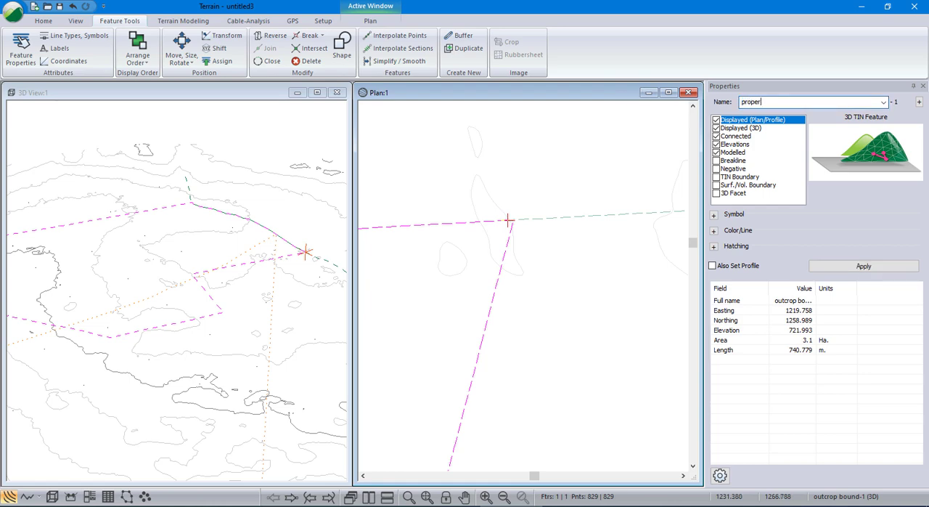
type("ty")
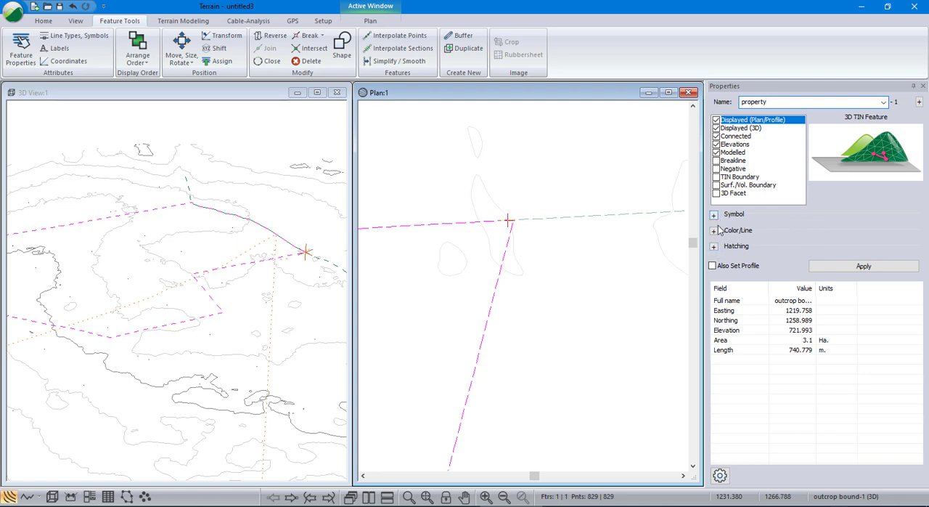
left_click(713, 229)
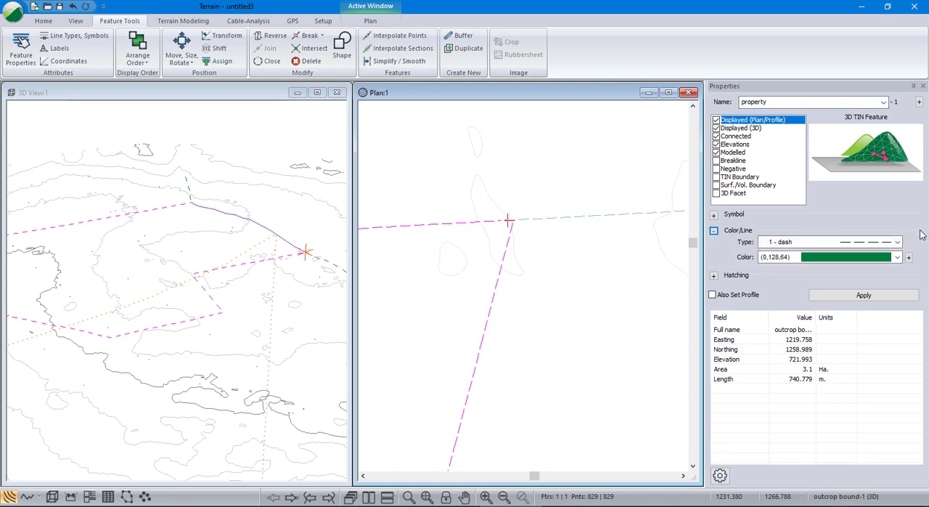
left_click(897, 241)
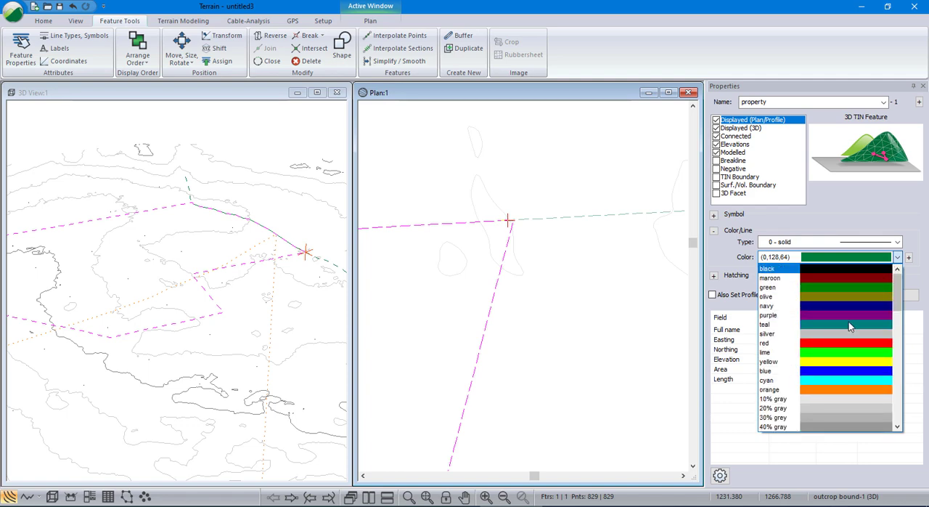
left_click(766, 342)
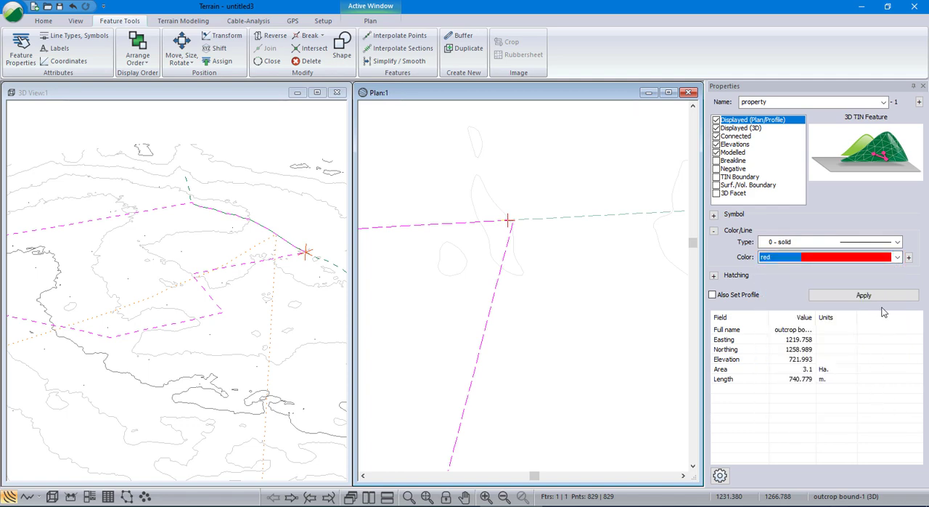
left_click(862, 295)
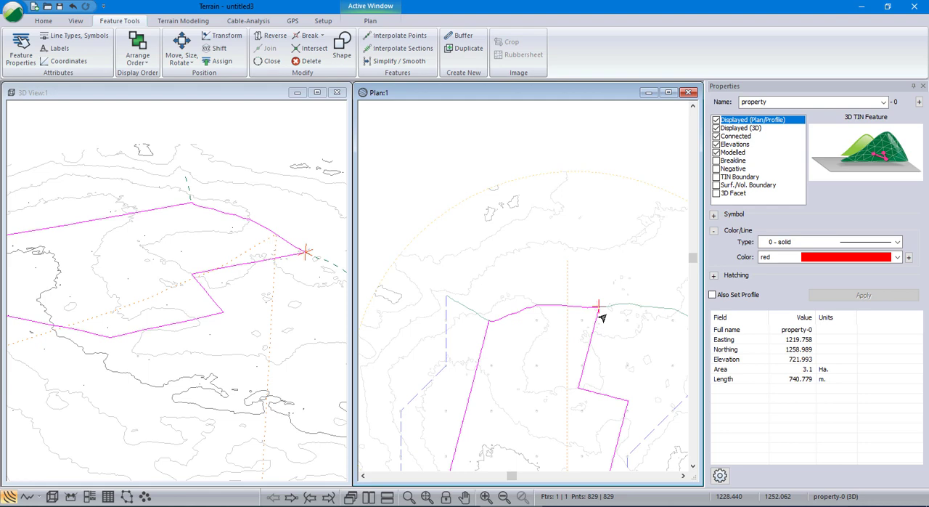
left_click(624, 302)
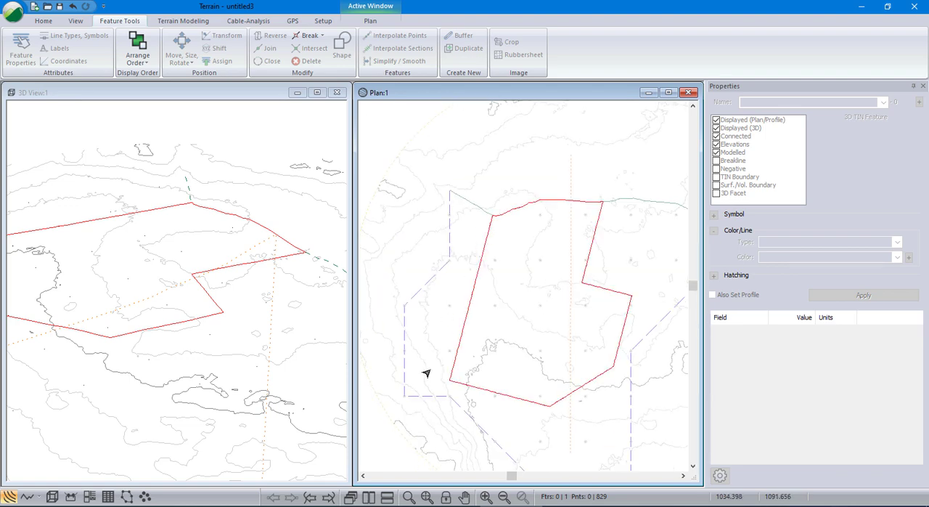
mouse_move(610, 295)
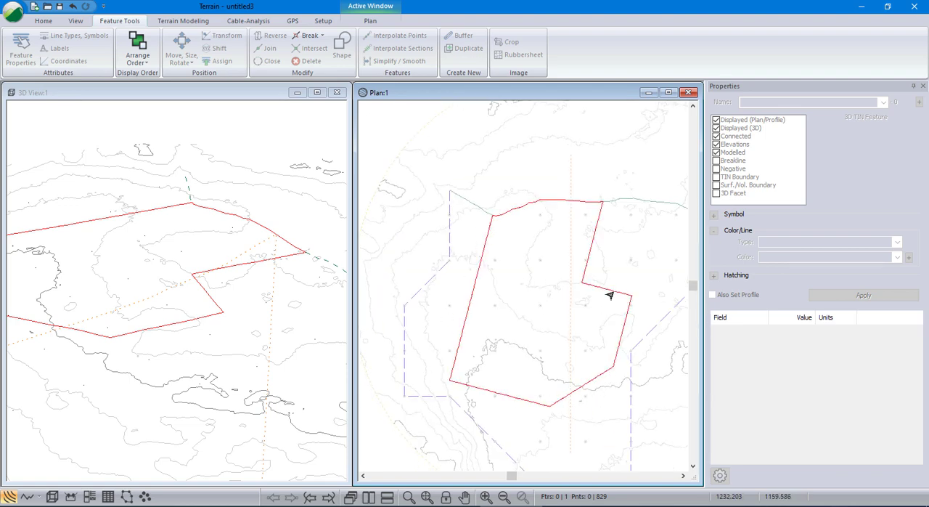
mouse_move(546, 206)
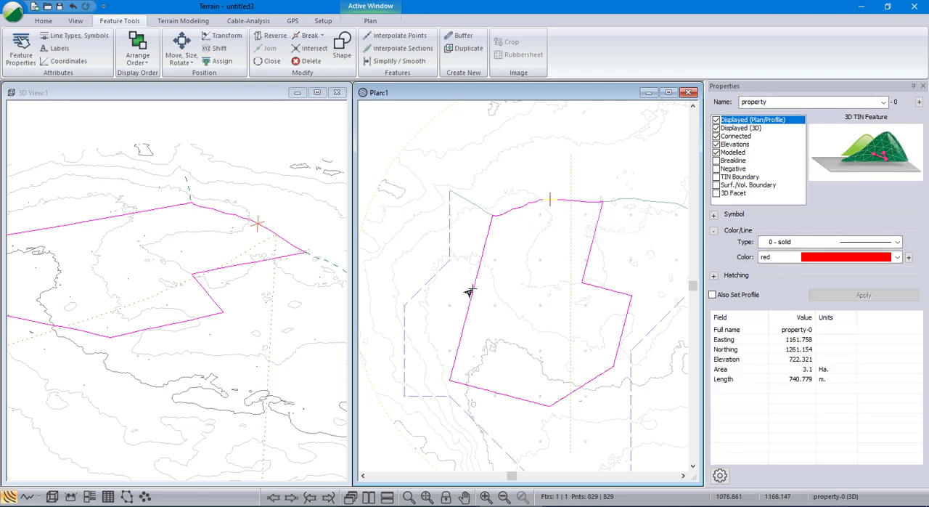
mouse_move(550, 320)
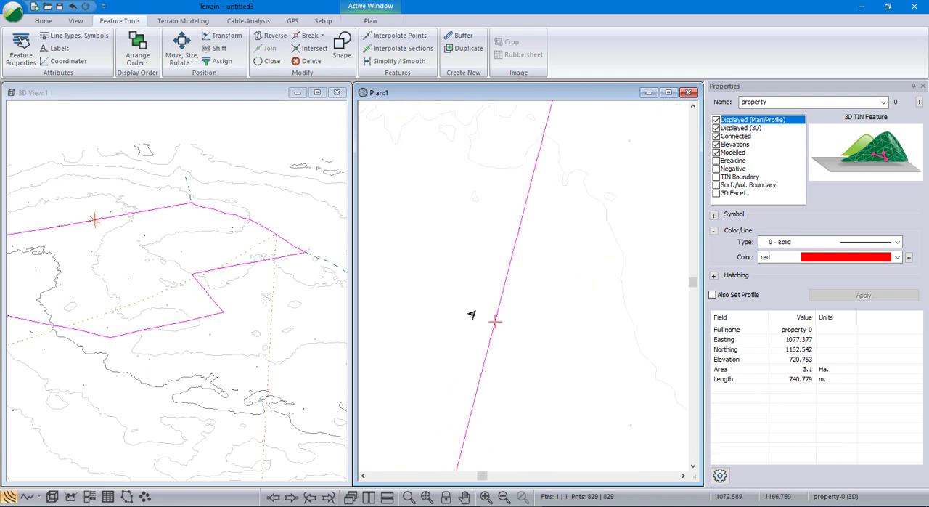
mouse_move(481, 322)
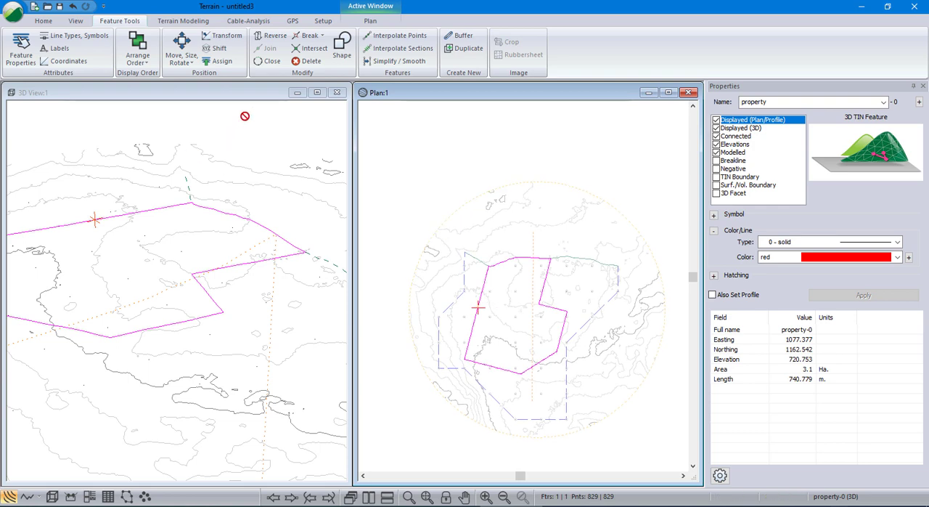
mouse_move(183, 21)
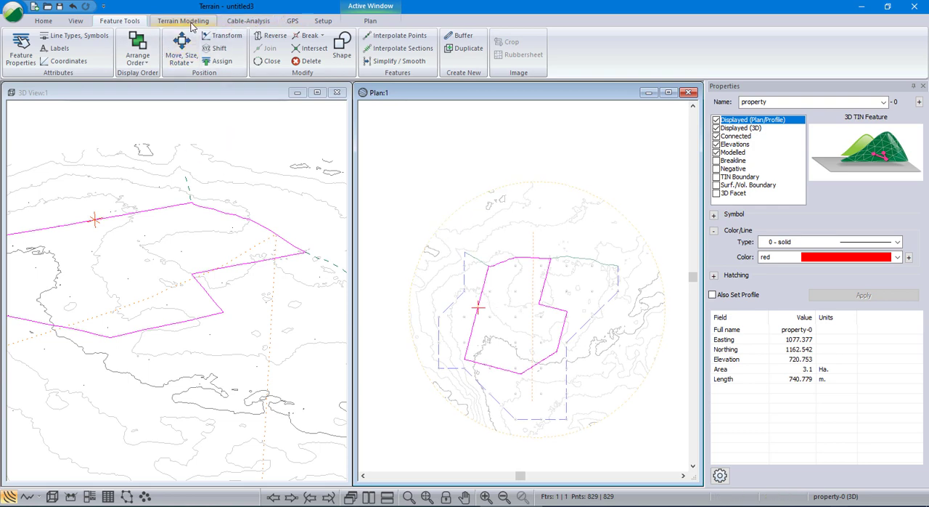
- Show the Grading choices under Terrain Modeling for the selected property boundary
left_click(183, 20)
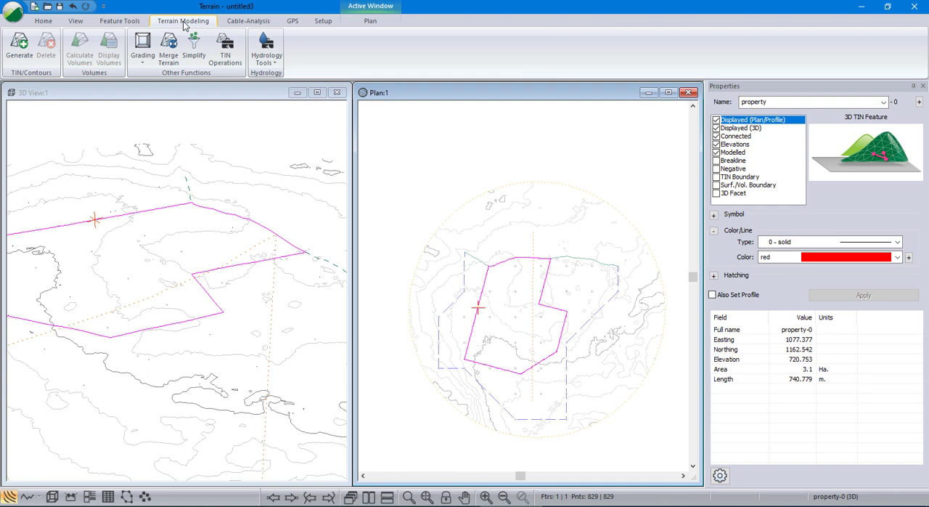
left_click(142, 45)
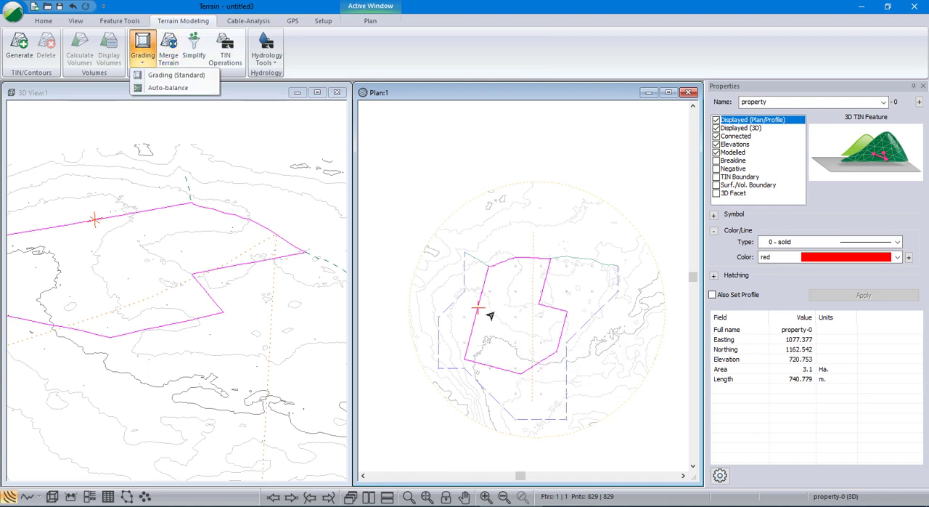
mouse_move(175, 75)
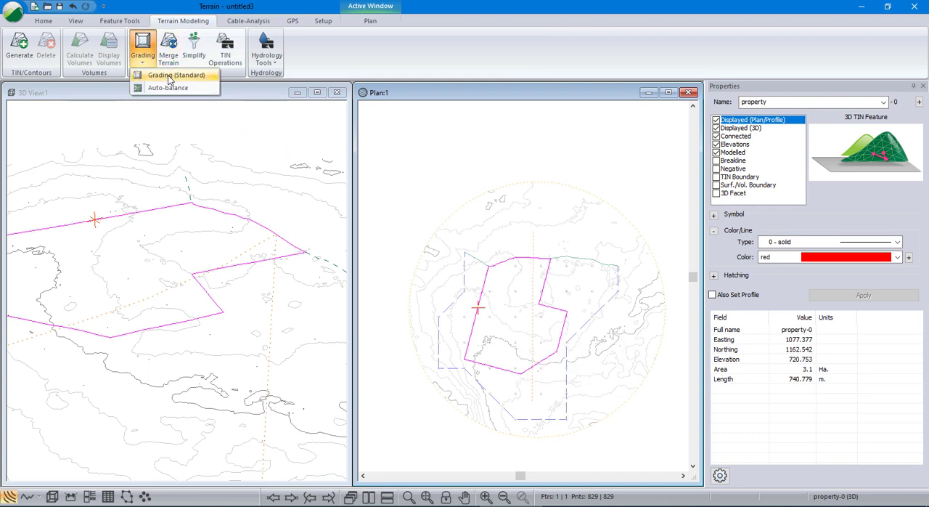
- Run a Standard grading of the property boundary oriented Right onto ore bottom.tenx
left_click(171, 76)
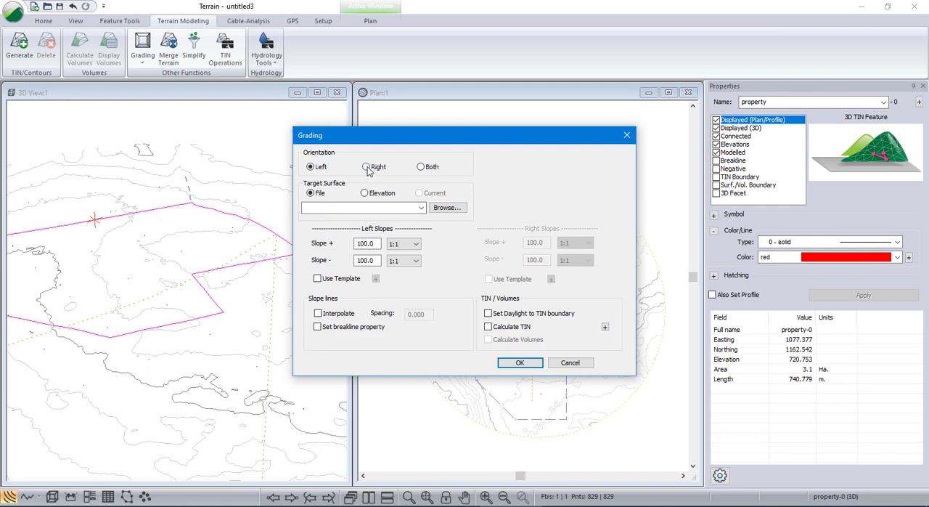
left_click(365, 166)
type("50")
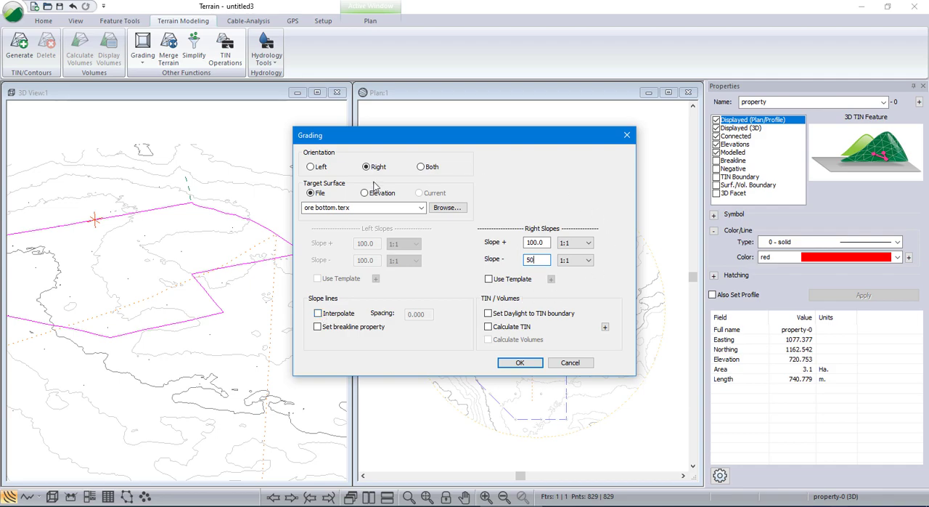
left_click(520, 363)
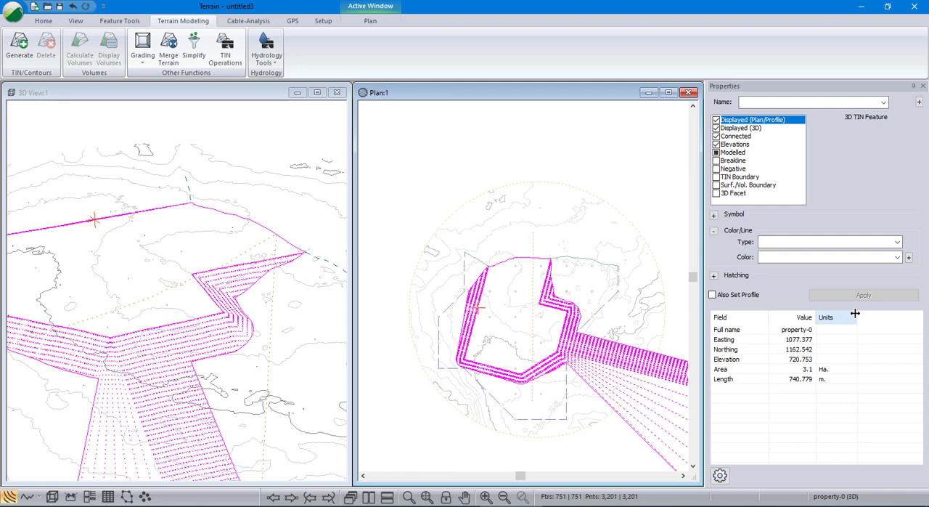
mouse_move(622, 290)
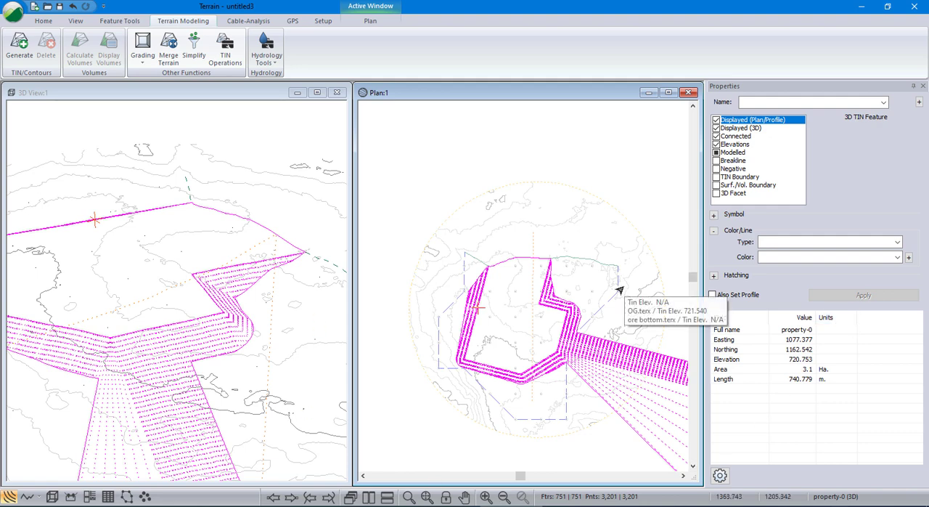
mouse_move(180, 80)
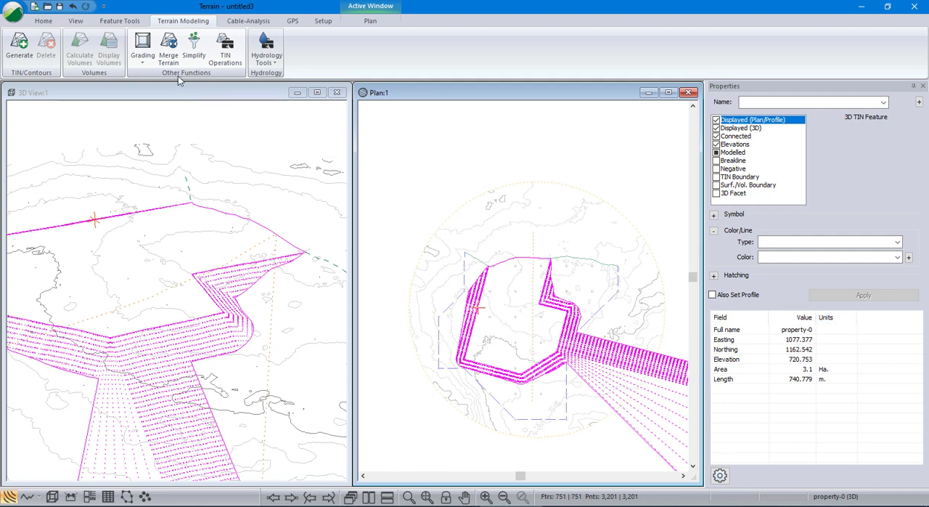
- Run a Standard grading oriented Left on the pit outline, then reopen the grading settings
left_click(142, 50)
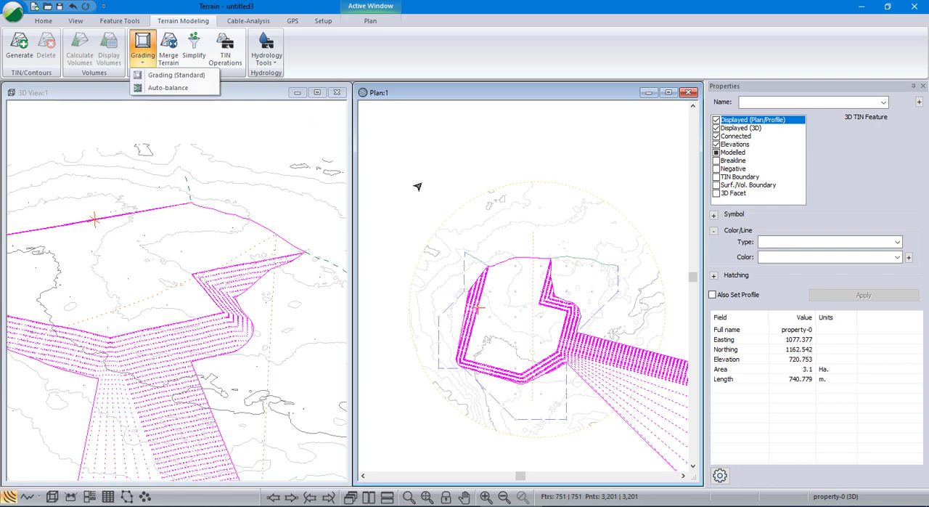
mouse_move(176, 75)
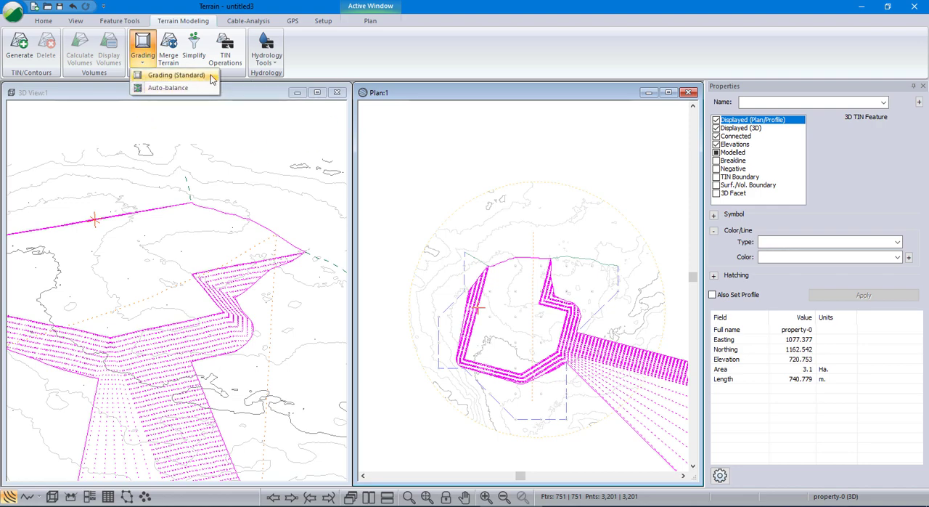
left_click(175, 75)
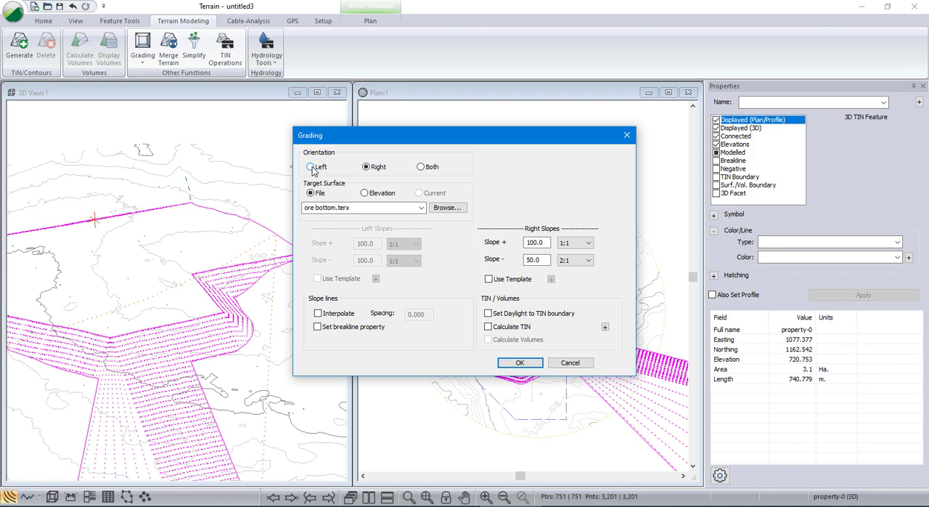
left_click(311, 165)
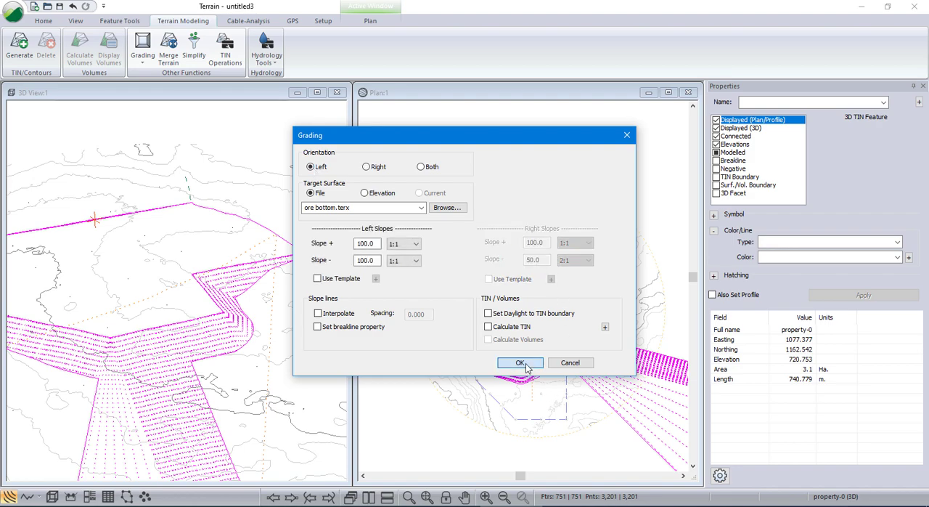
left_click(519, 363)
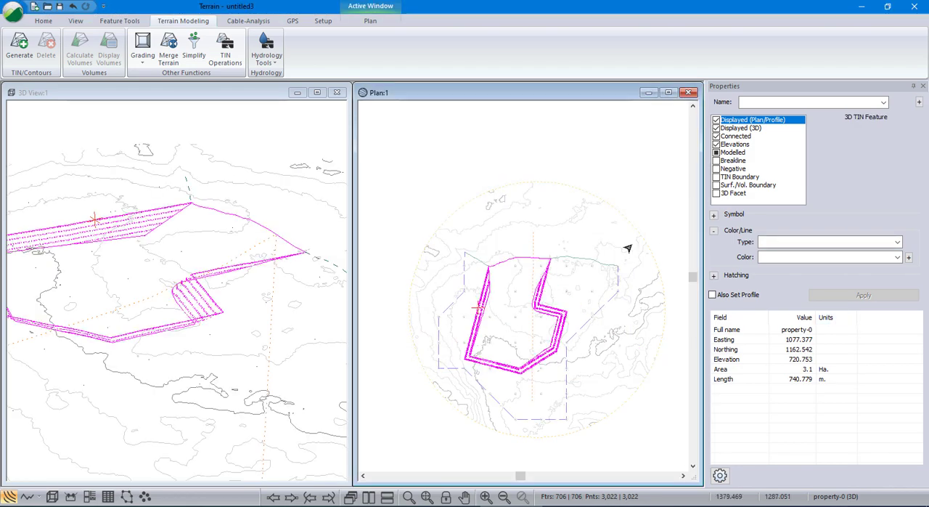
mouse_move(630, 248)
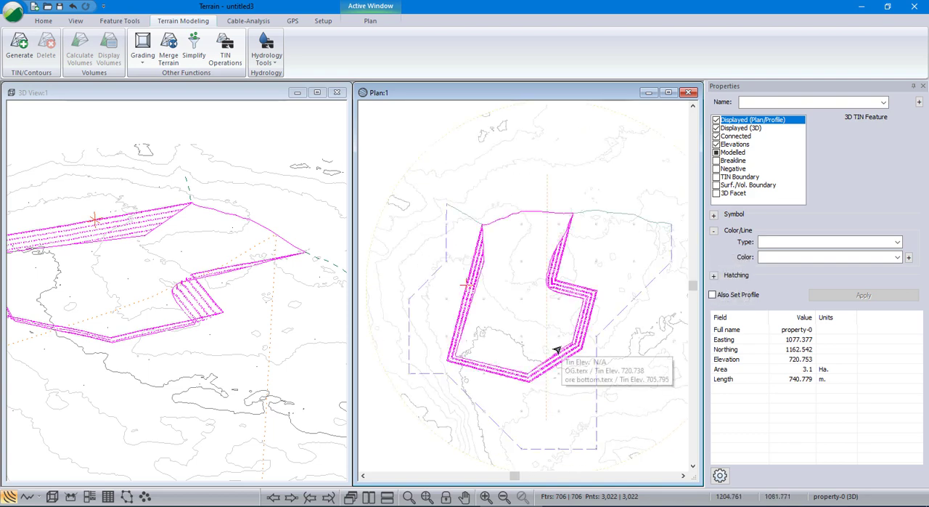
left_click(142, 50)
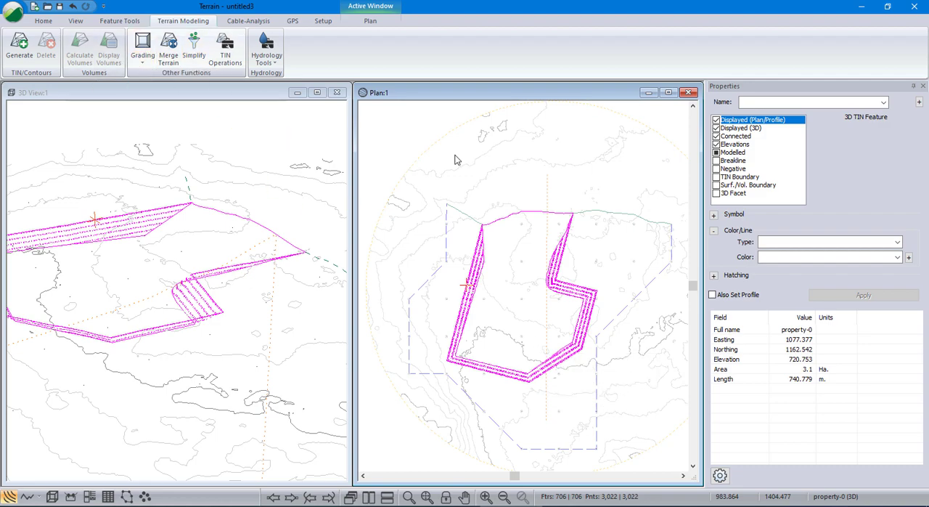
left_click(142, 51)
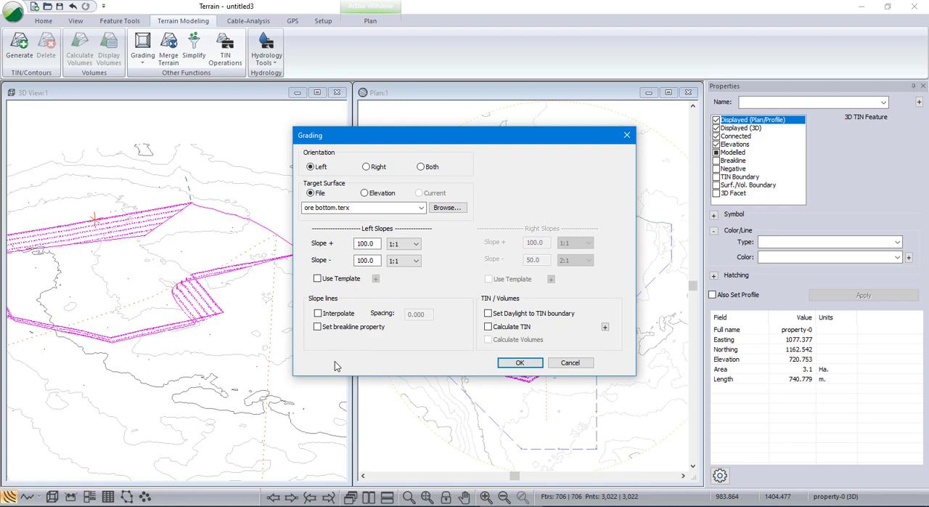
- Set the Left downward slope to 50 (2:1) and regrade the pit outline
left_click(366, 260)
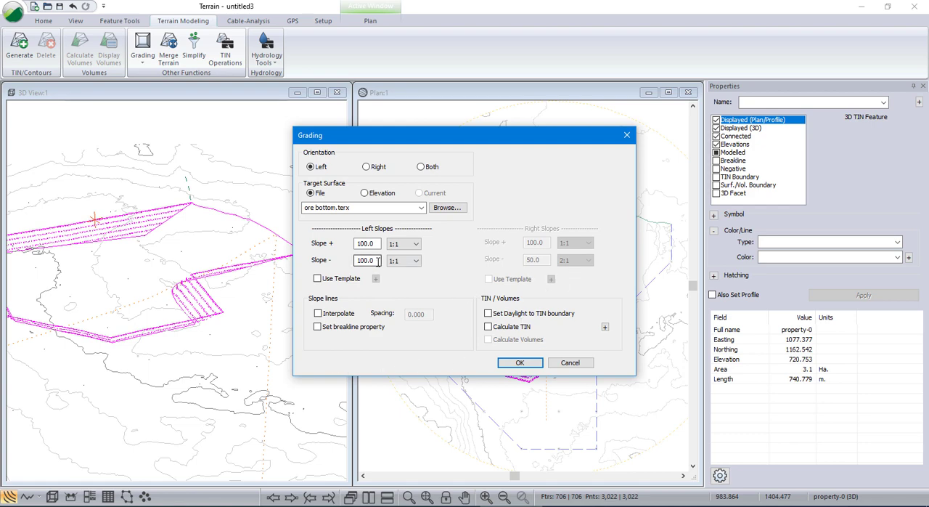
triple_click(366, 260)
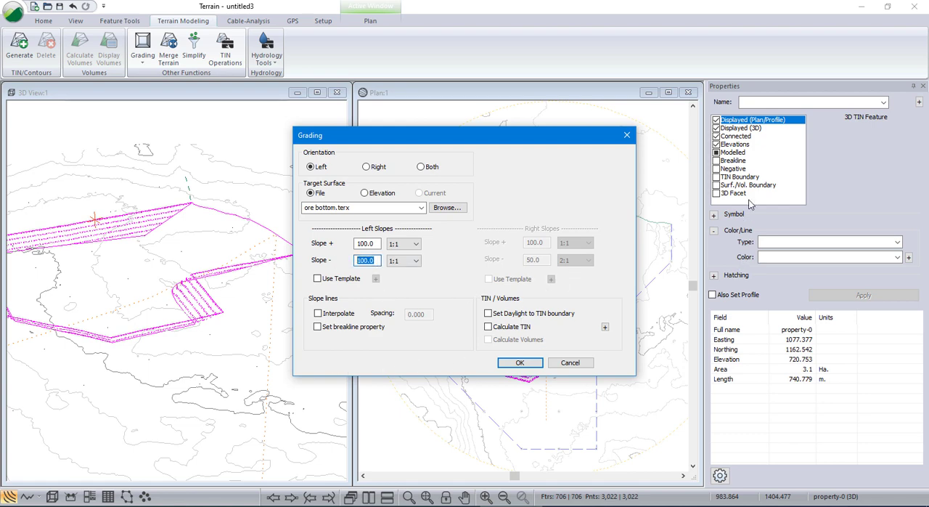
left_click(415, 260)
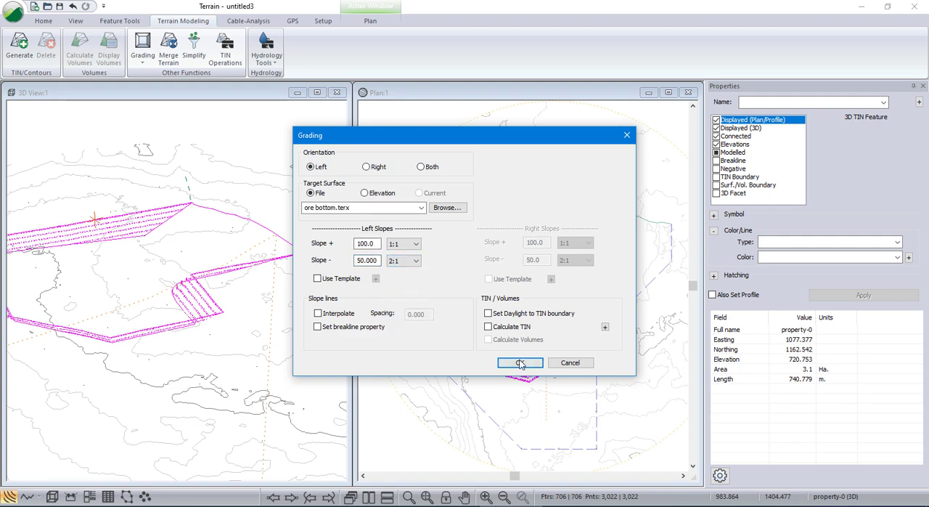
left_click(520, 363)
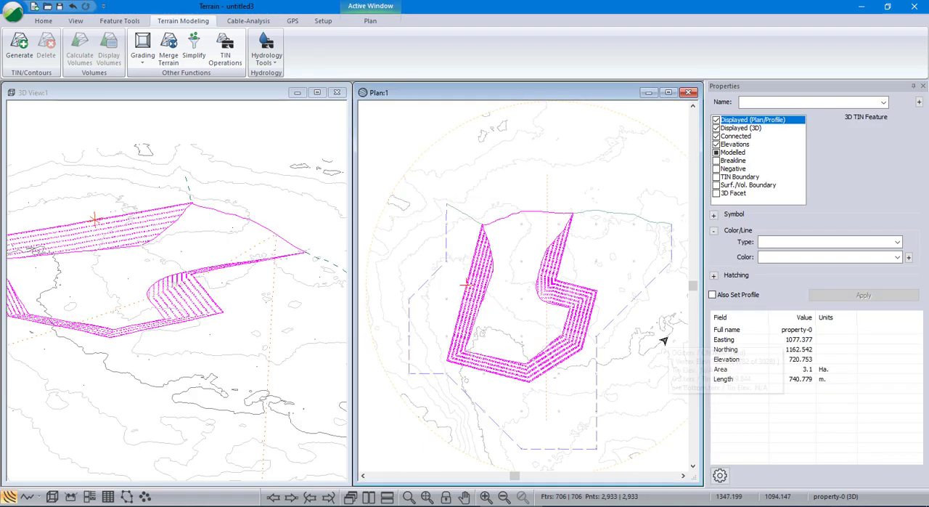
mouse_move(665, 341)
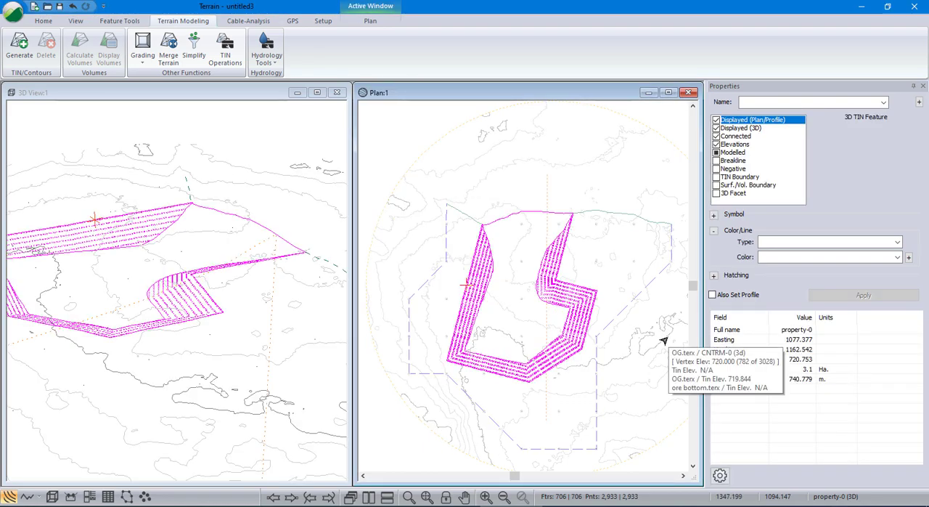
mouse_move(412, 273)
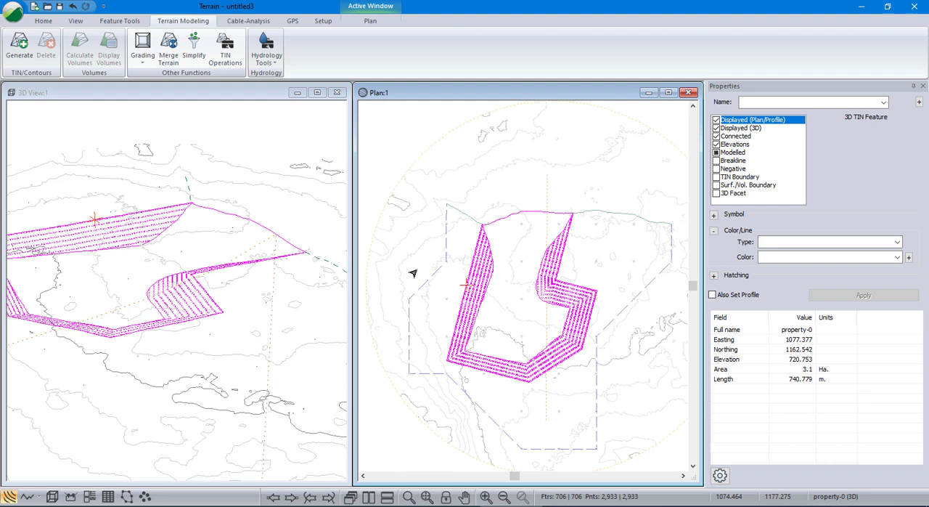
mouse_move(501, 219)
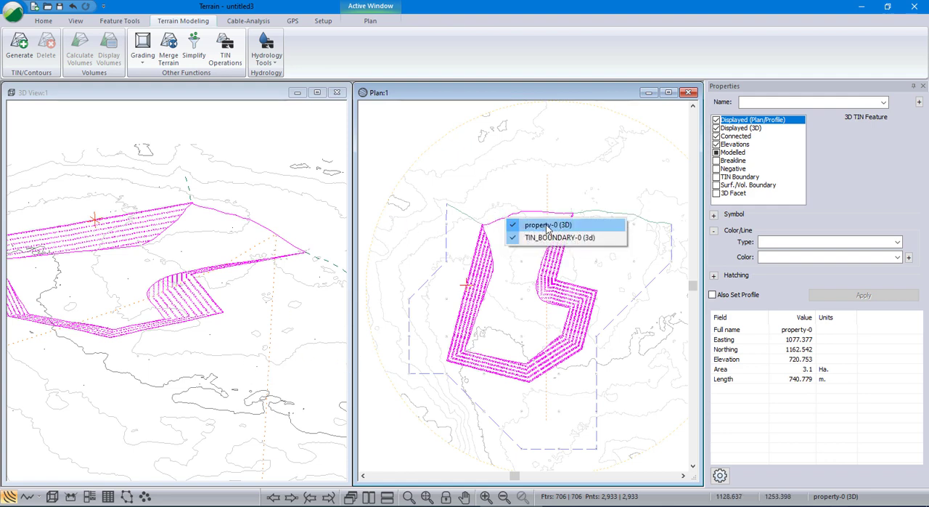
- Pick the graded property-0 (3D) feature and start Generate to reach Terrain Calculation
left_click(547, 224)
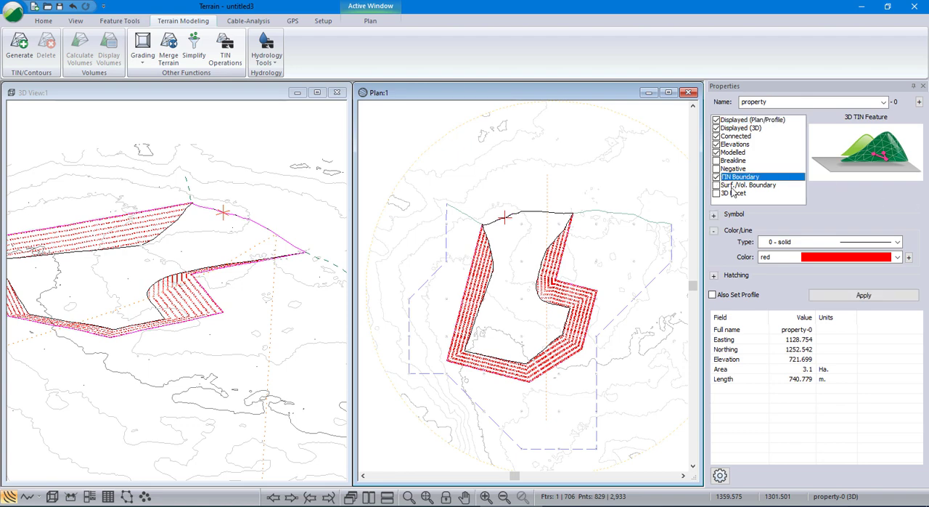
mouse_move(601, 269)
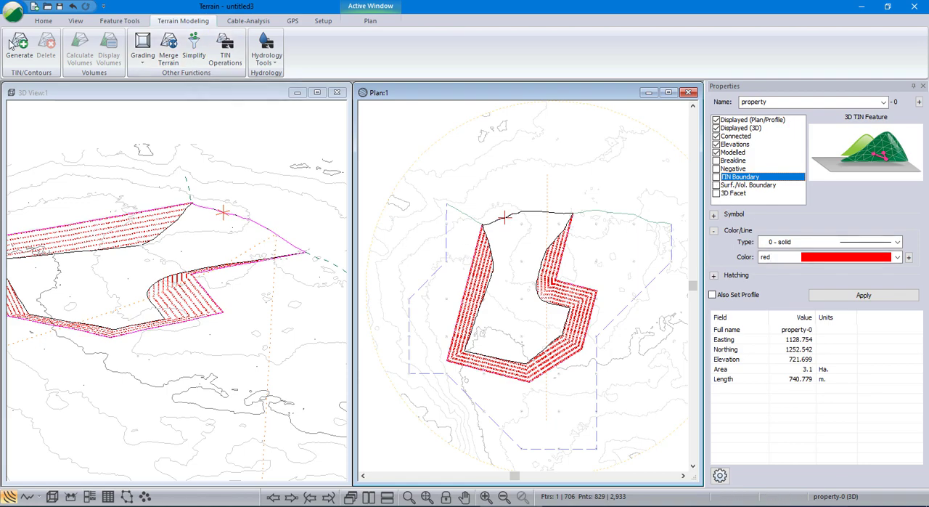
left_click(18, 49)
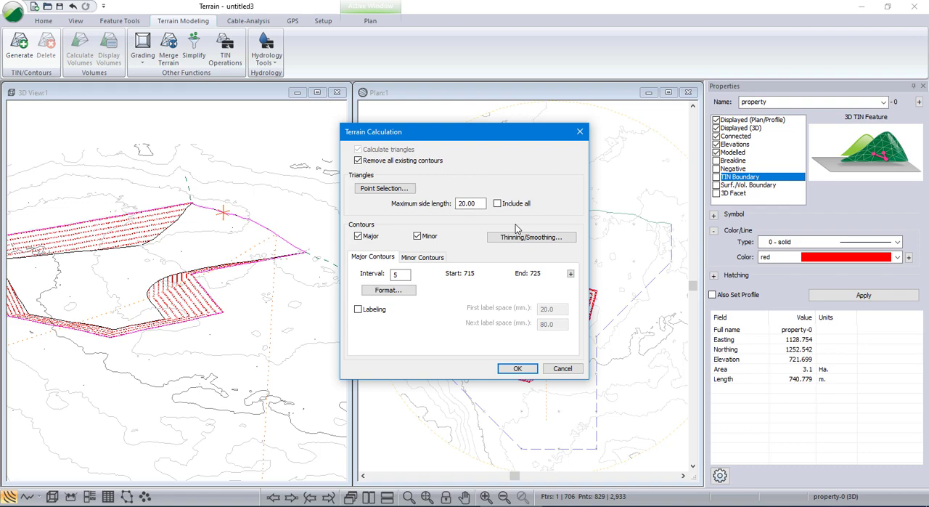
- Build the pit TIN surface with Include all checked in Terrain Calculation
left_click(496, 203)
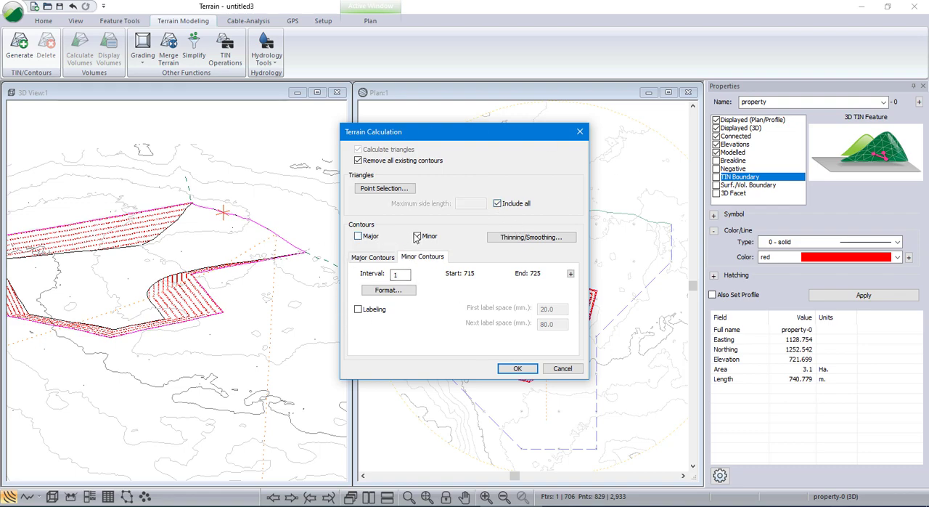
left_click(517, 369)
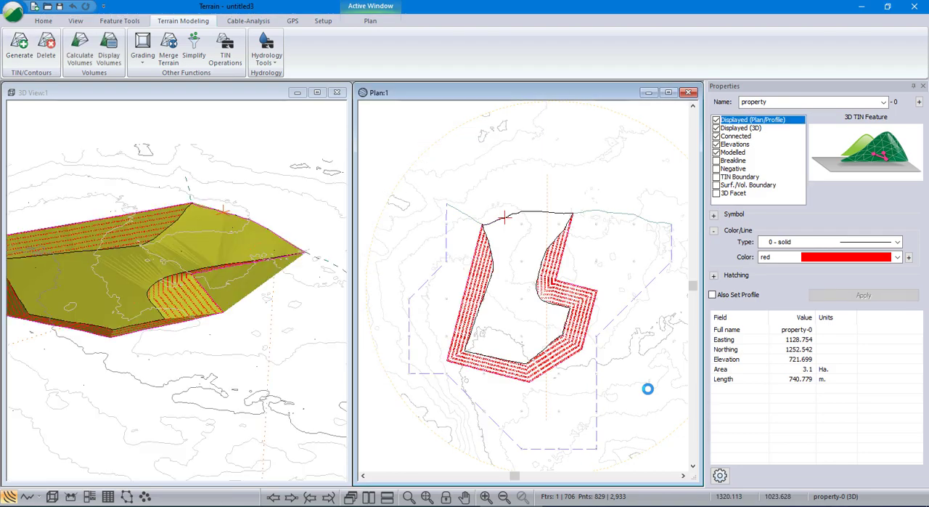
mouse_move(647, 389)
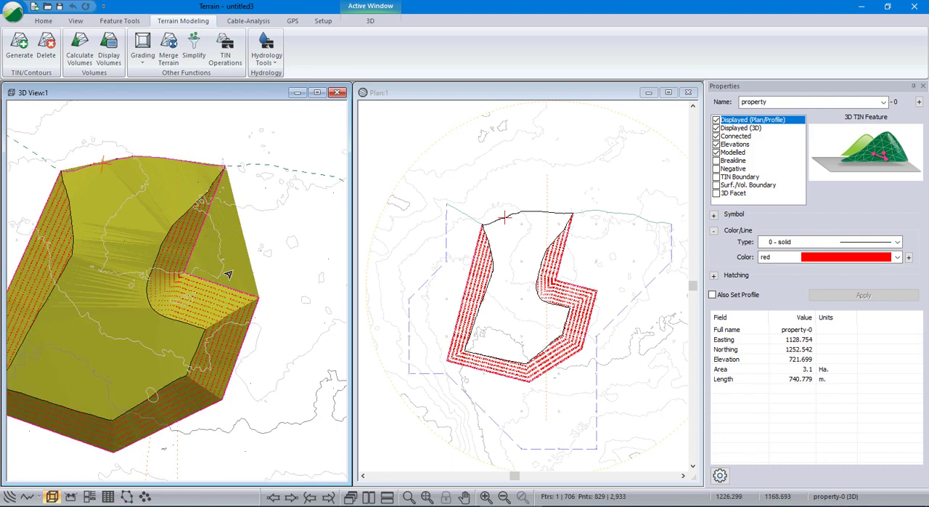
mouse_move(227, 264)
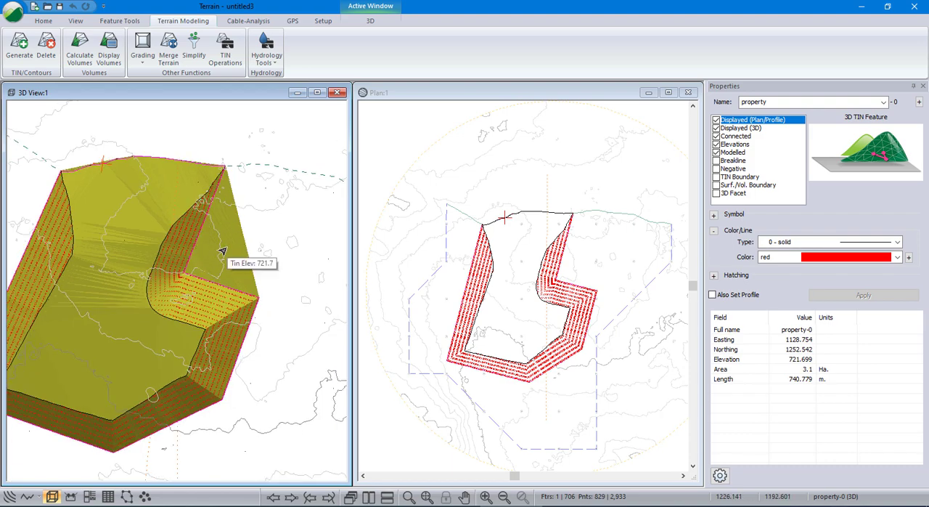
mouse_move(594, 291)
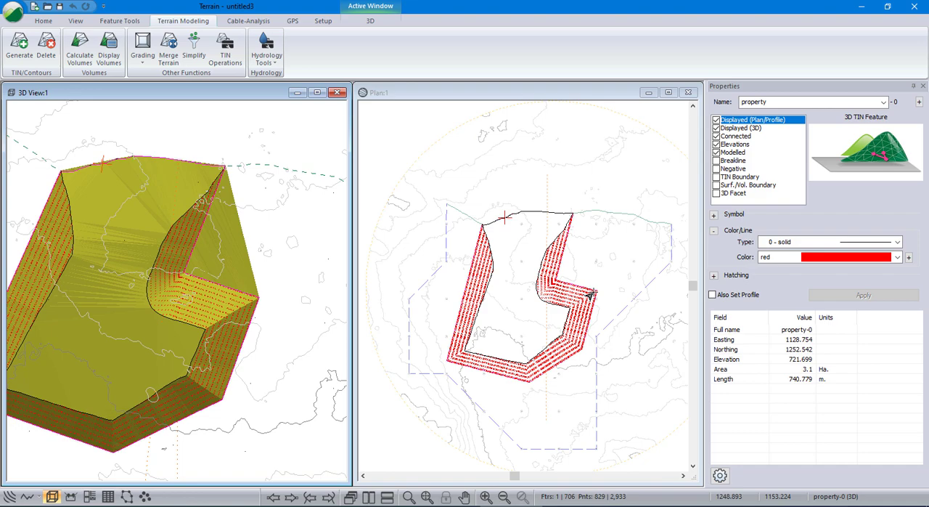
mouse_move(573, 290)
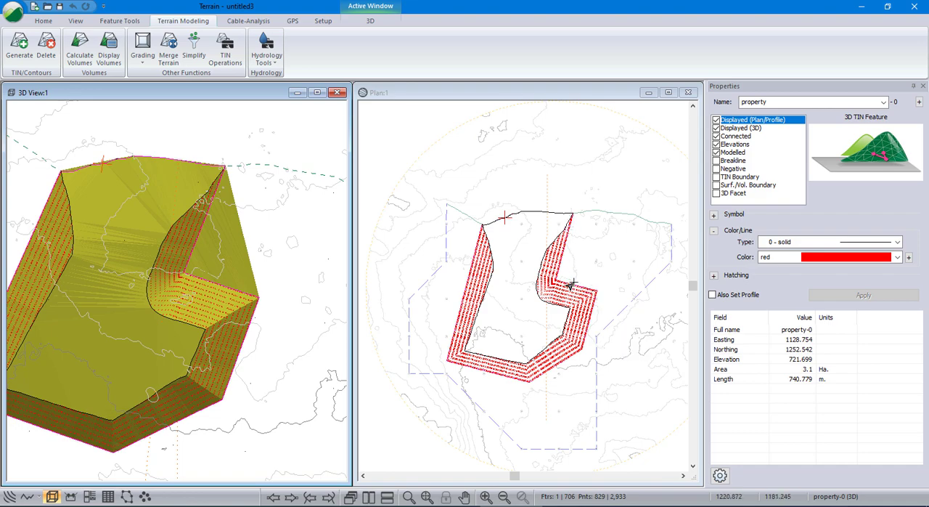
mouse_move(569, 225)
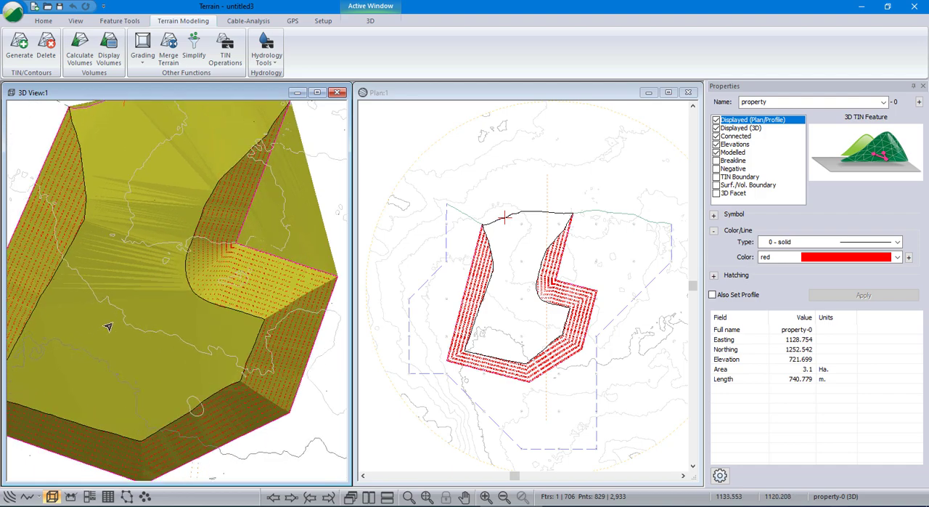
mouse_move(101, 328)
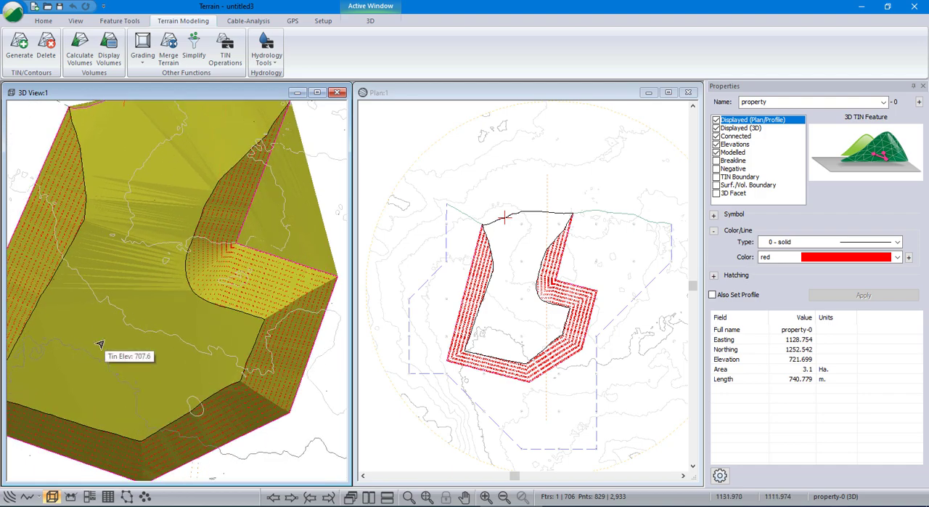
mouse_move(177, 267)
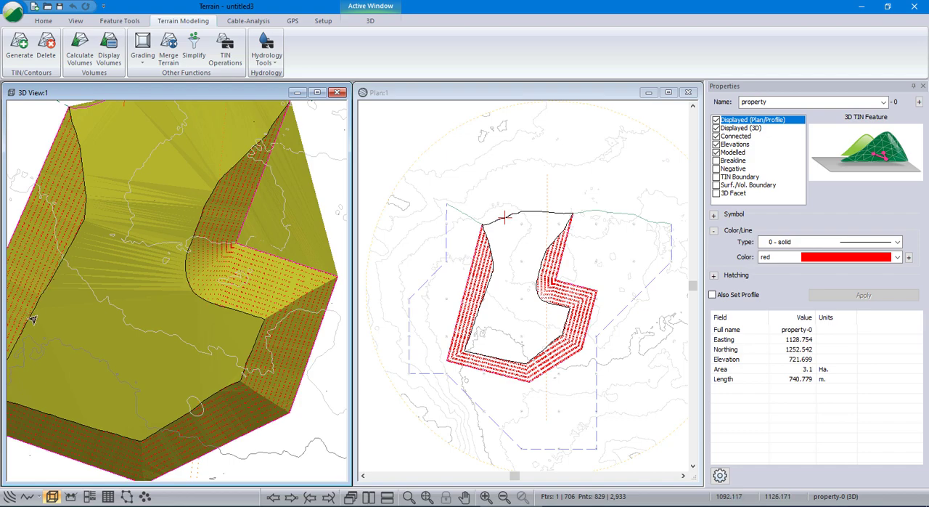
mouse_move(165, 244)
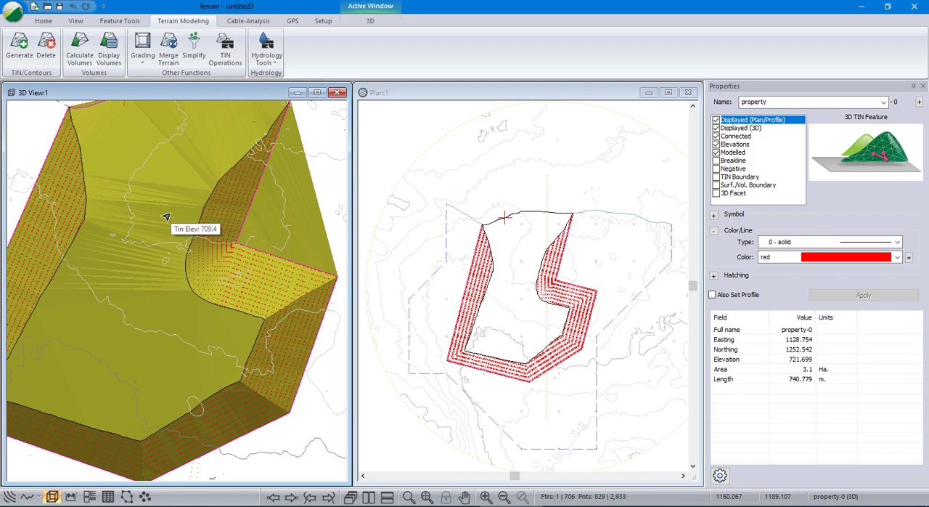
mouse_move(510, 266)
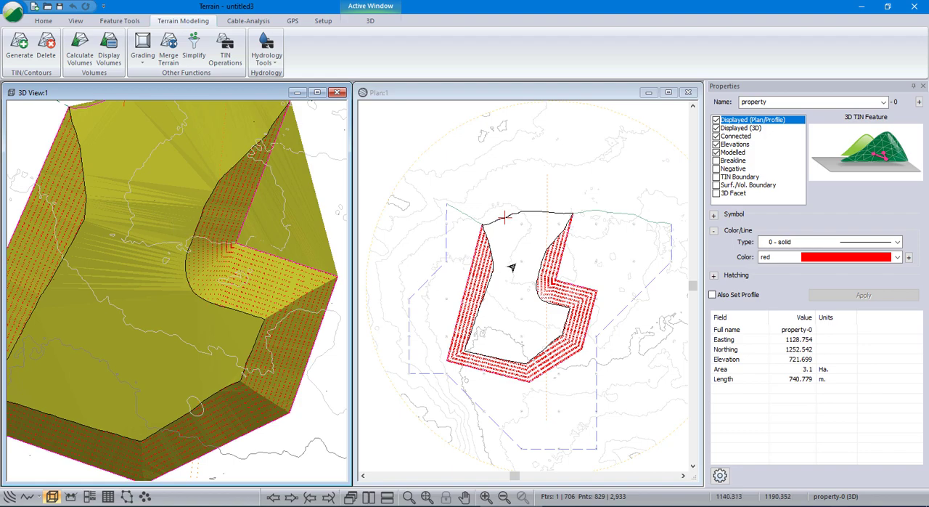
mouse_move(518, 305)
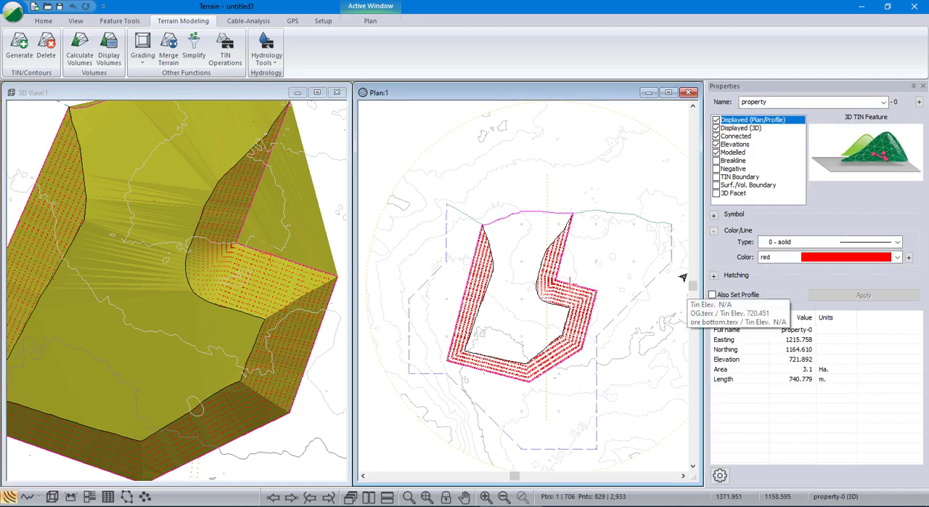
- Apply the property line's TIN boundary setting and rename TIN_BOUNDARY-0 to cut toe
left_click(741, 177)
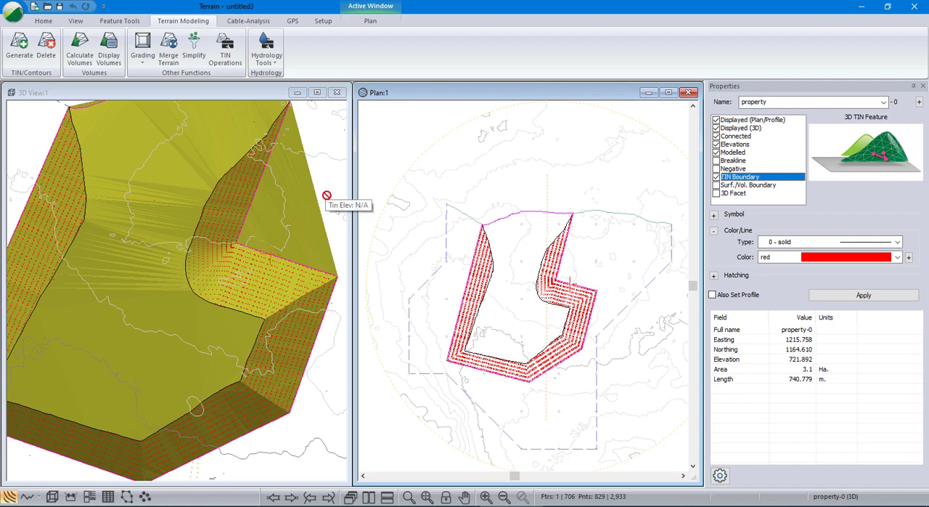
left_click(755, 119)
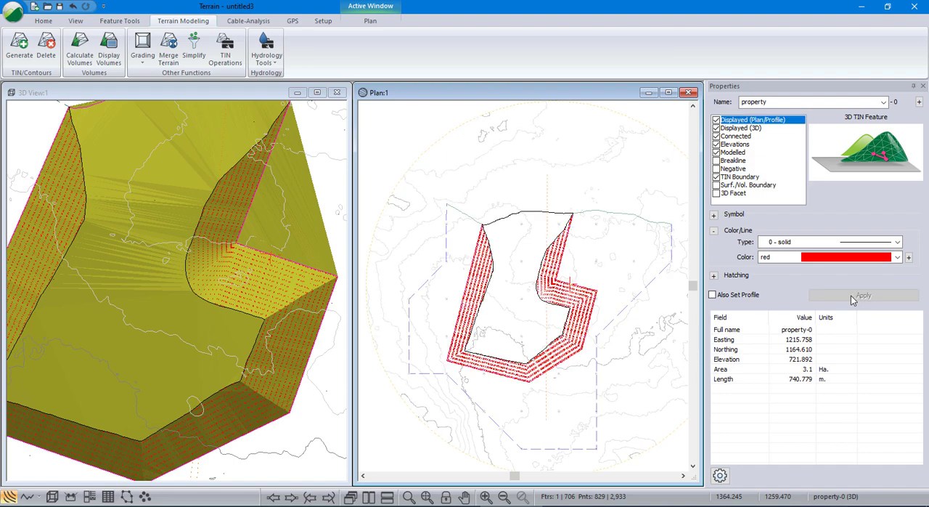
mouse_move(551, 311)
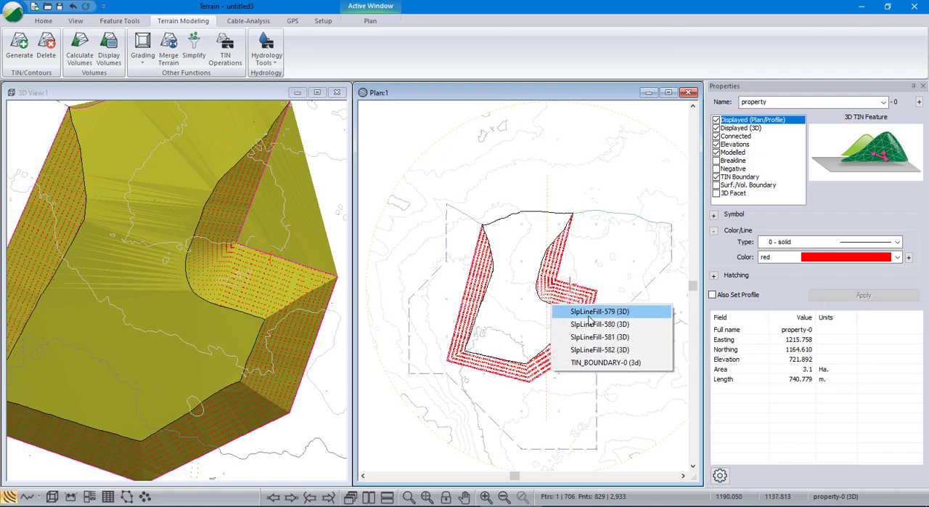
mouse_move(595, 362)
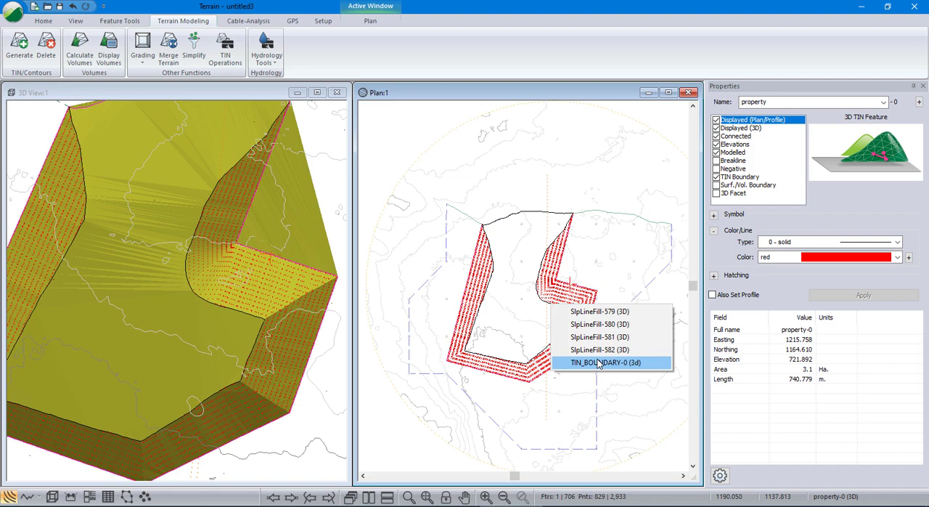
left_click(598, 363)
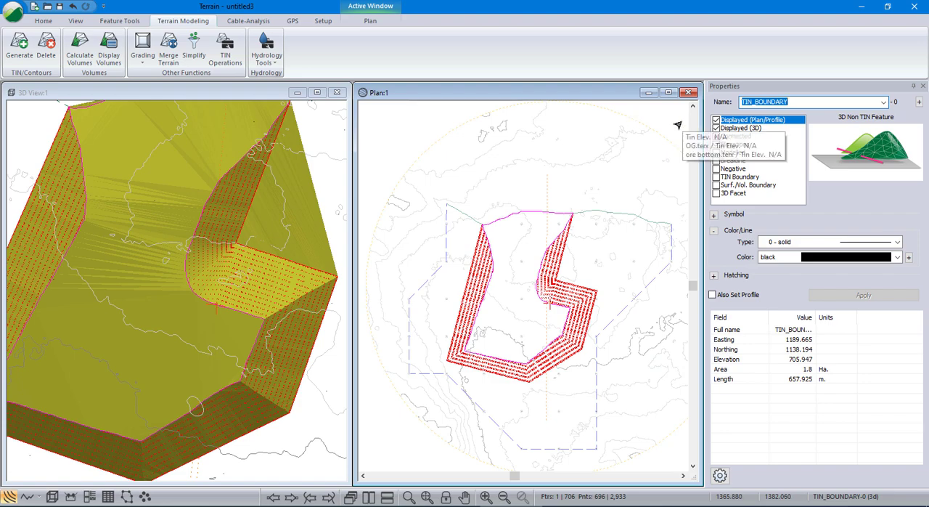
type("cut toe")
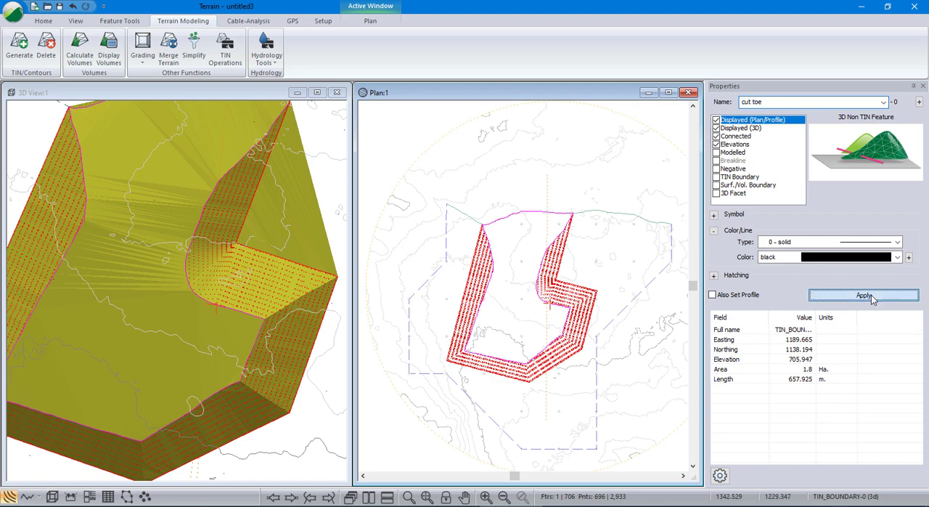
right_click(516, 312)
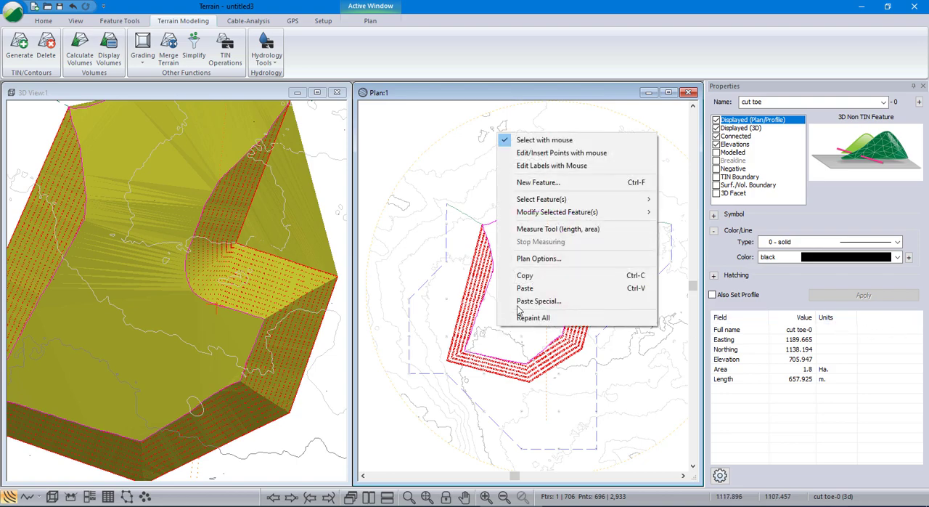
- Copy the cut toe boundary into ore bottom and select the features inside cut toe-0
left_click(535, 317)
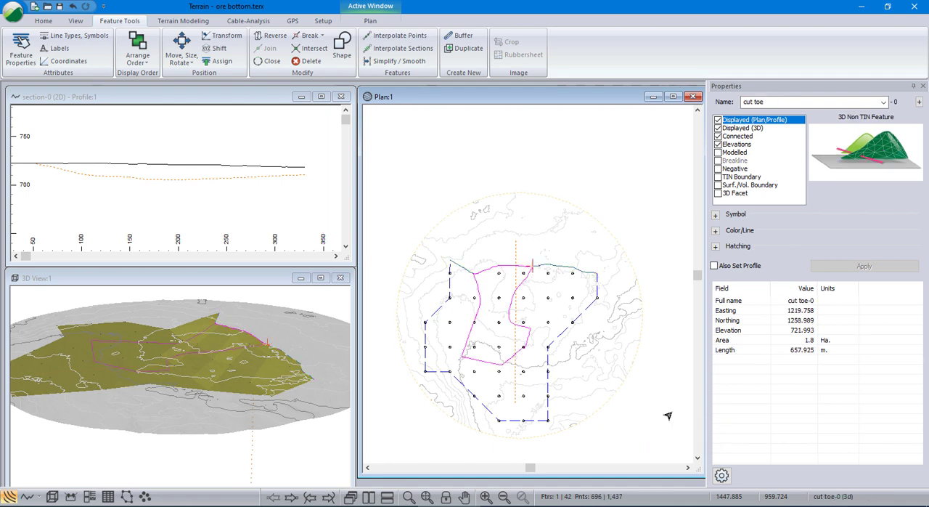
mouse_move(578, 232)
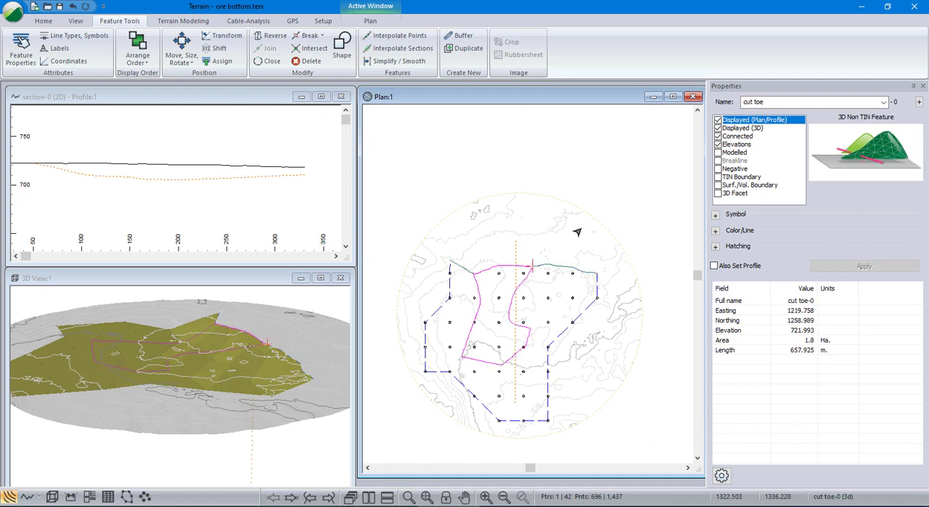
right_click(578, 232)
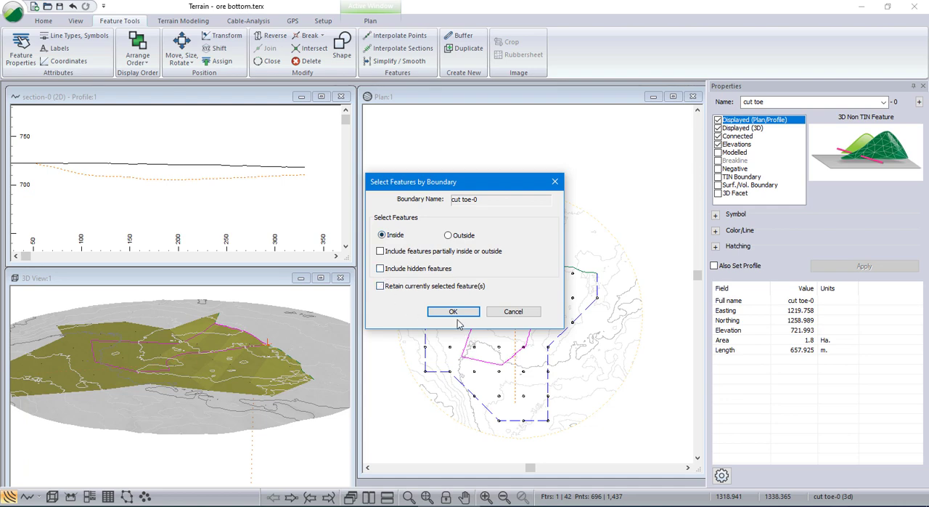
left_click(453, 310)
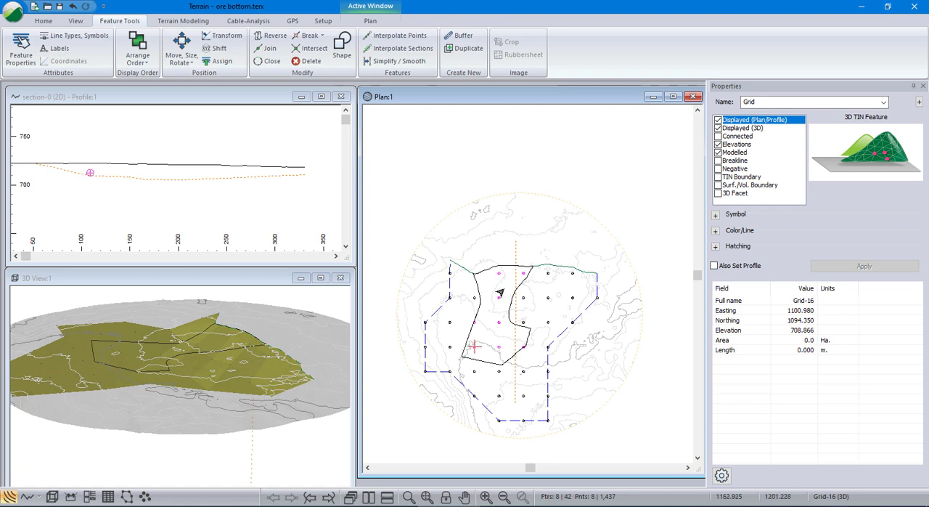
mouse_move(460, 316)
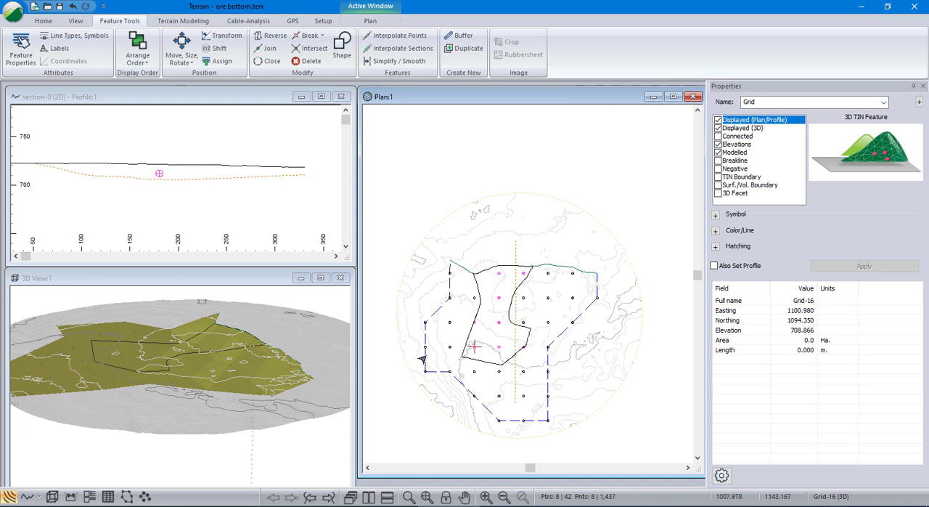
mouse_move(508, 323)
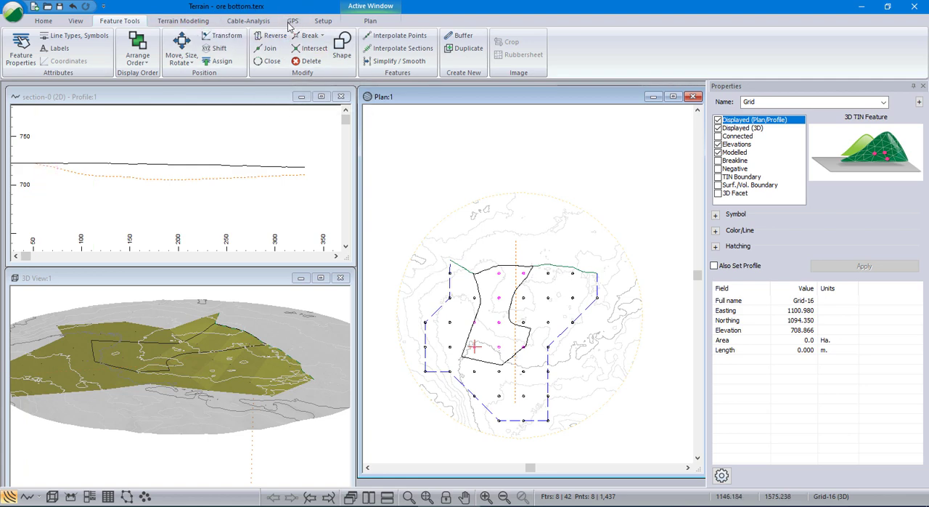
mouse_move(307, 35)
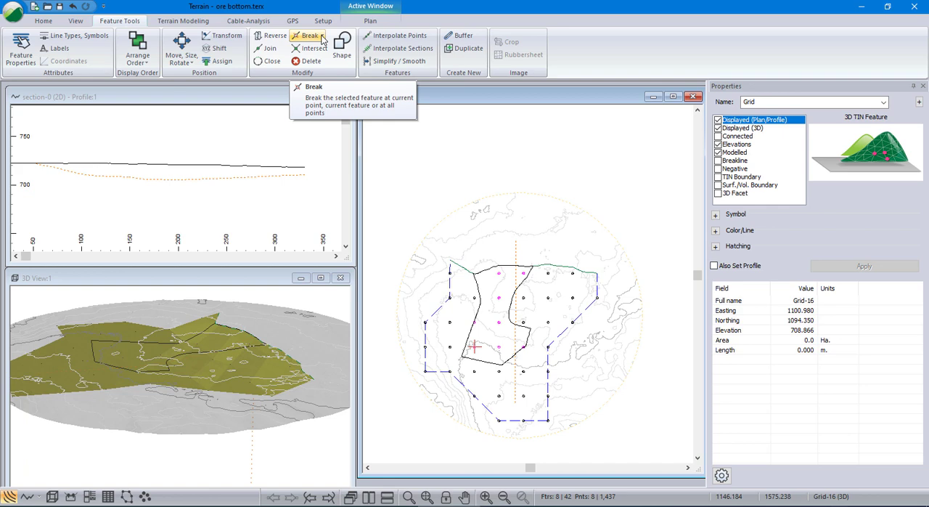
- Copy the grid points selected inside the cut toe boundary
left_click(318, 35)
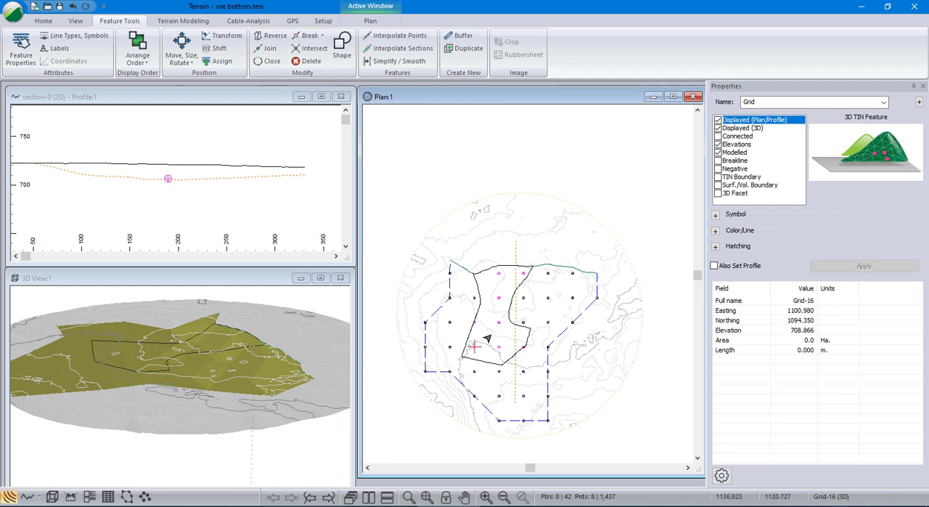
right_click(486, 338)
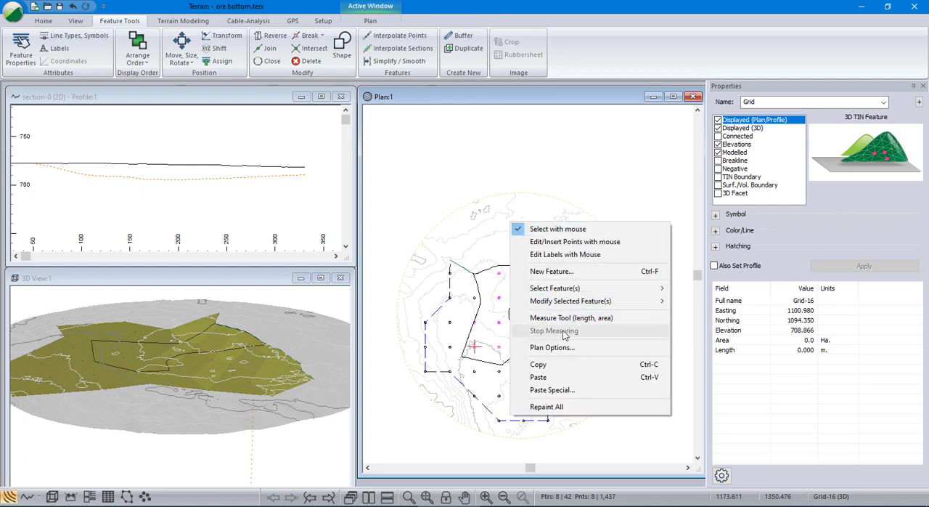
left_click(553, 331)
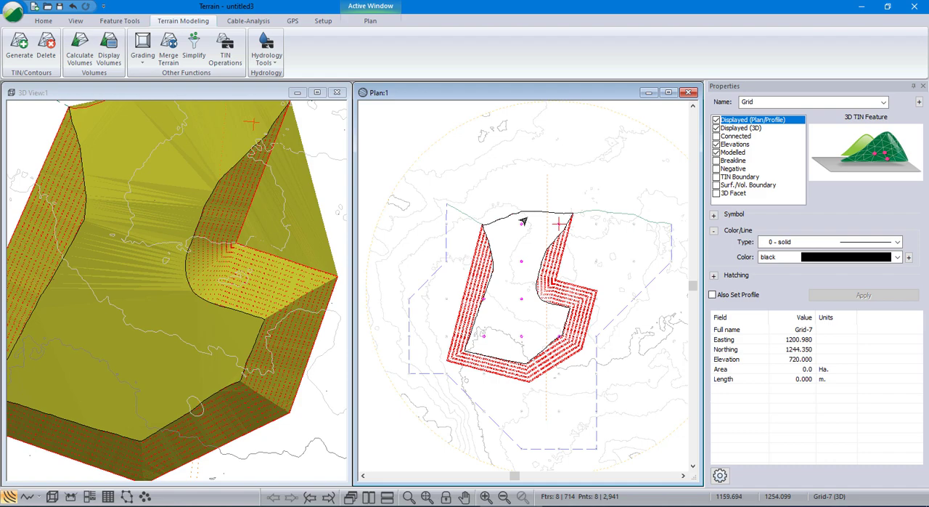
mouse_move(501, 347)
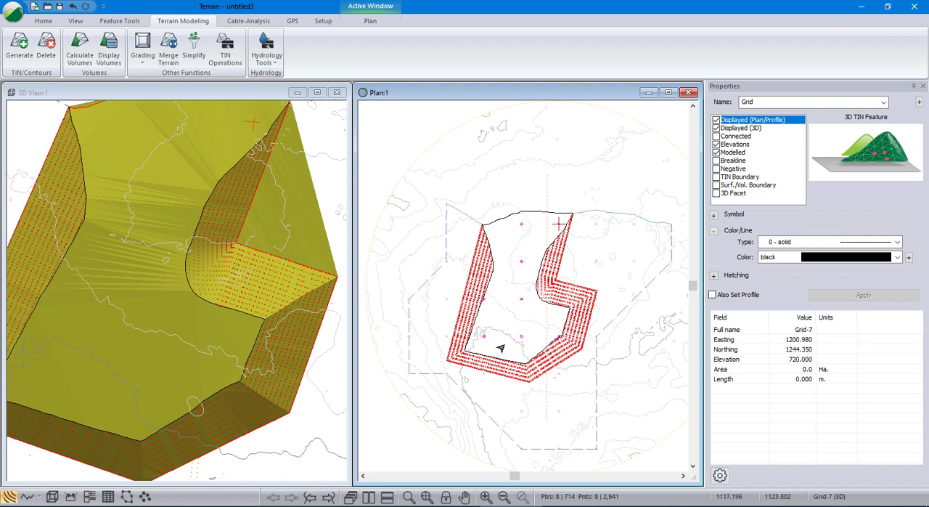
mouse_move(511, 299)
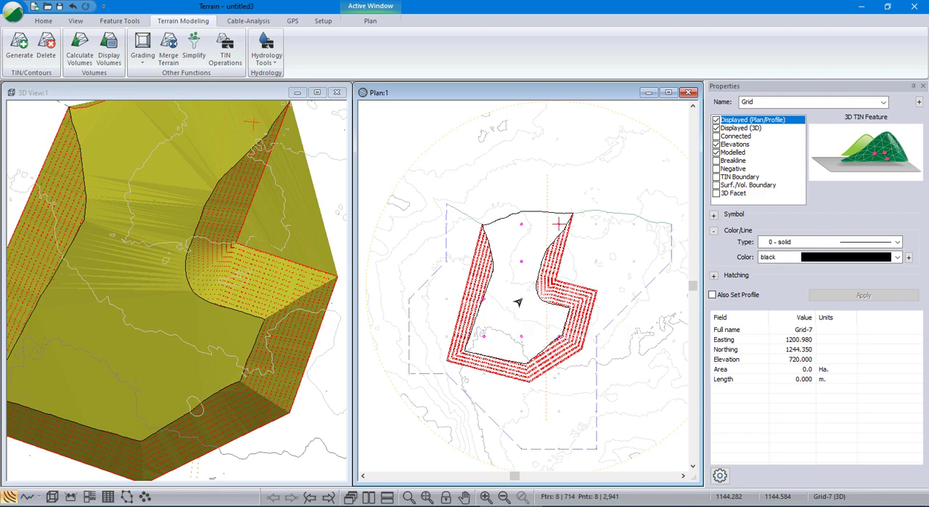
mouse_move(598, 357)
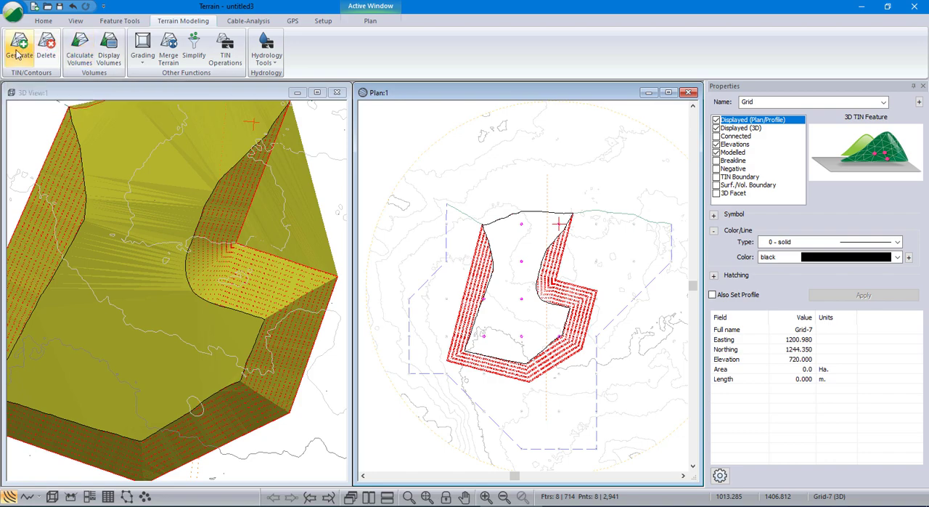
- Generate the terrain model, accepting the Terrain Calculation dialog defaults
left_click(19, 46)
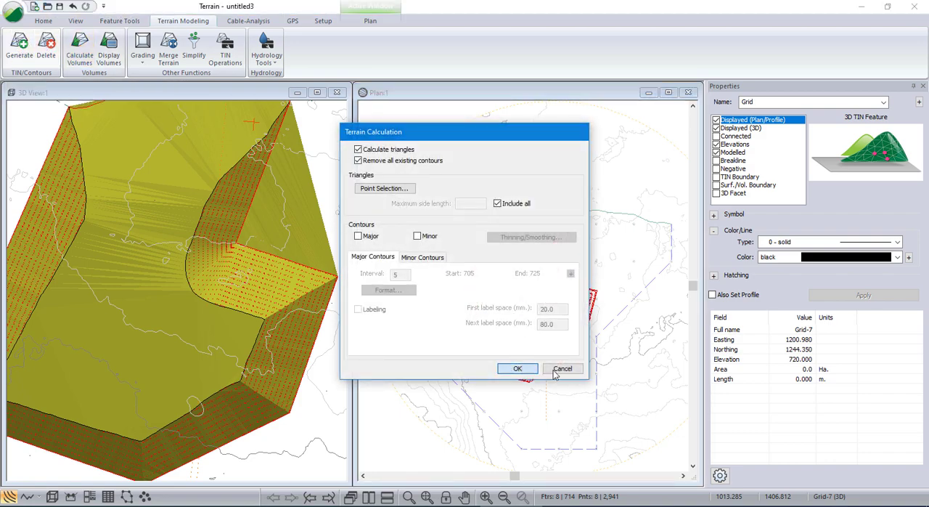
left_click(516, 369)
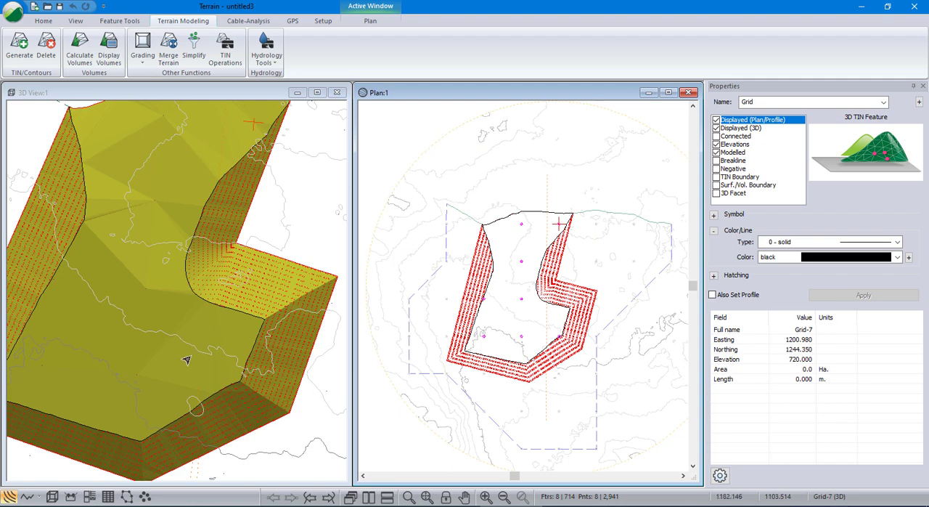
mouse_move(67, 401)
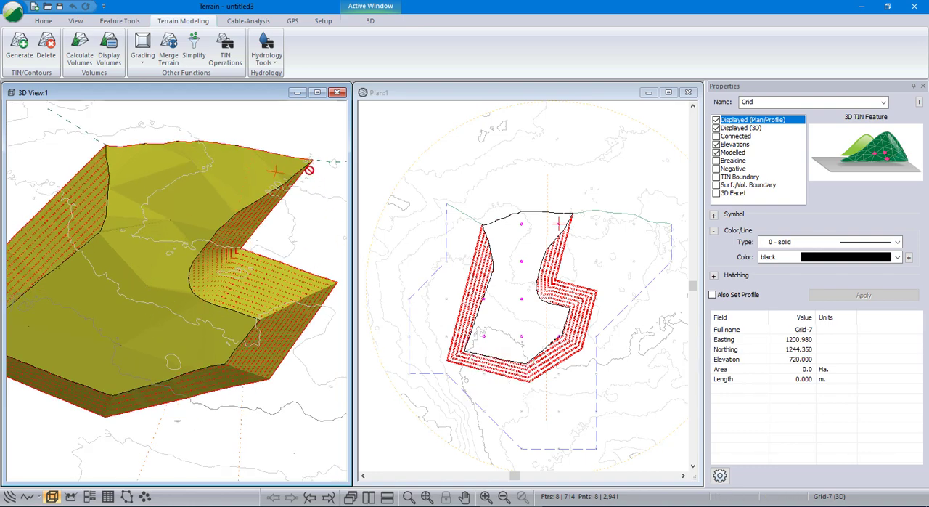
mouse_move(303, 235)
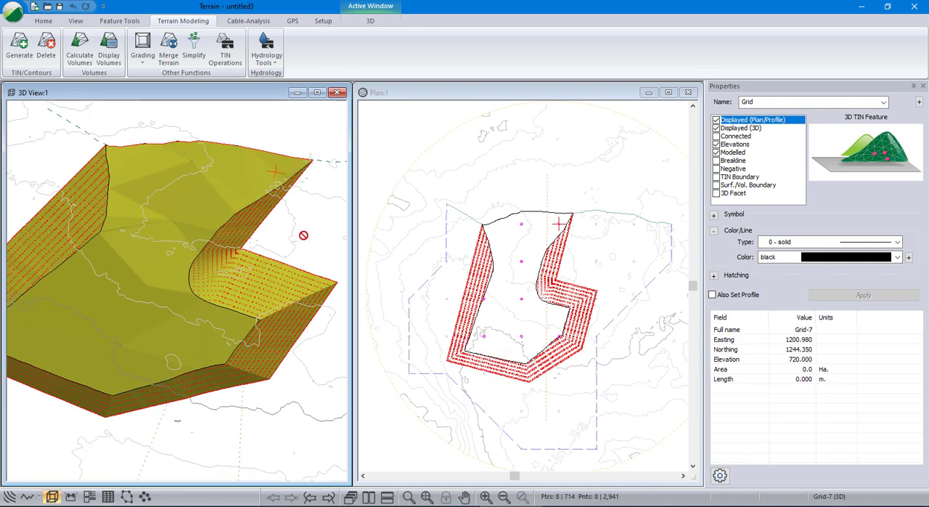
mouse_move(668, 352)
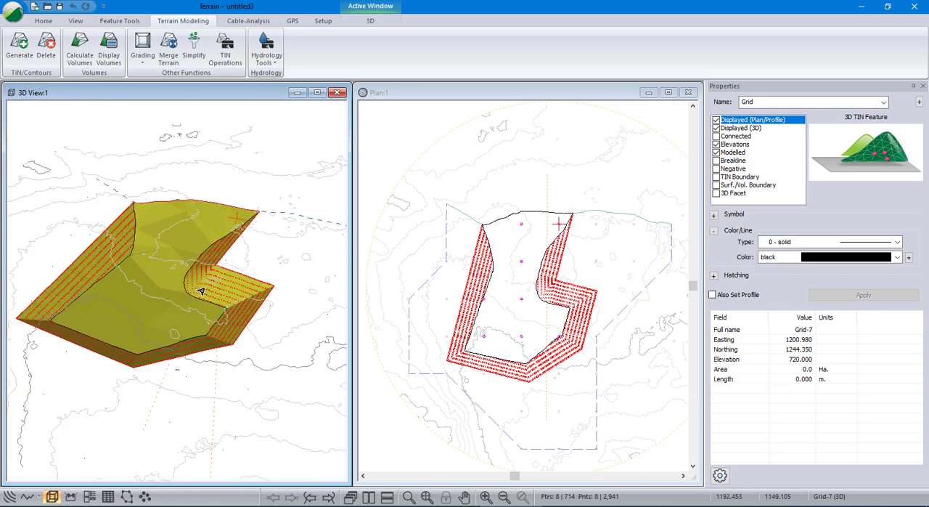
mouse_move(194, 294)
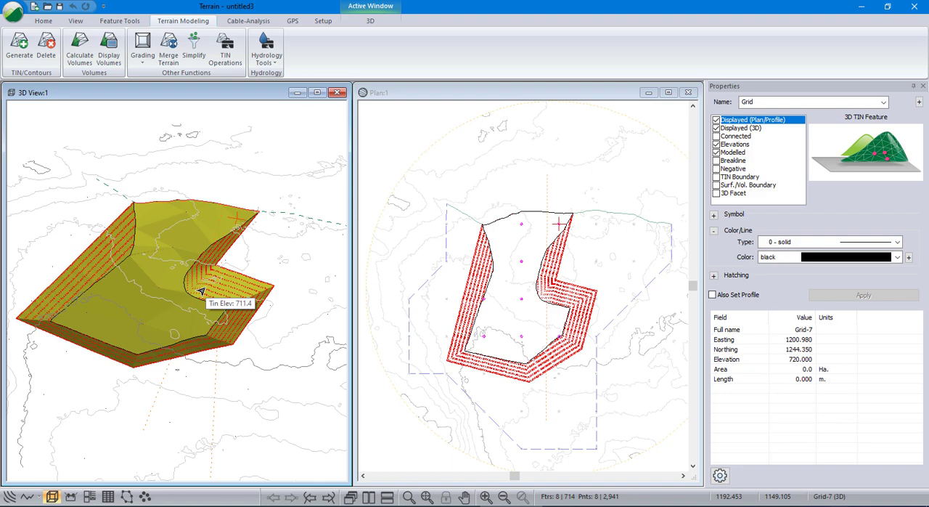
mouse_move(143, 46)
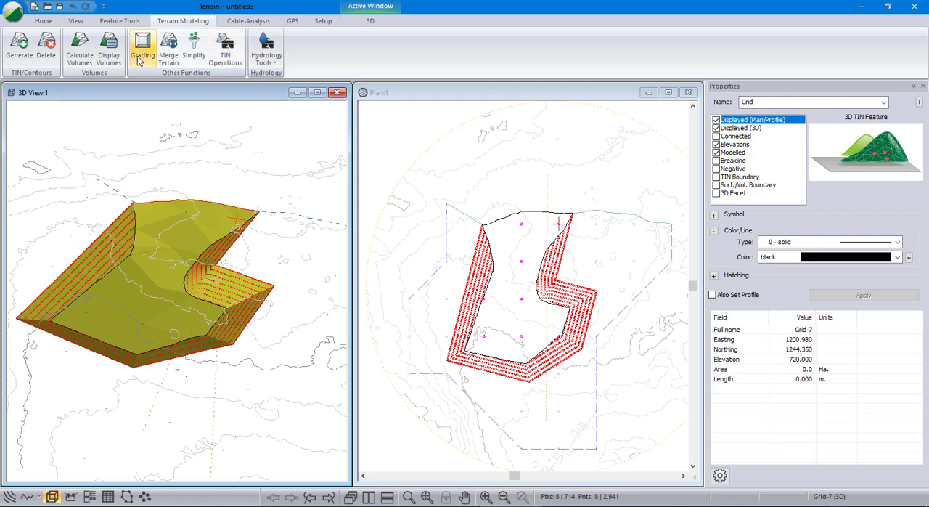
- Run the Volume/Surface calculation against OG.terx, read the 274339.6 m³ cut, and close the report
left_click(79, 49)
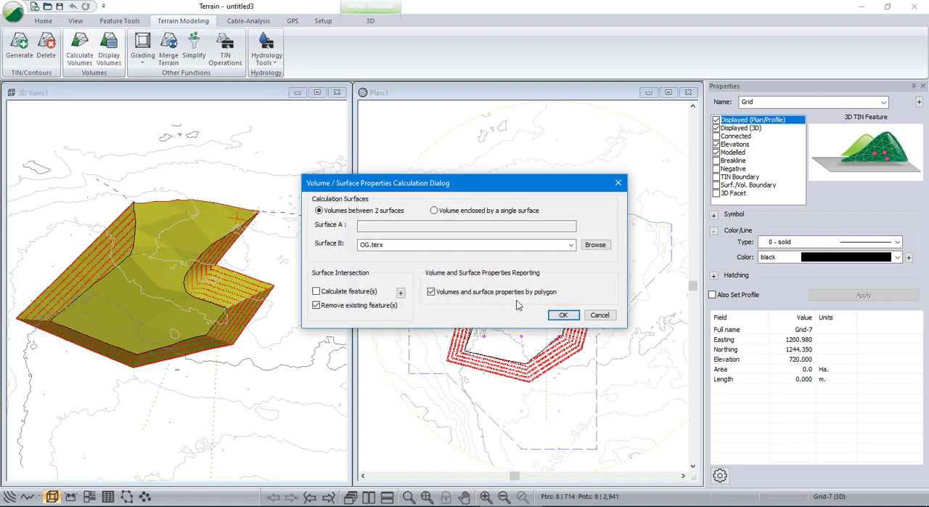
left_click(465, 225)
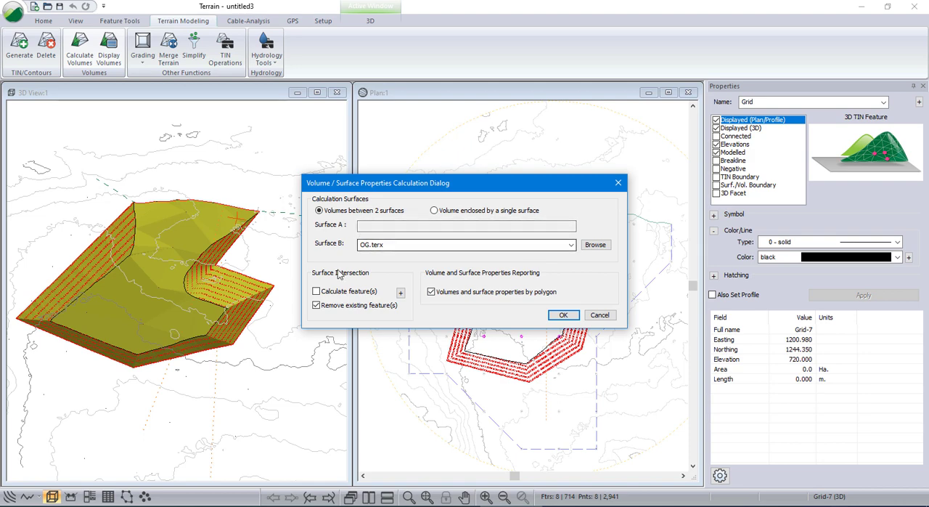
left_click(431, 290)
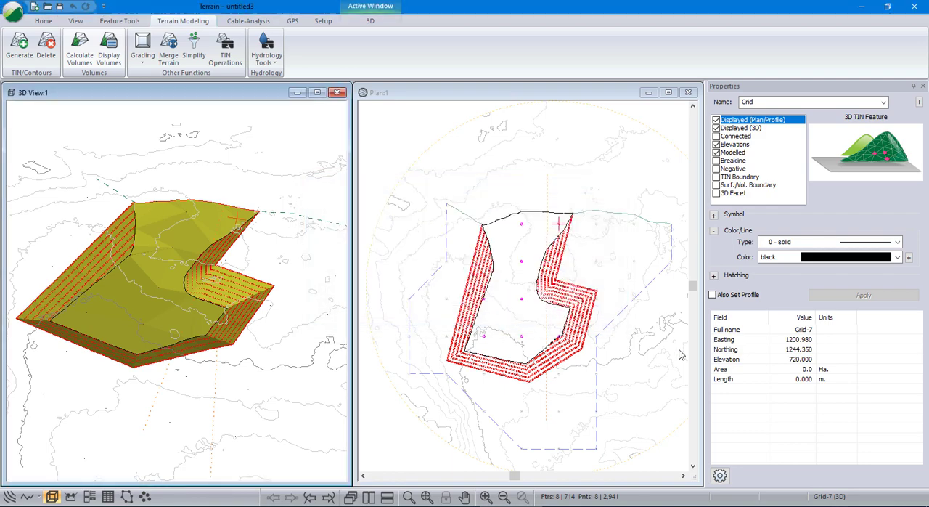
left_click(78, 47)
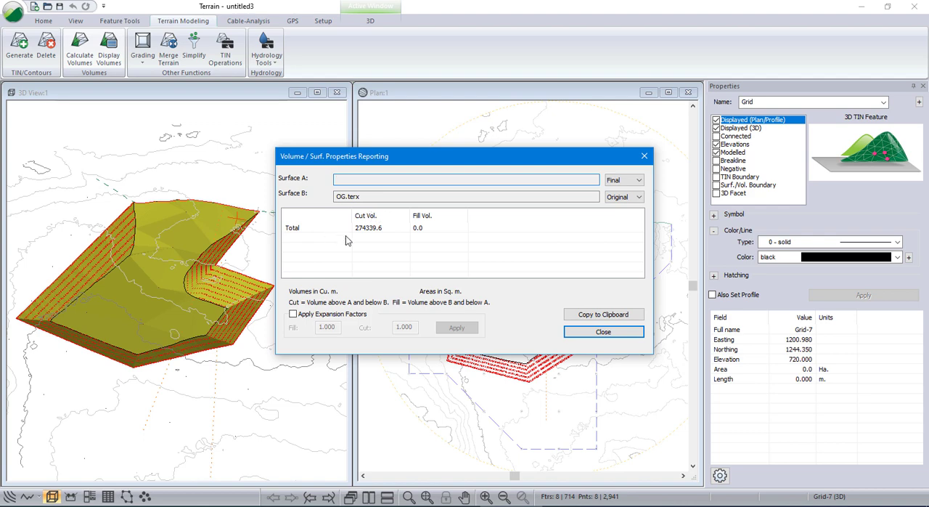
mouse_move(383, 234)
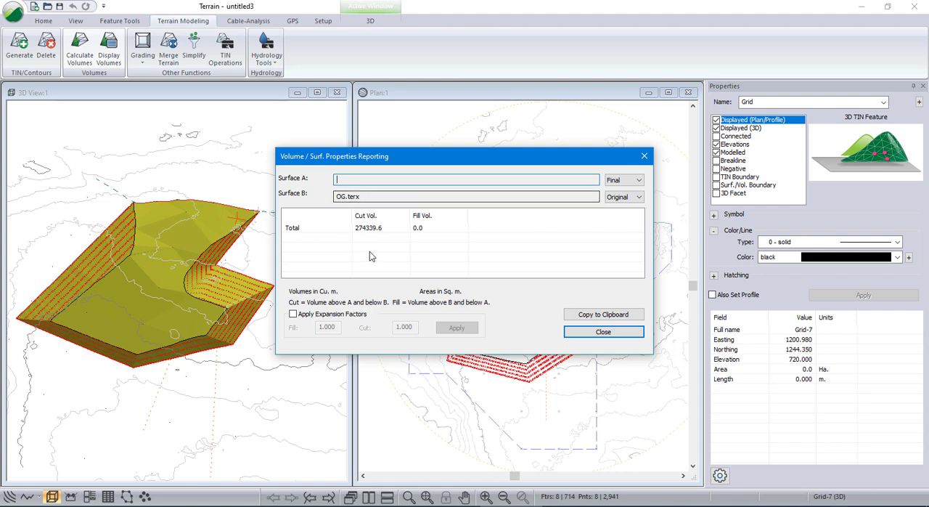
mouse_move(603, 331)
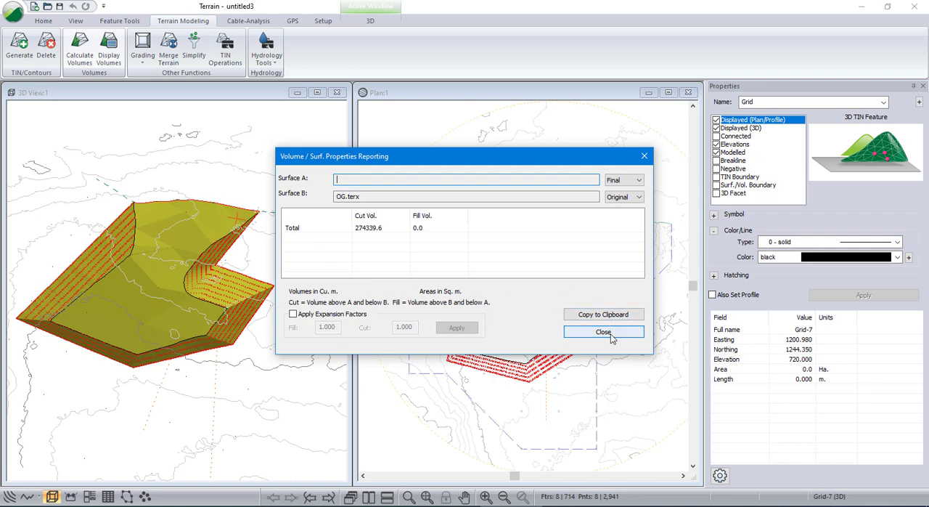
left_click(604, 331)
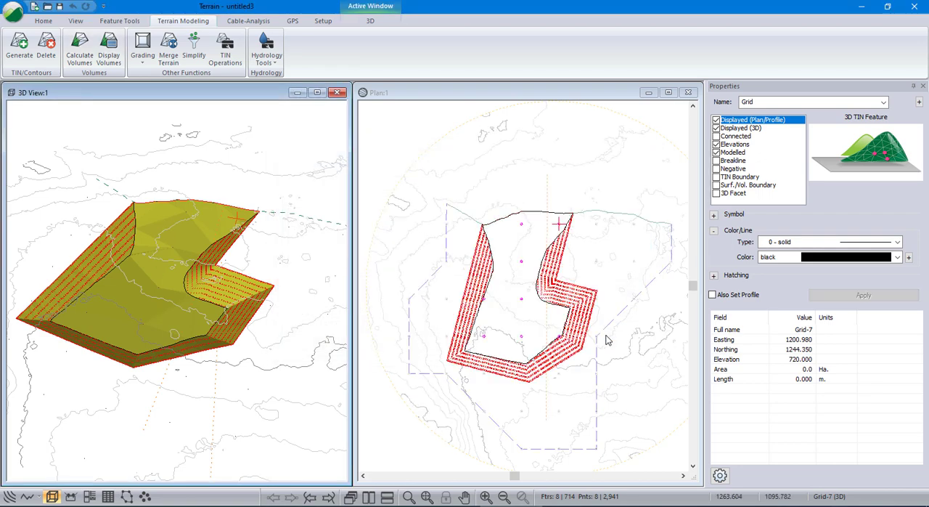
mouse_move(606, 340)
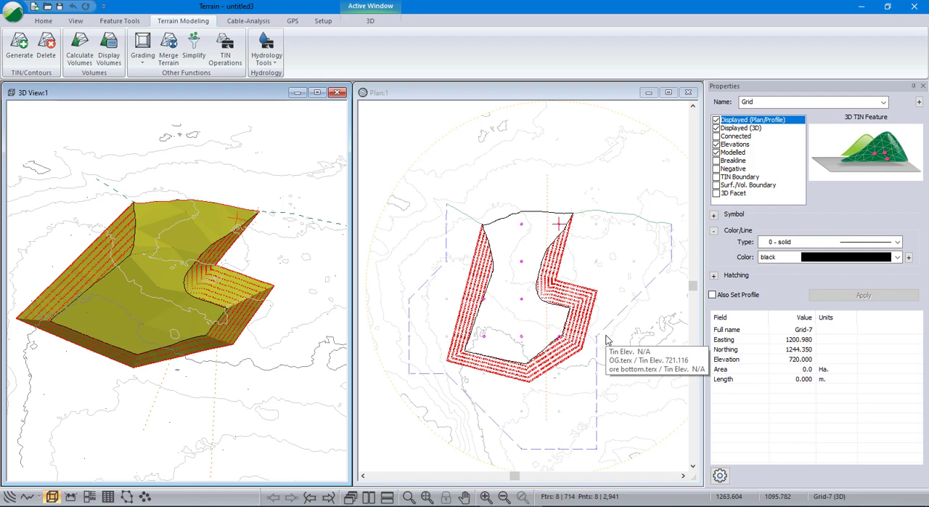
mouse_move(398, 274)
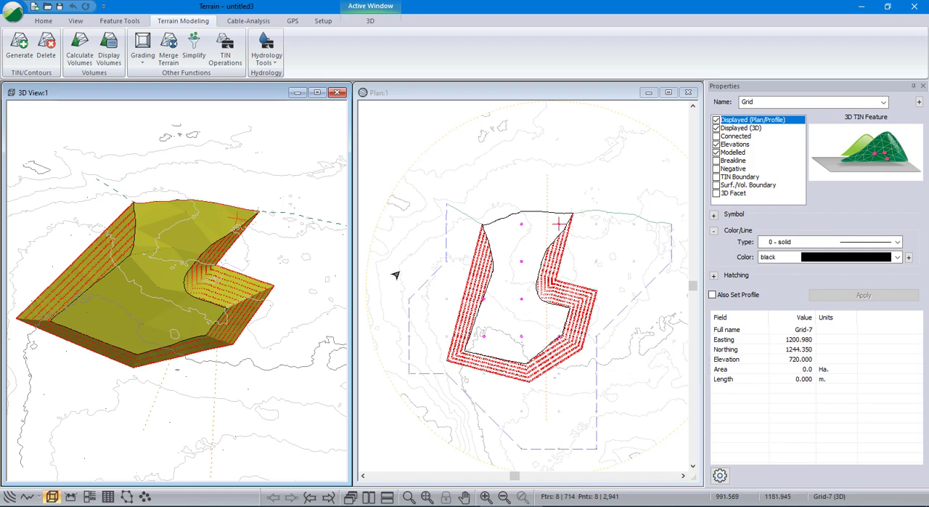
mouse_move(17, 46)
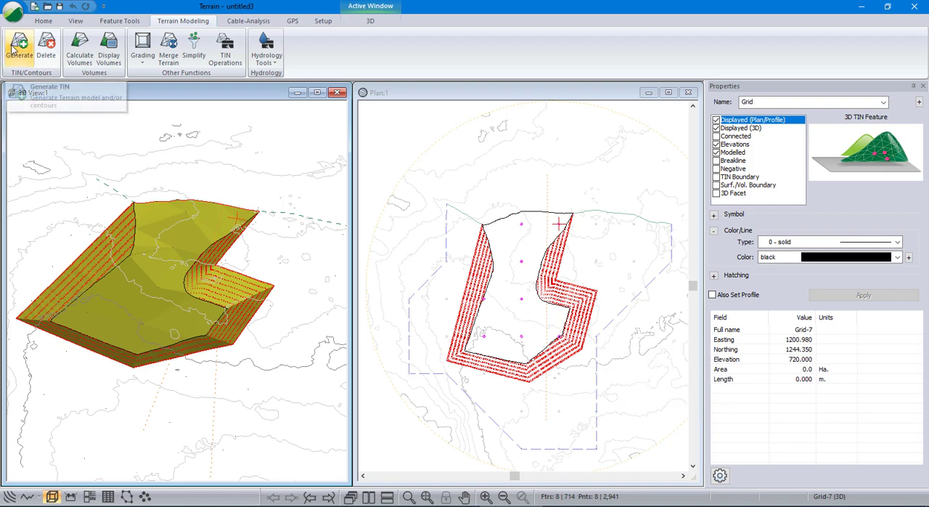
- Create a new feature and name it 'section'
left_click(44, 20)
type("sectipon")
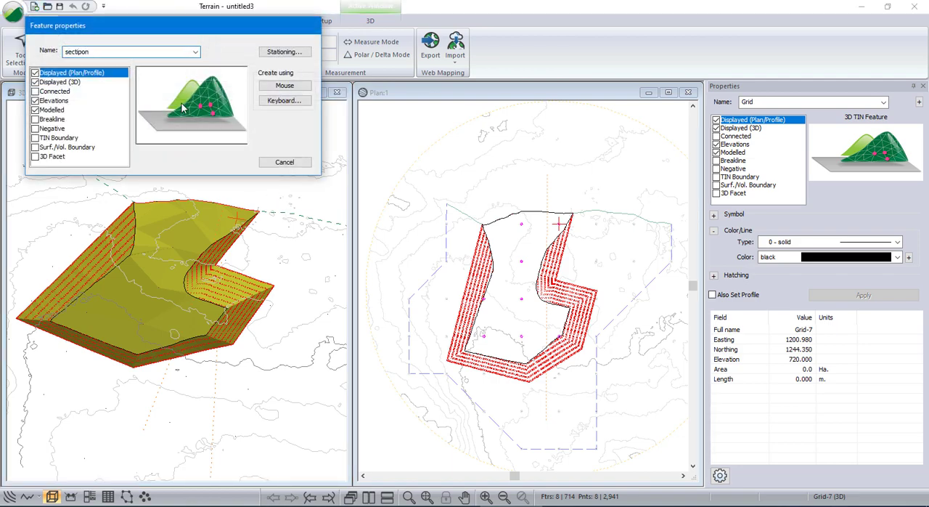
key("BackSpace")
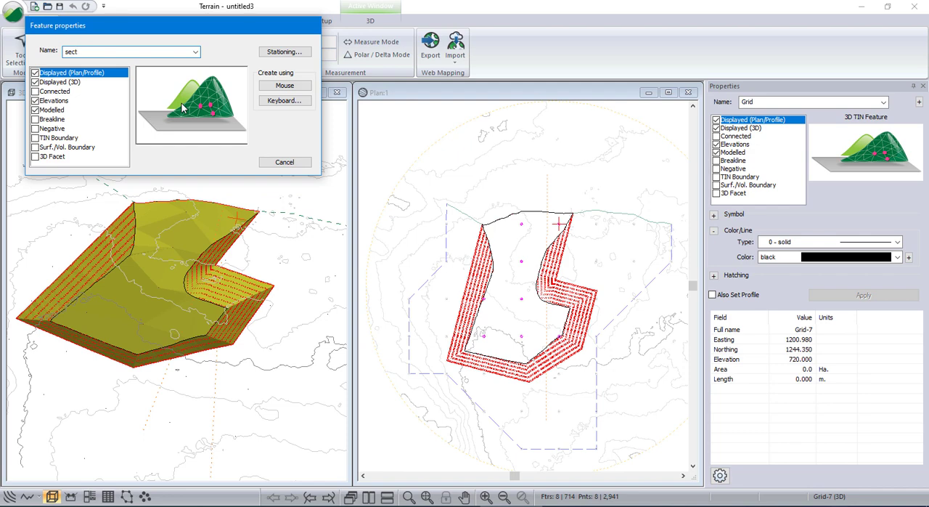
type("ion")
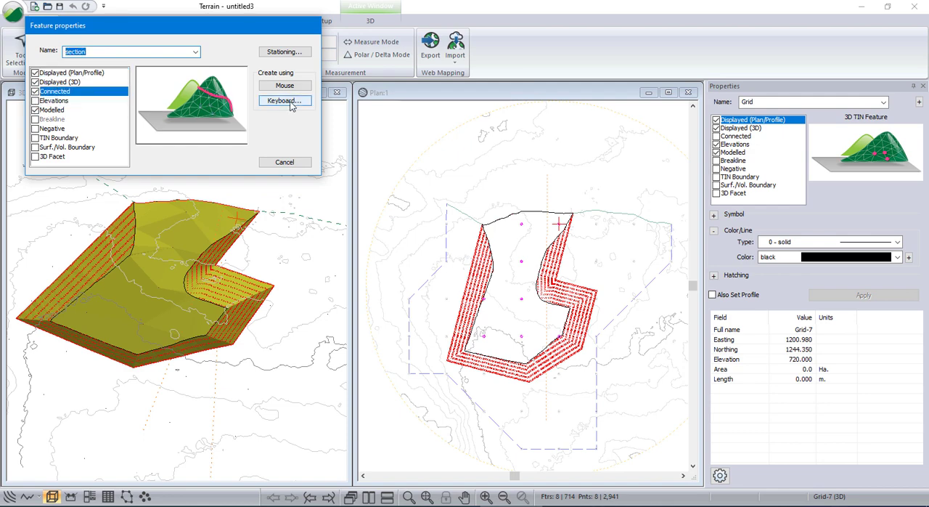
mouse_move(339, 109)
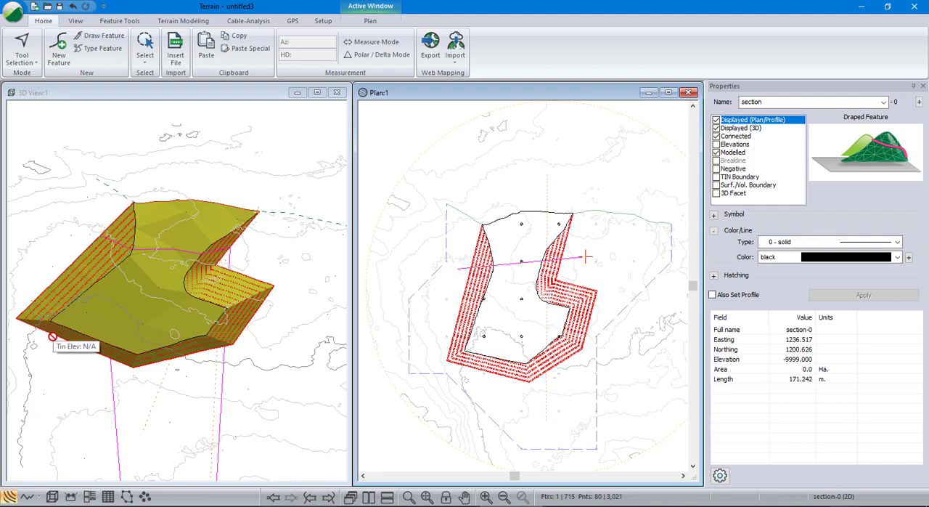
mouse_move(9, 496)
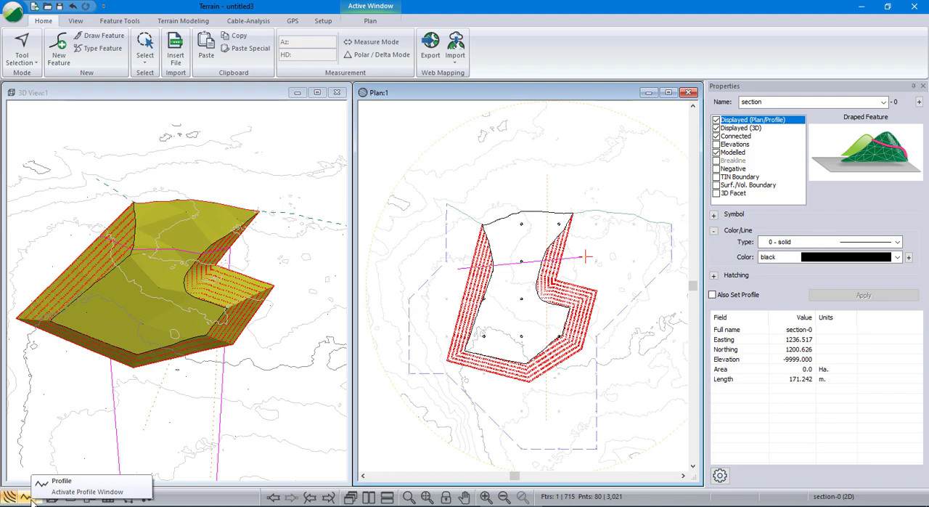
- Show the section-0 cross-section through the pit in a Profile window
left_click(26, 496)
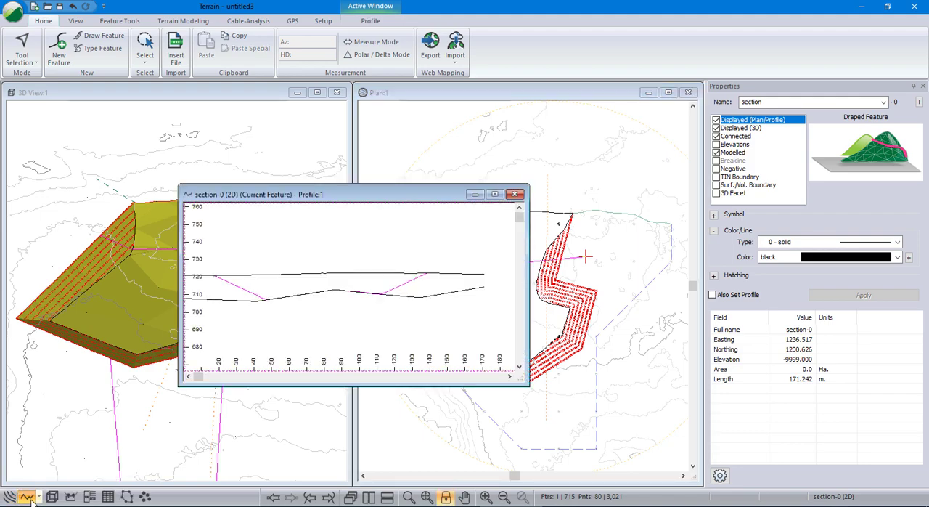
mouse_move(232, 430)
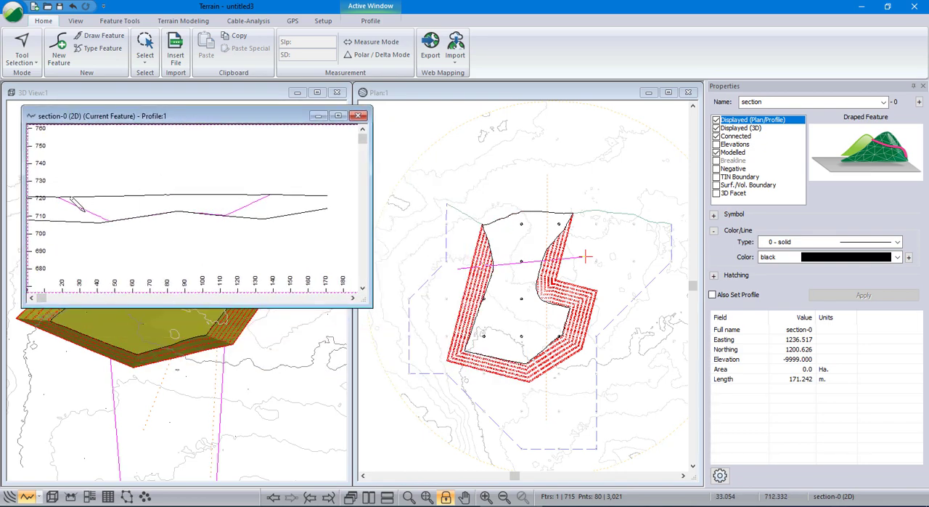
mouse_move(101, 215)
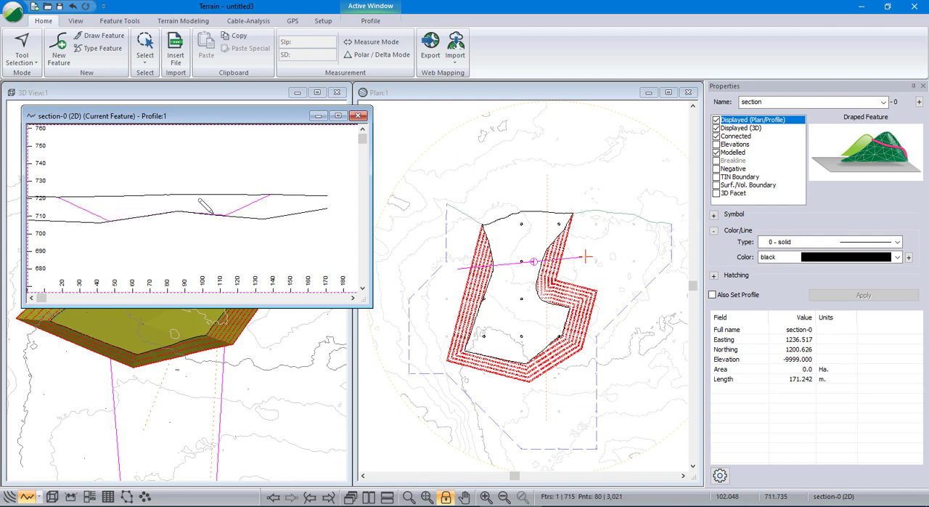
mouse_move(273, 186)
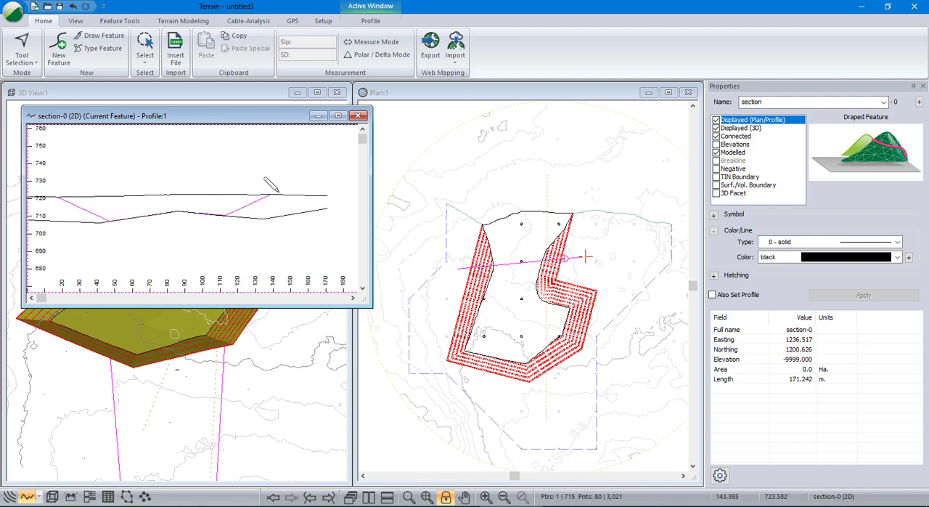
mouse_move(69, 177)
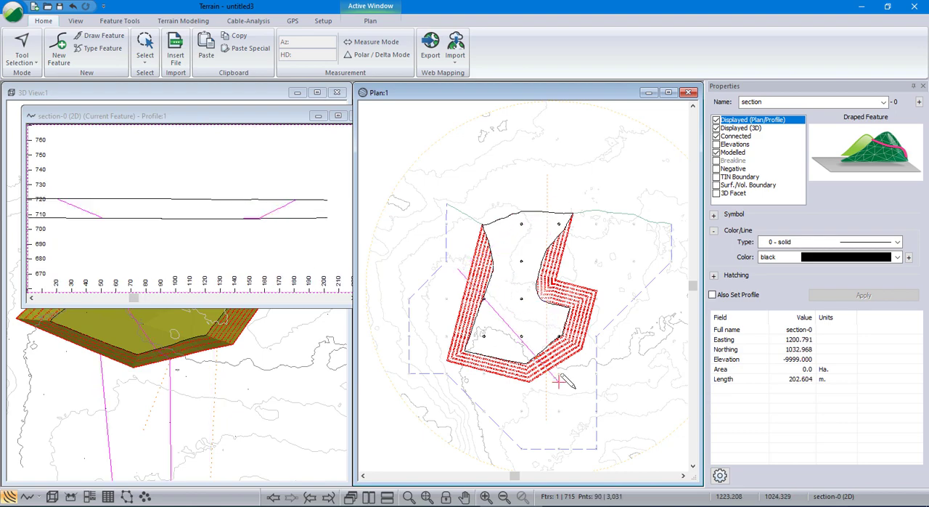
mouse_move(563, 380)
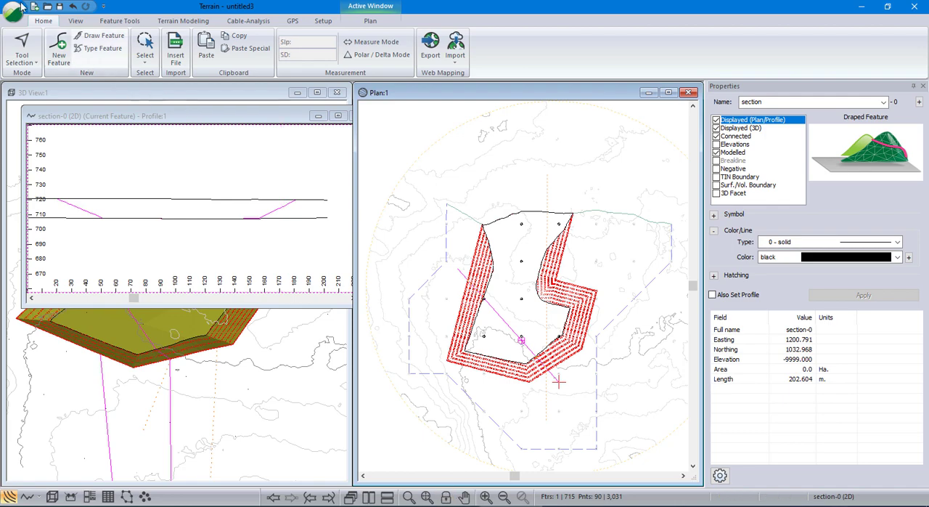
- Load the saved pit project from recent documents without saving the untitled work, and view its Multi-Plot sheet
left_click(13, 6)
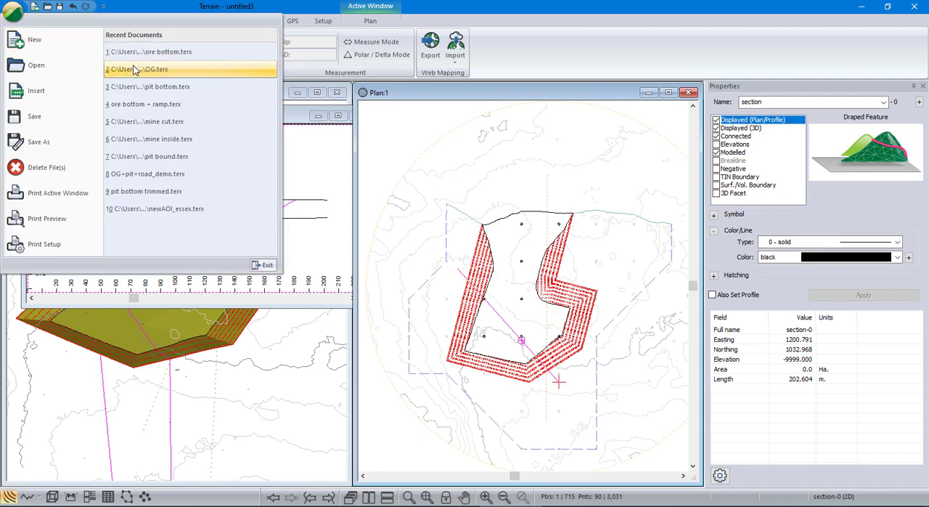
left_click(35, 64)
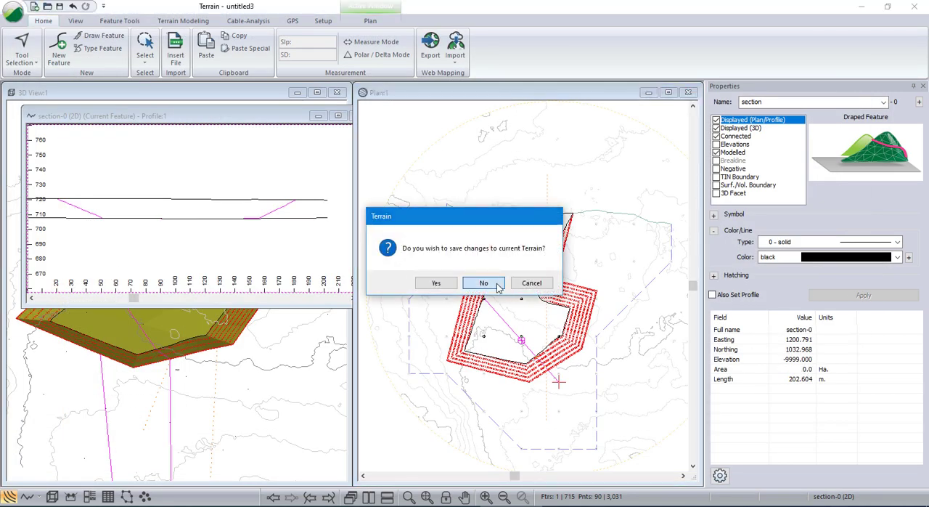
left_click(482, 282)
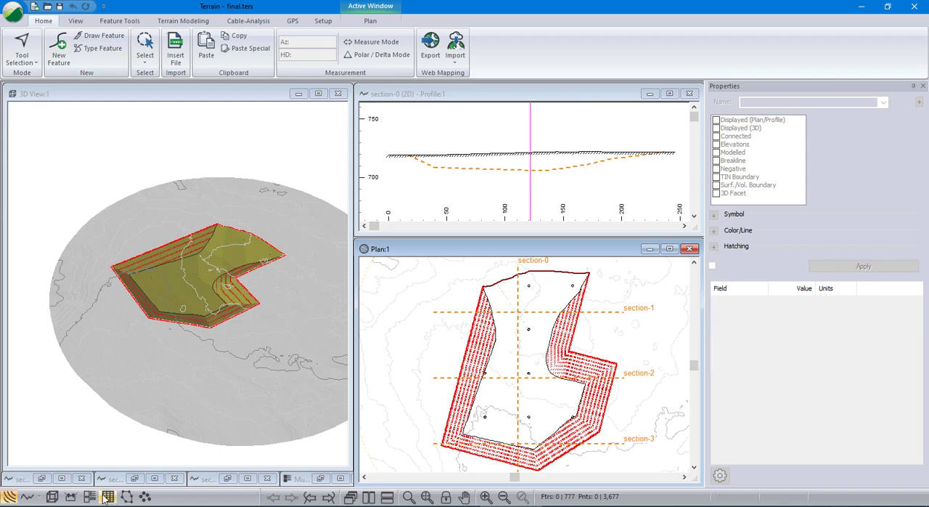
left_click(106, 496)
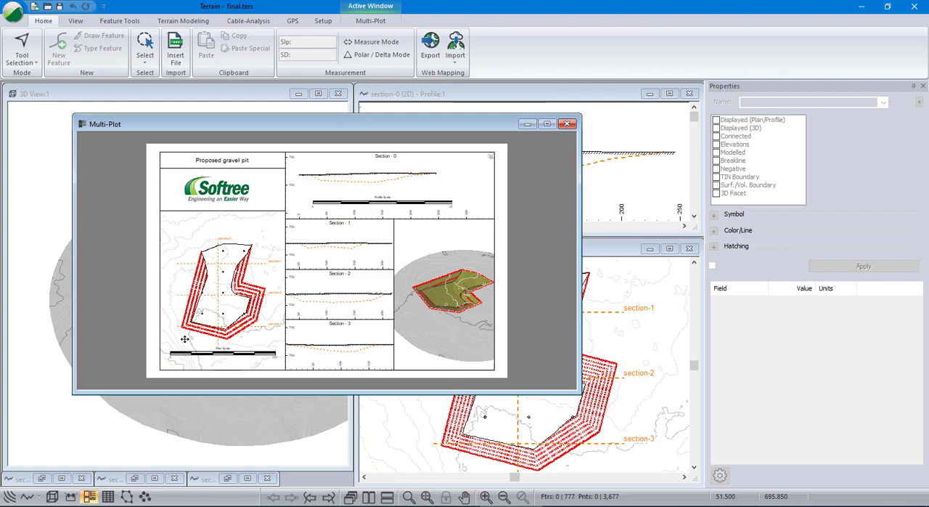
mouse_move(389, 201)
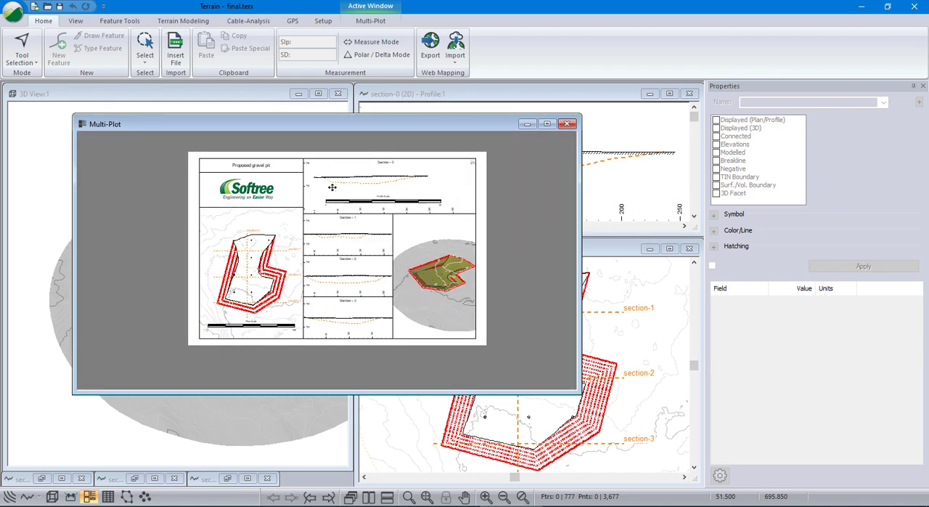
mouse_move(38, 490)
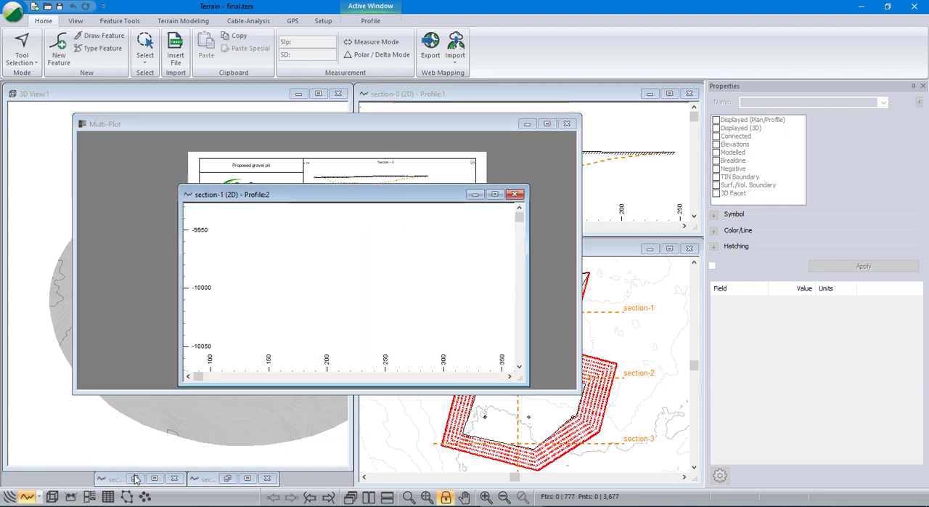
- Restore another section's minimized profile window in front of the Multi-Plot layout
left_click(209, 479)
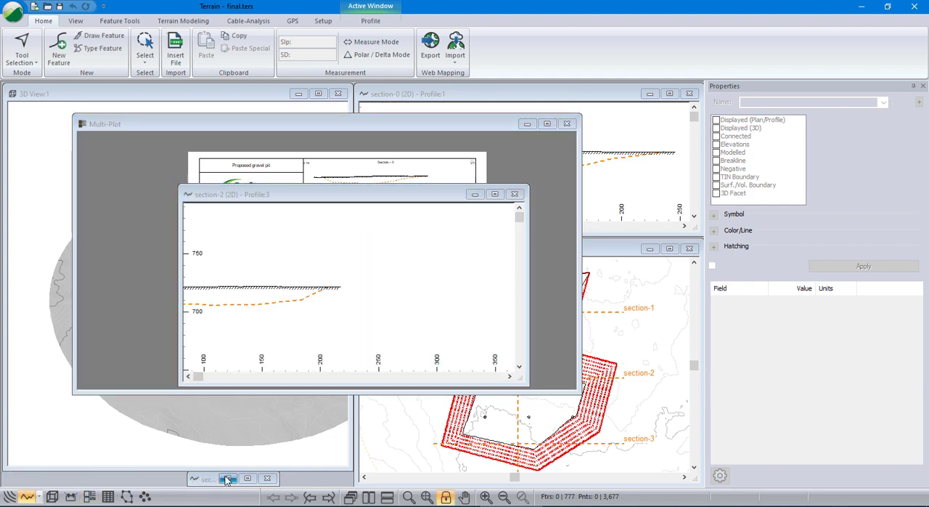